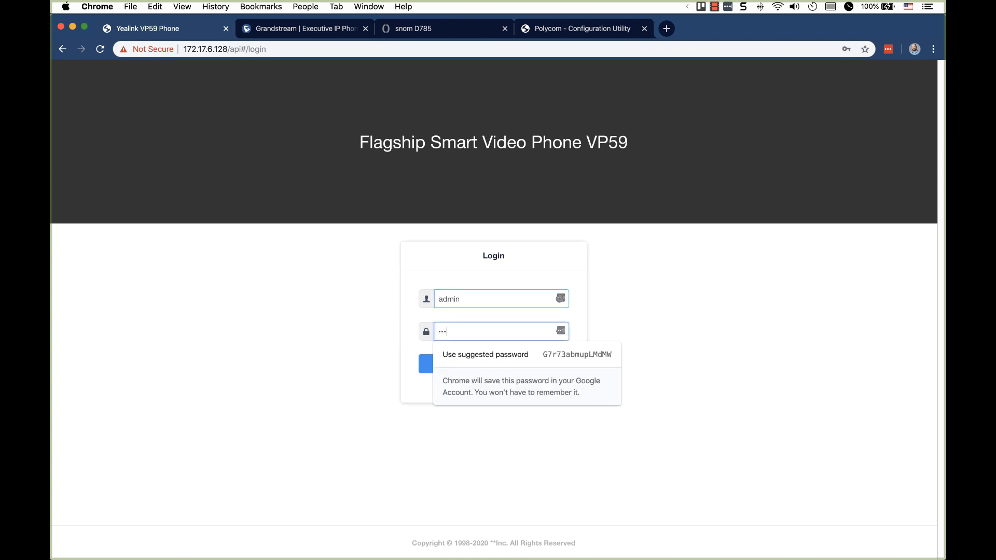
Step: Sign in as admin and reach the Action URL settings under Features
left_click(425, 364)
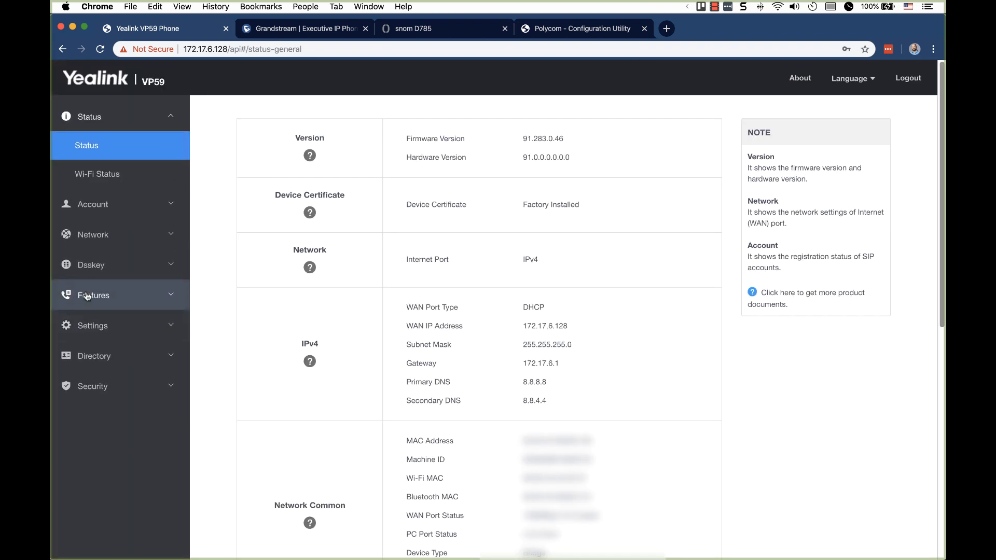
left_click(93, 295)
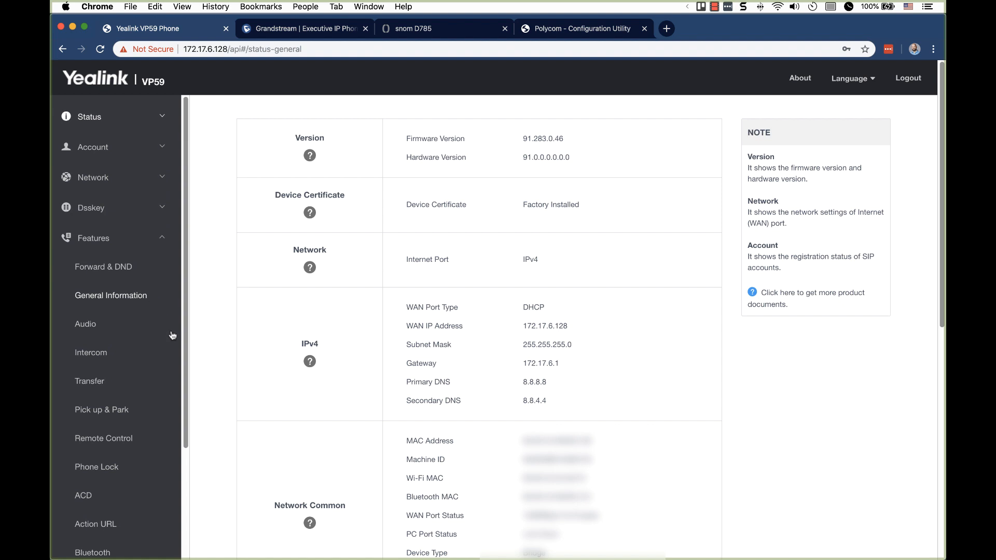
scroll("down", 3)
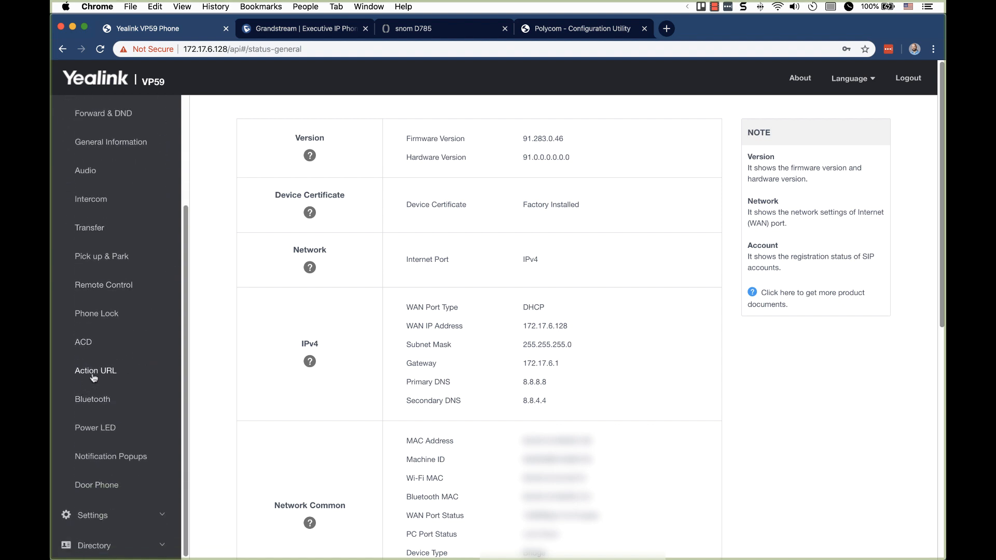
left_click(95, 371)
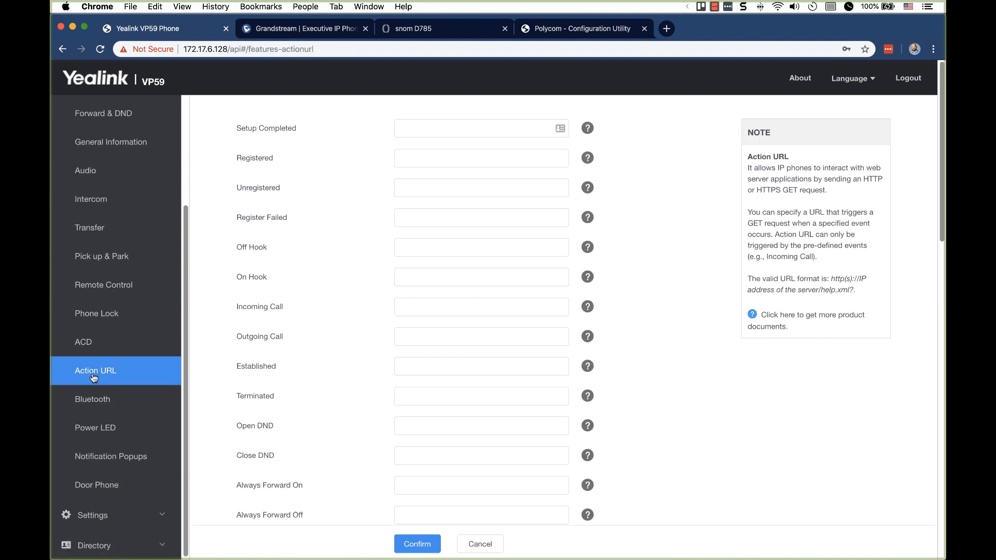
mouse_move(336, 330)
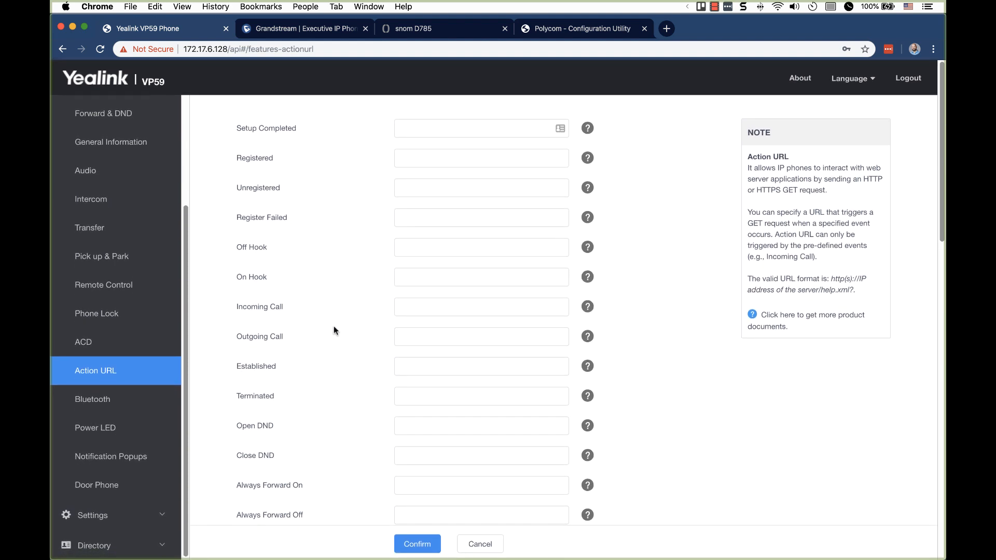
Step: Scroll through the full list of empty Action URL event fields
scroll("up", 3)
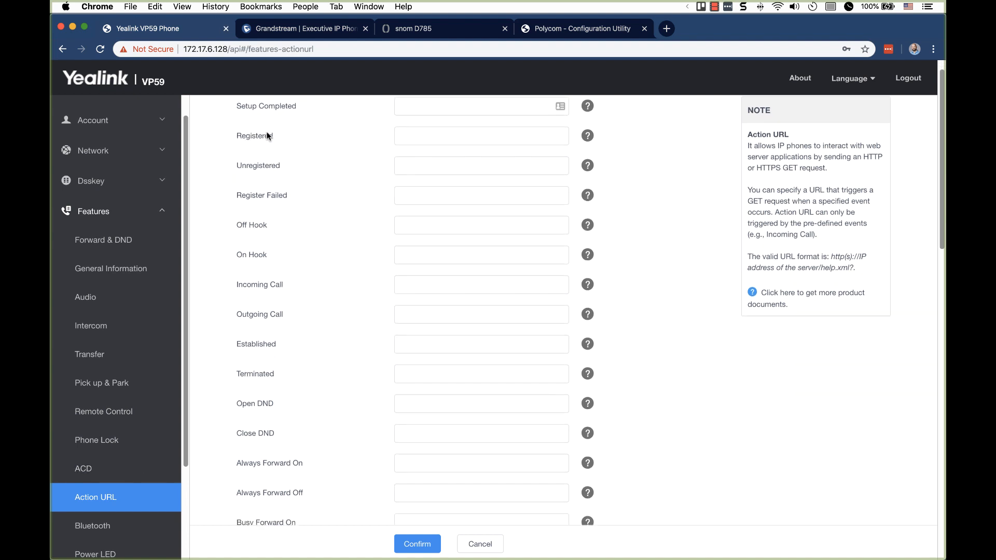
scroll("down", 3)
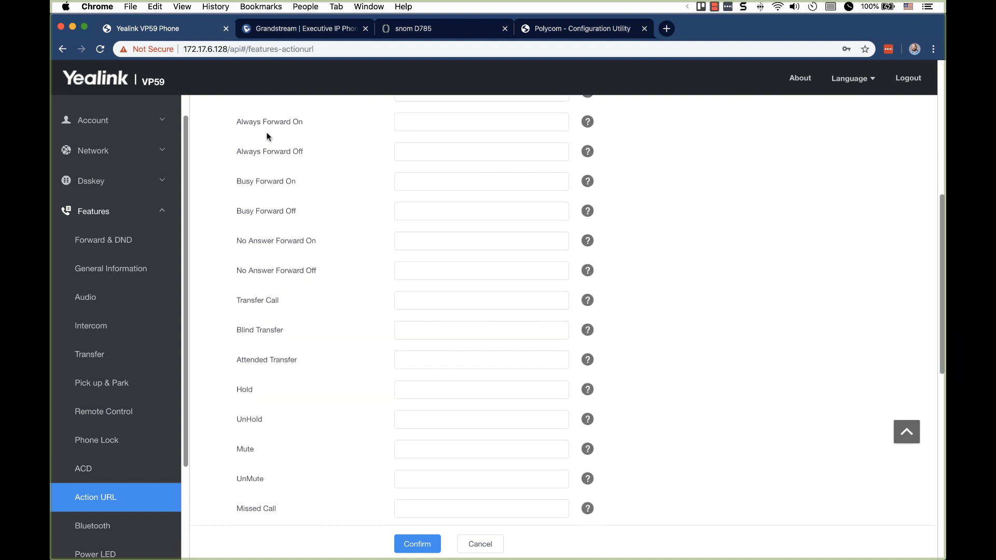
scroll("down", 3)
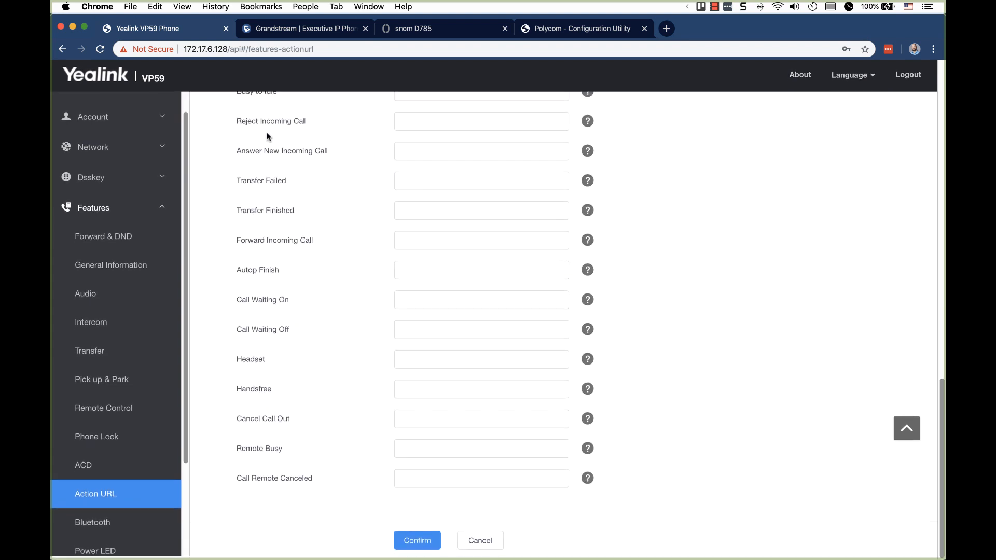
Step: Sign in to the Grandstream GRP2616 as admin, declining to save the password
left_click(305, 28)
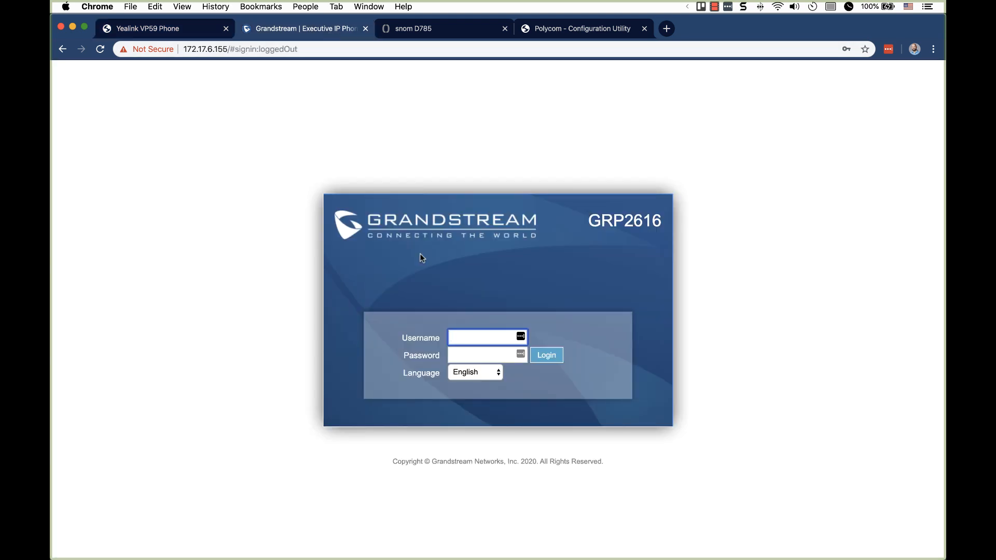
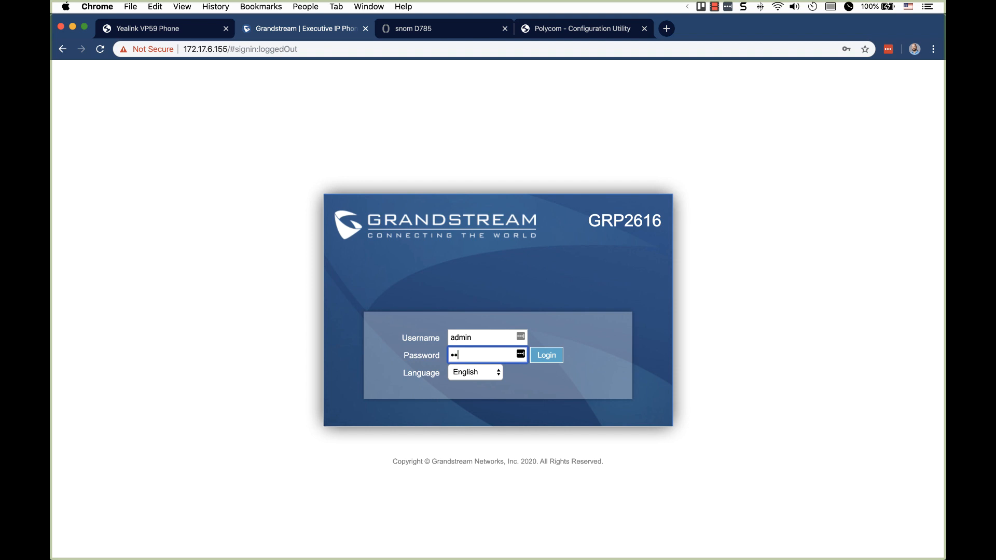
left_click(545, 355)
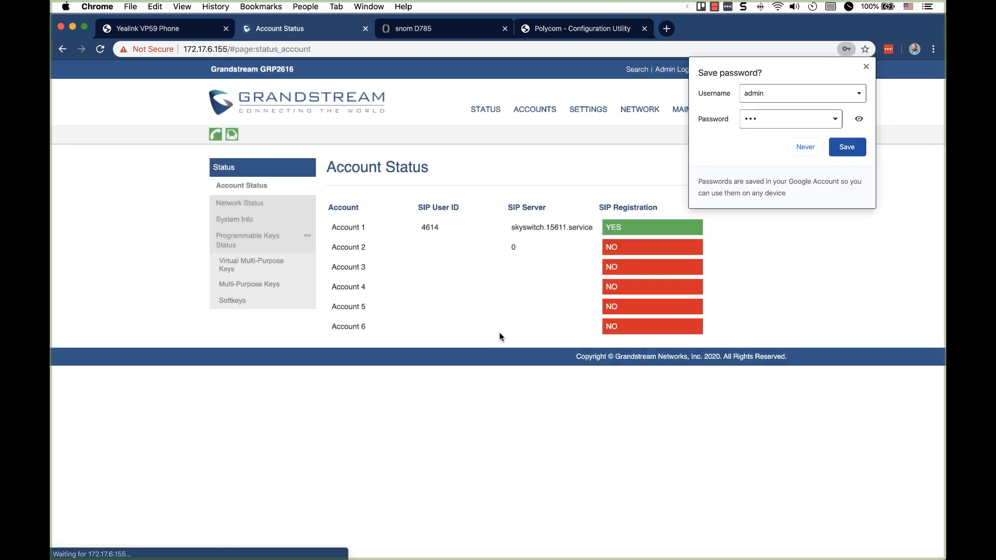
left_click(699, 109)
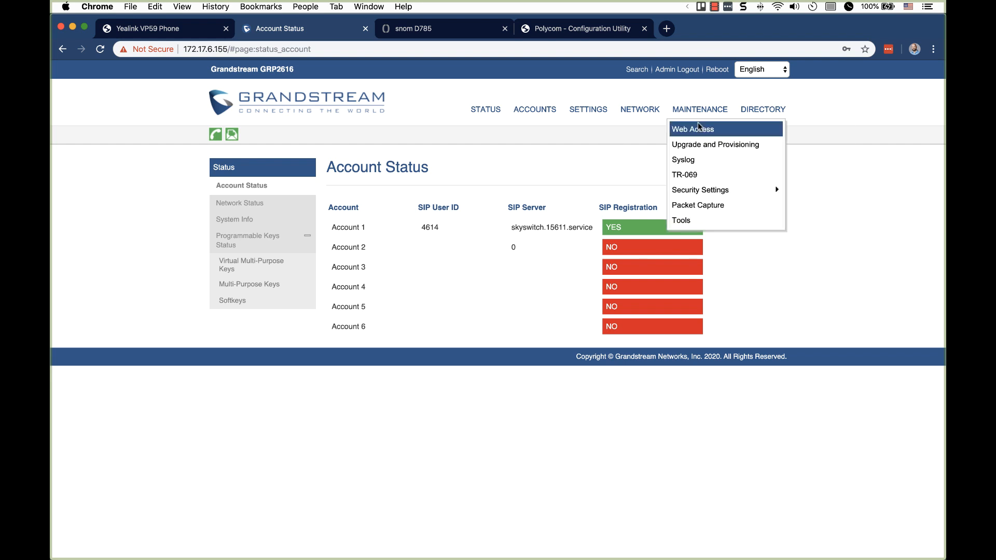
Step: Review the Action URL notification settings under Settings, then move to the snom D785 phone
left_click(587, 109)
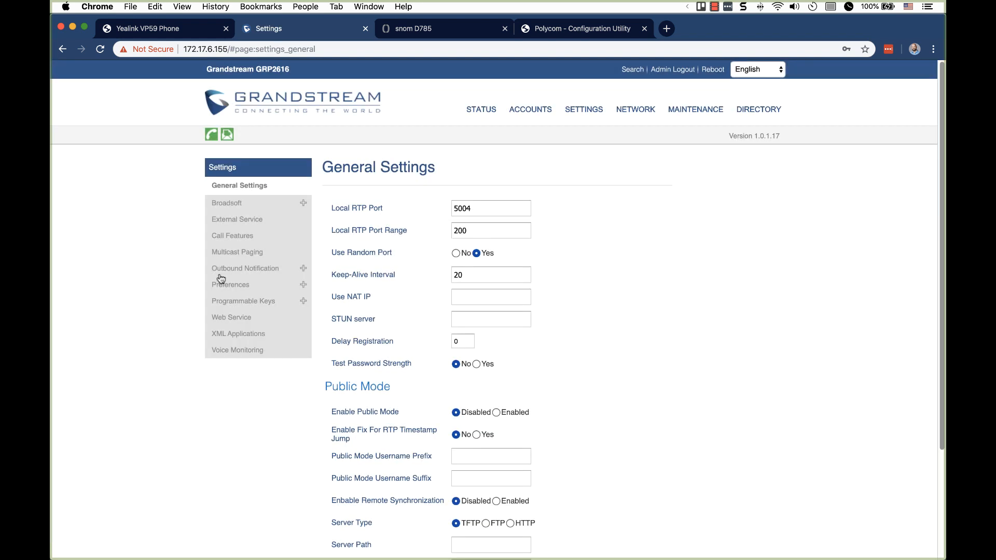
left_click(245, 268)
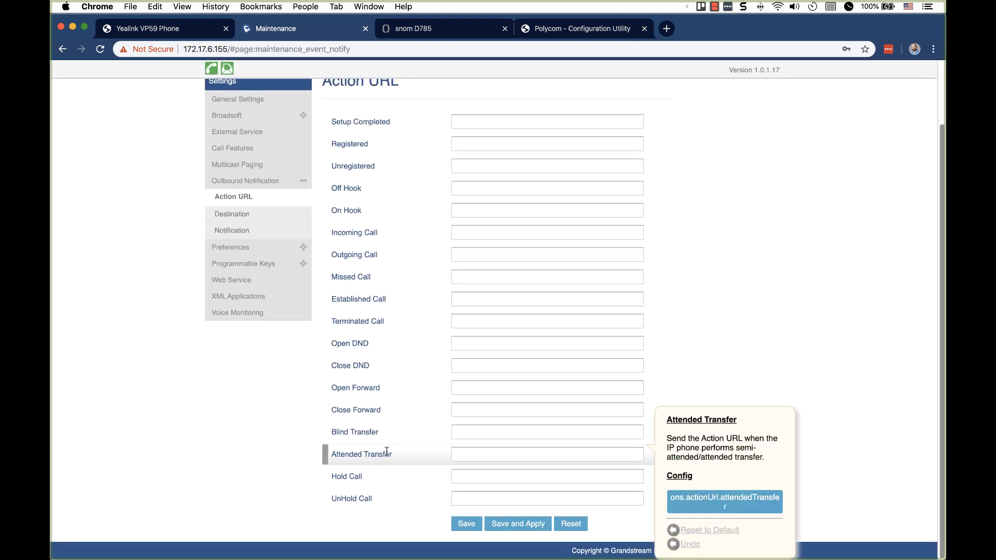
scroll("up", 3)
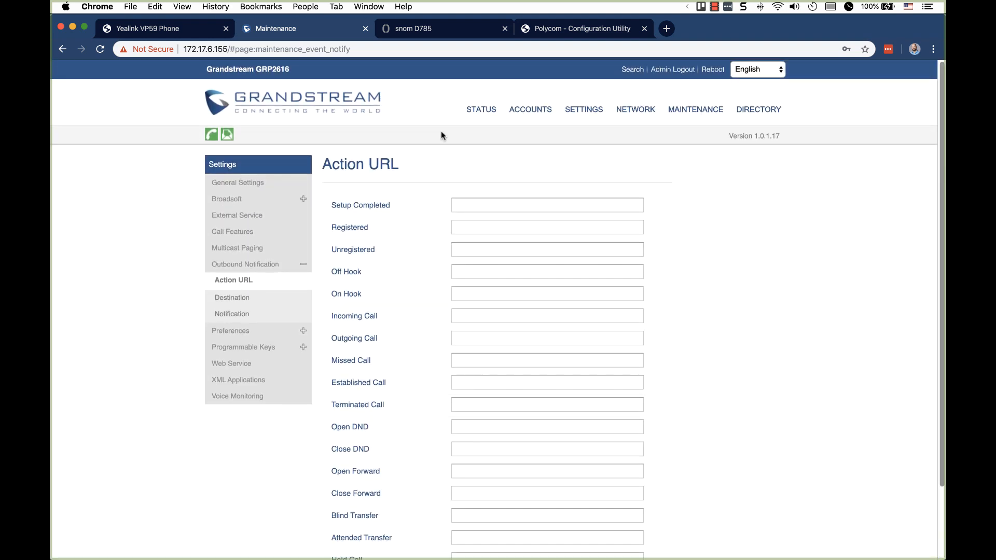
left_click(437, 29)
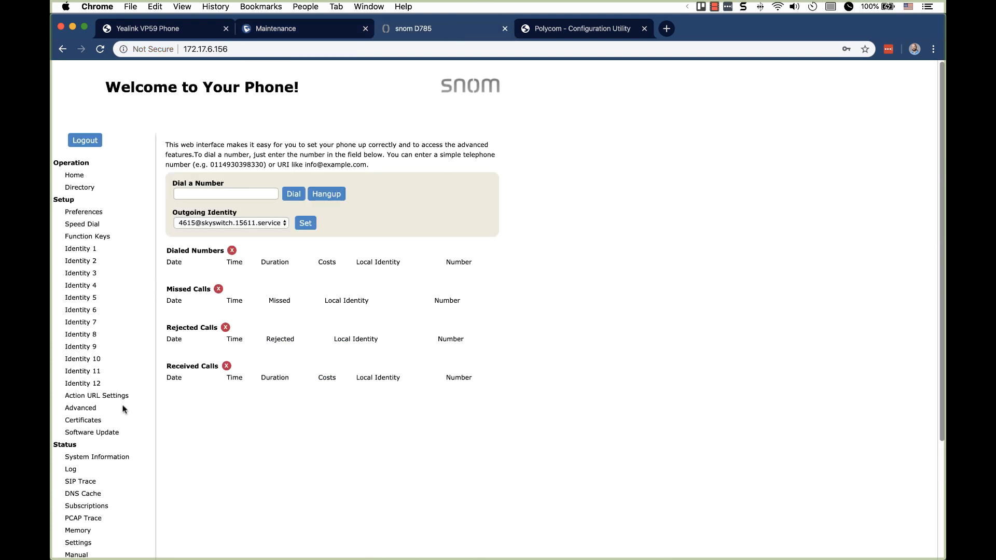
Step: Show the snom D785 Action URL settings with its DND, call and hook event fields
left_click(97, 395)
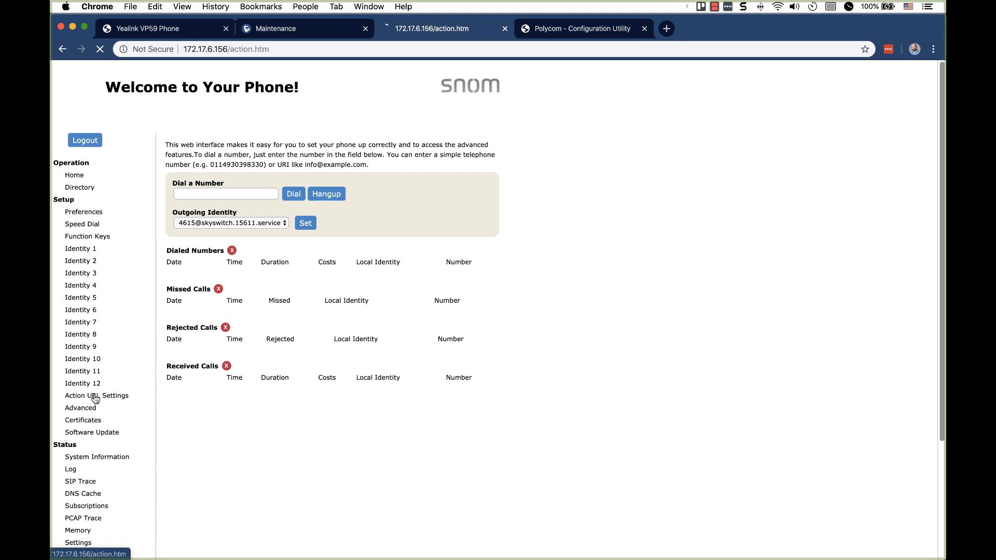
left_click(96, 395)
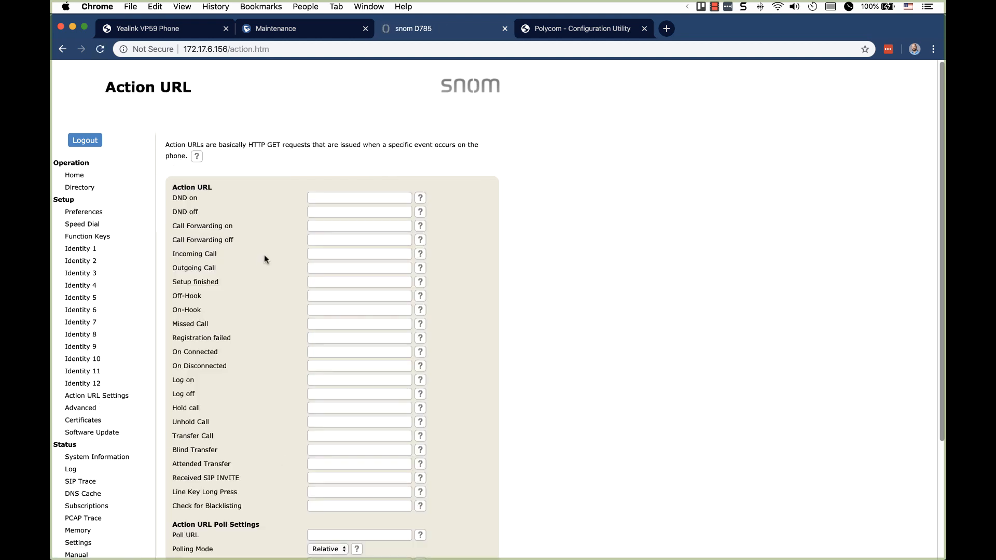
mouse_move(563, 47)
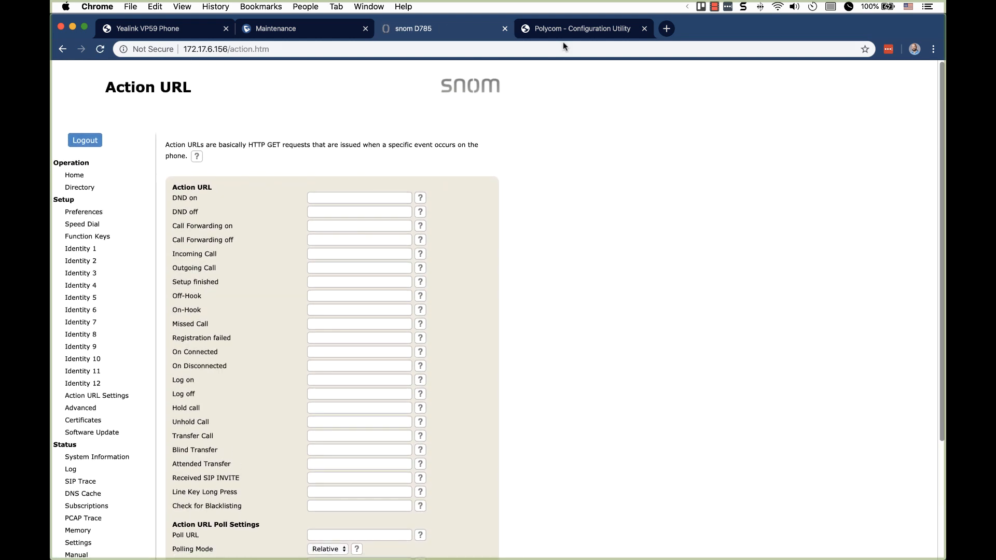
Step: Log in to the Polycom VVX 350 as admin and show the Applications telephony event settings
left_click(579, 28)
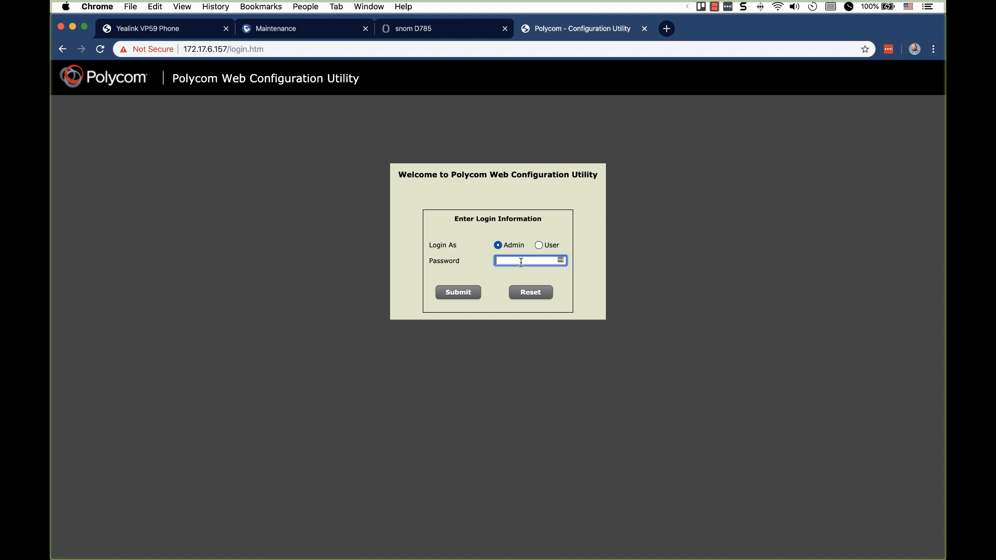
left_click(456, 293)
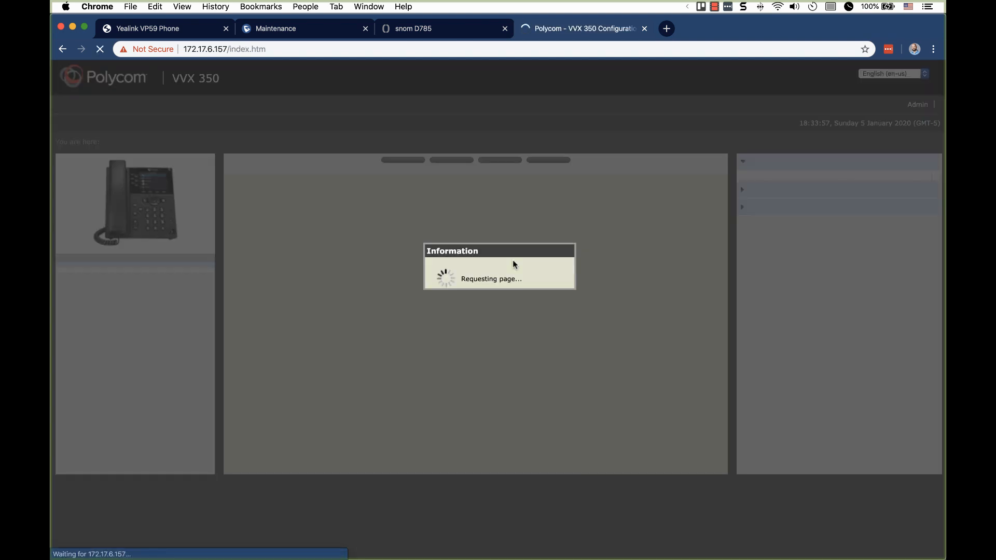
left_click(215, 103)
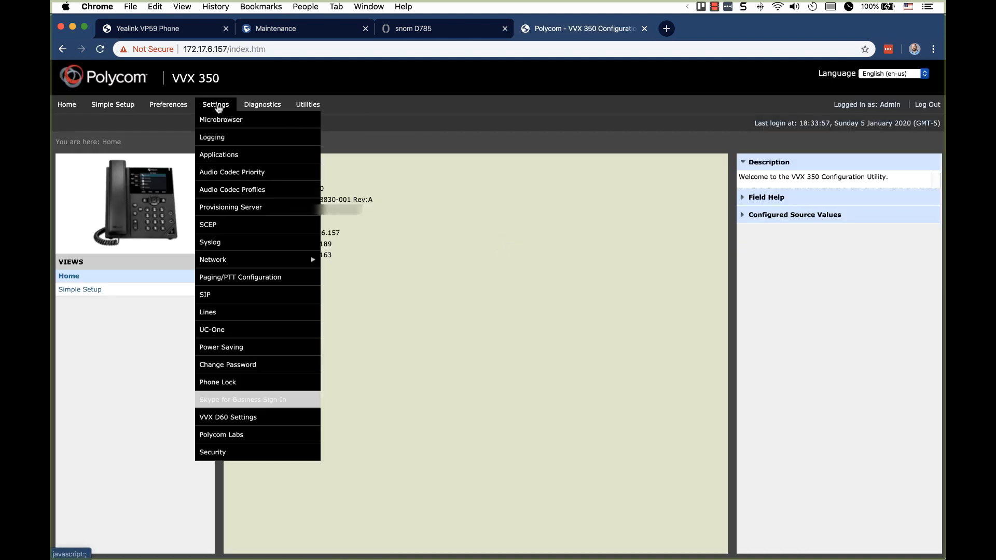
left_click(219, 155)
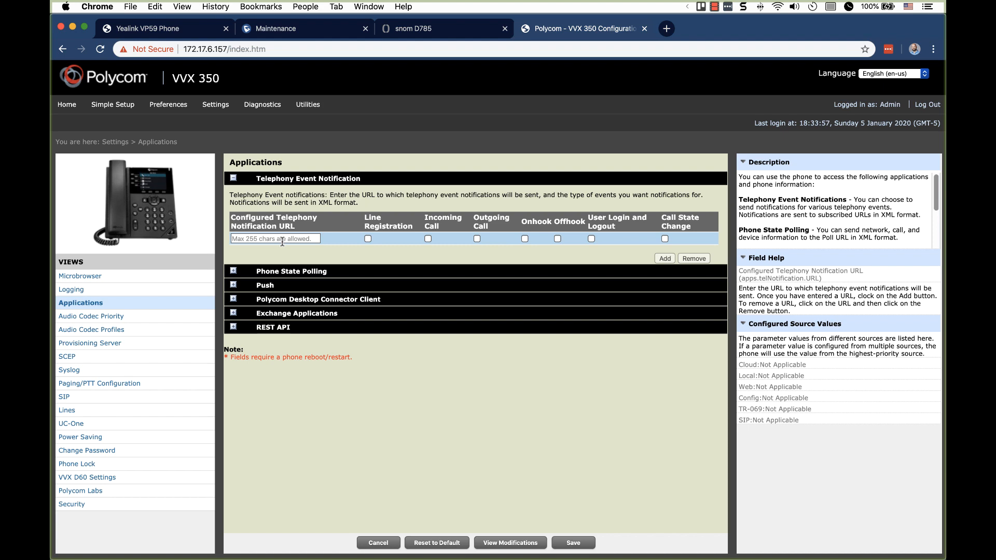
Step: Return to the Yealink VP59 Action URL page
left_click(156, 28)
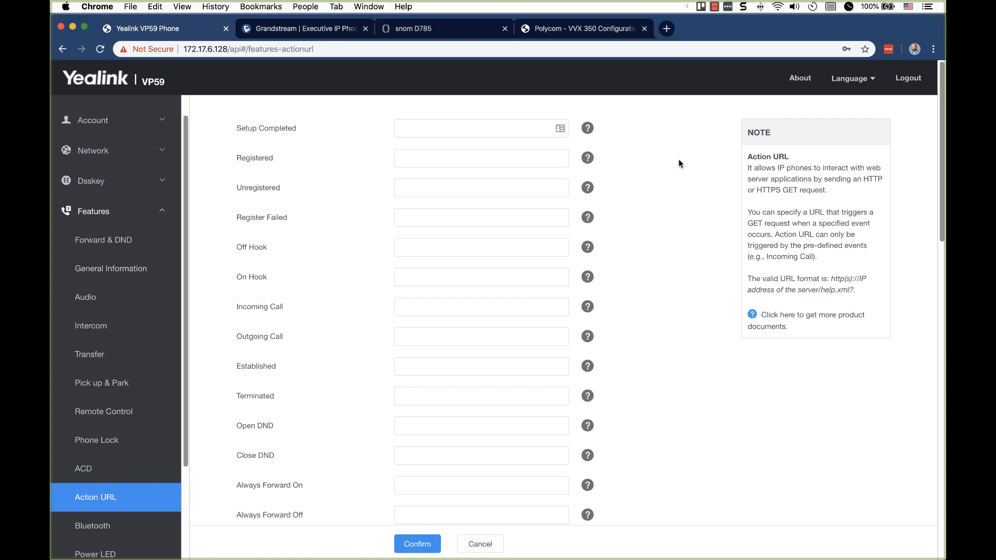
Step: Sign up for IFTTT with a Google account and dismiss the getting-started introduction
left_click(667, 28)
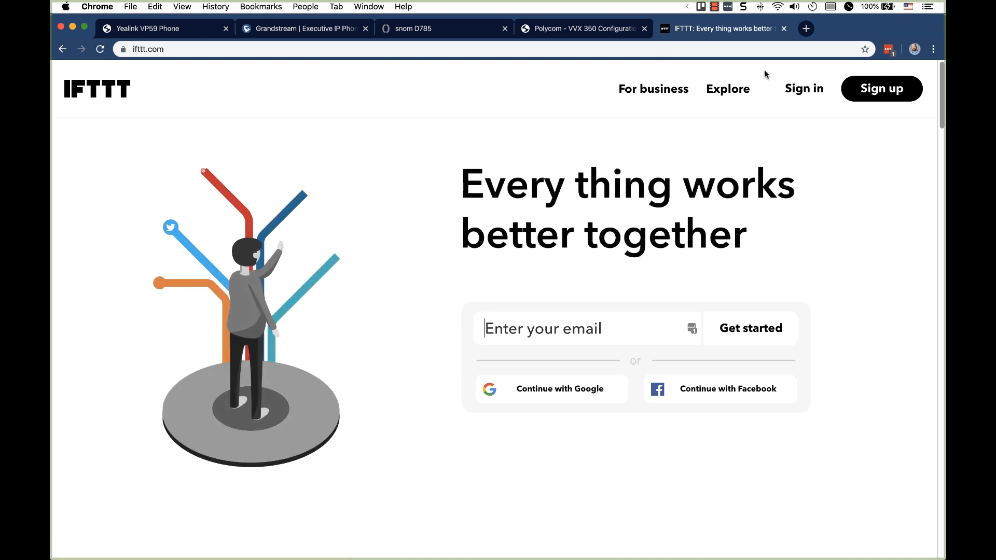
left_click(881, 88)
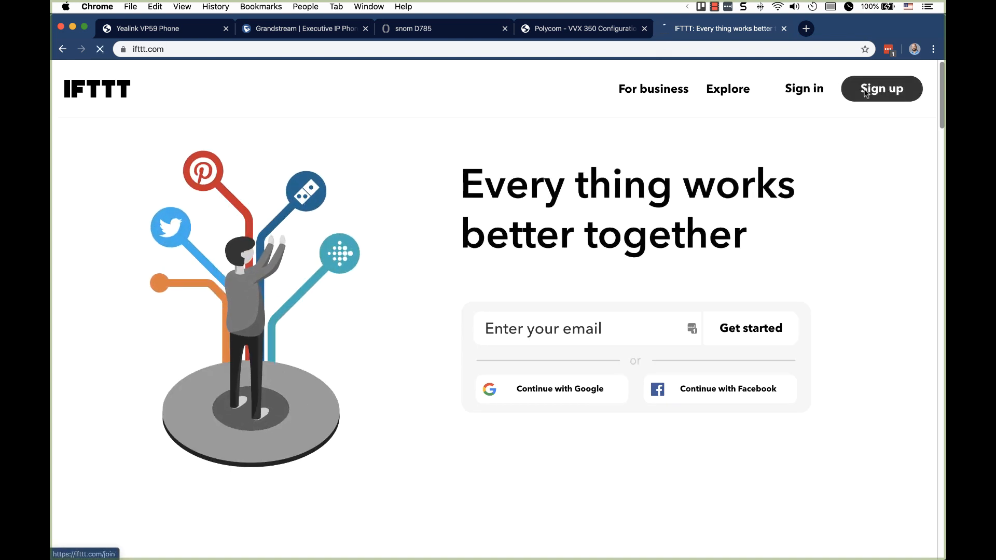
left_click(882, 89)
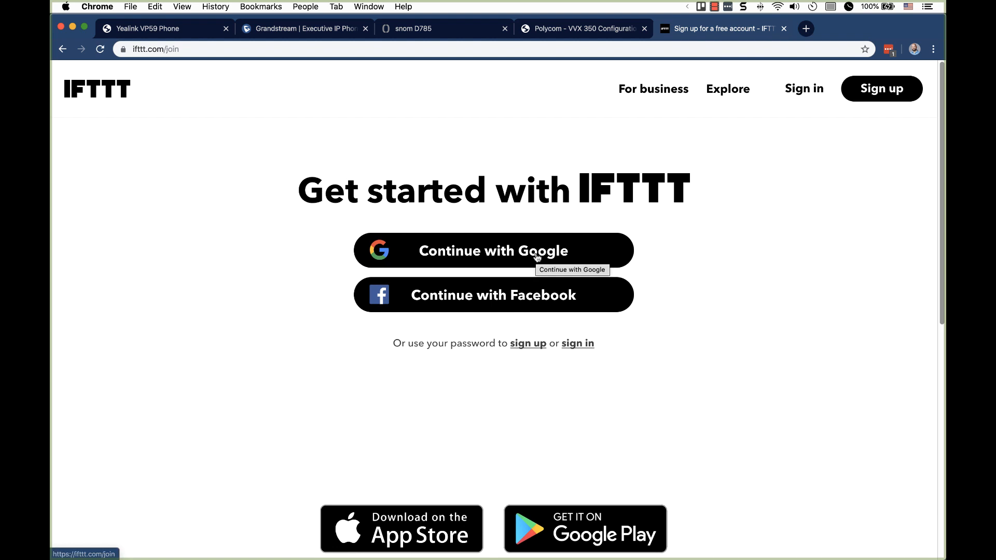
left_click(493, 250)
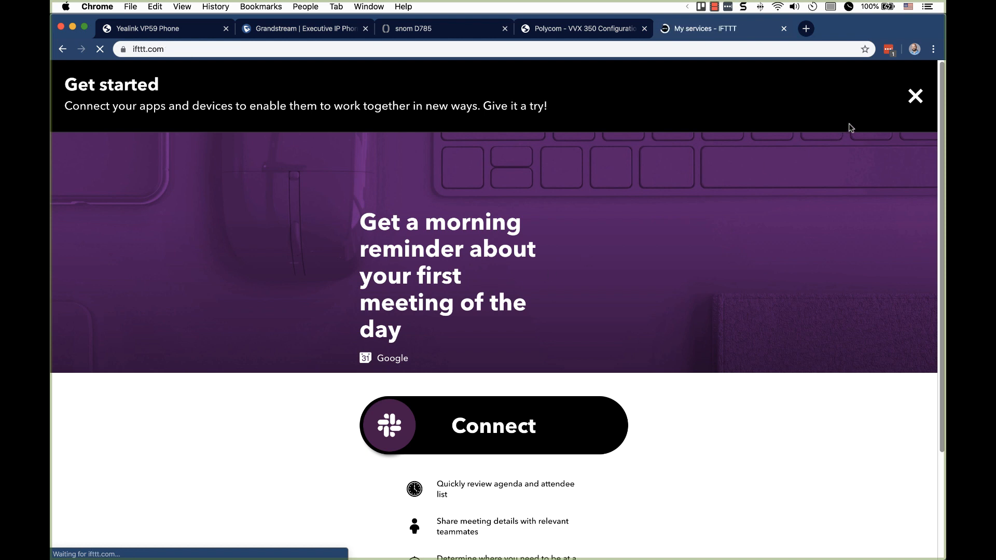
left_click(915, 96)
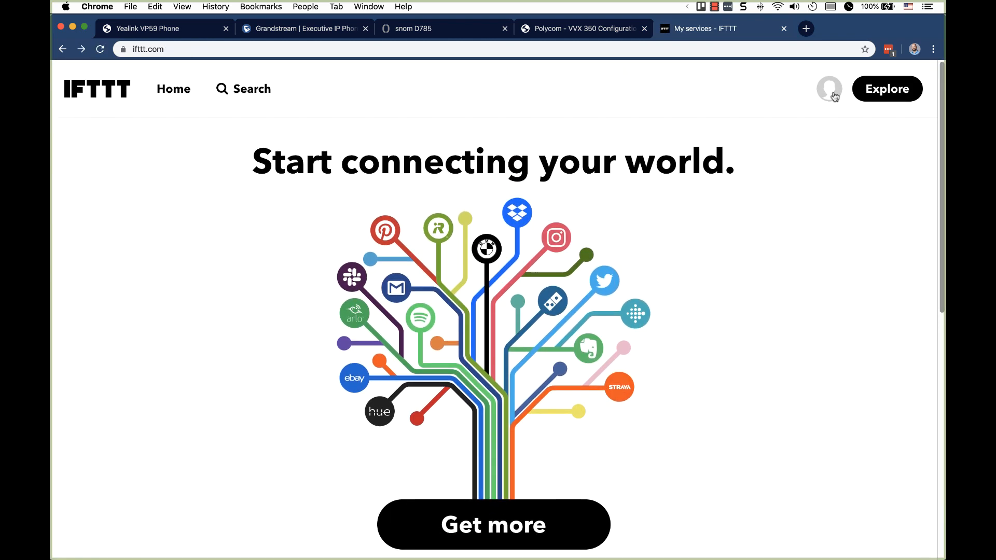
Step: Start a new applet from the profile menu and clear the trigger service search
left_click(828, 90)
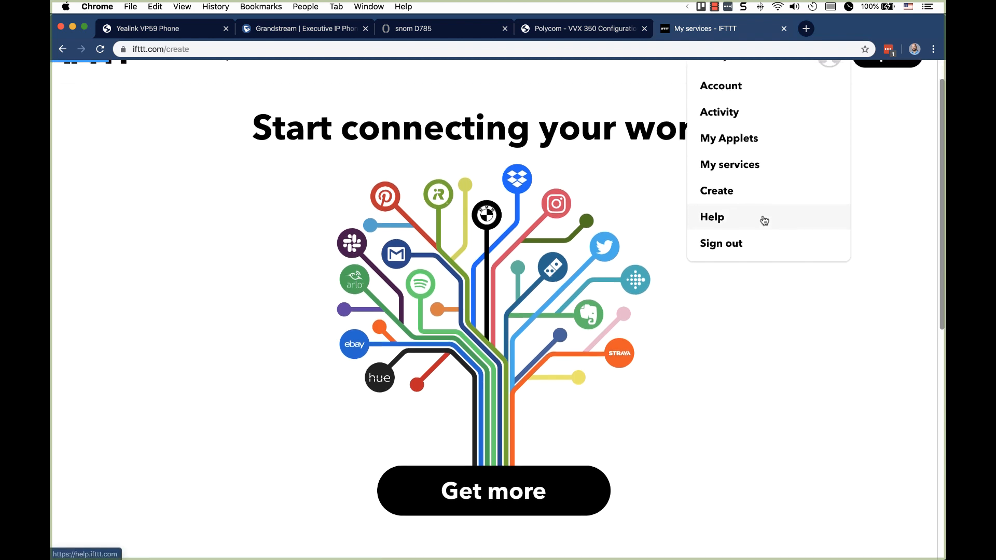
left_click(717, 191)
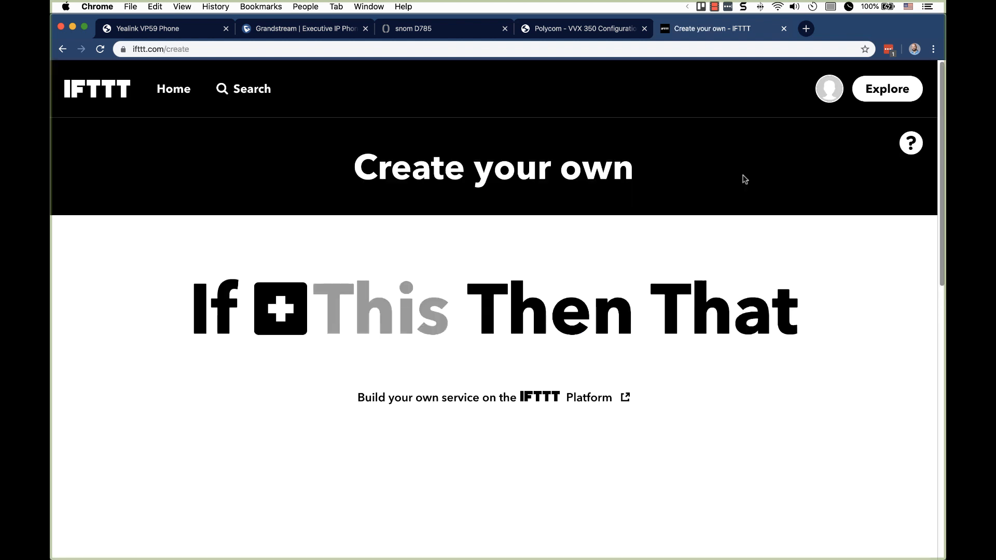
mouse_move(762, 131)
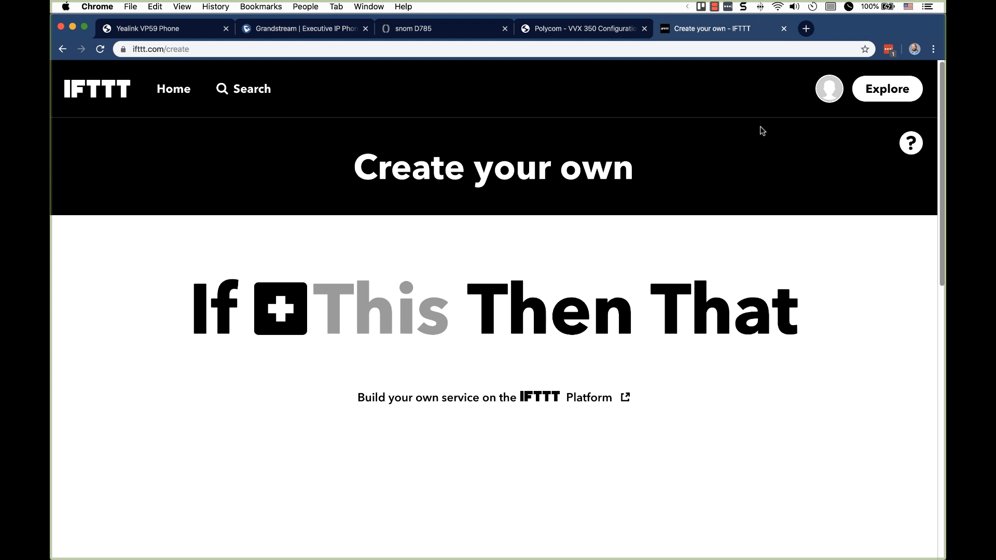
mouse_move(342, 305)
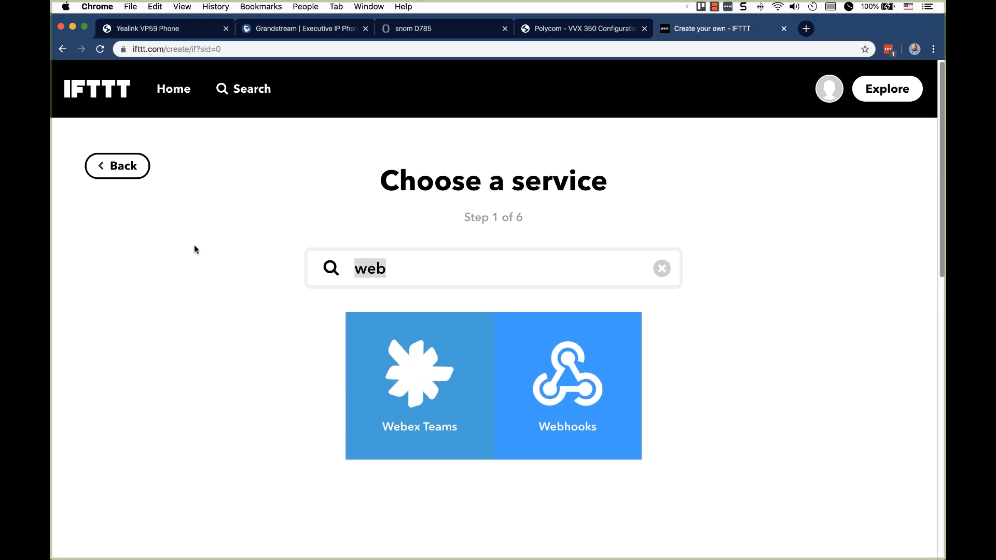
left_click(661, 268)
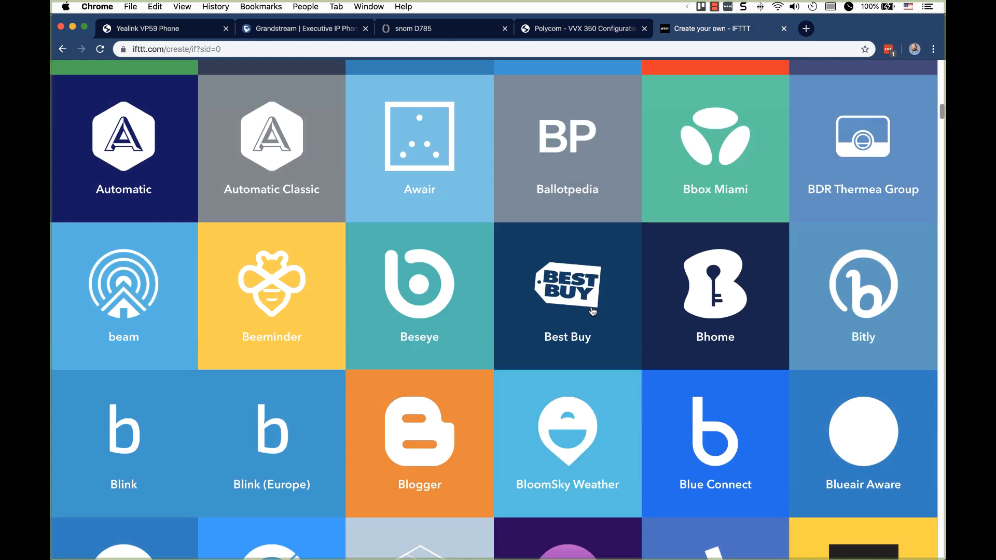
Step: Browse down and back up through the full grid of trigger services
scroll("down", 3)
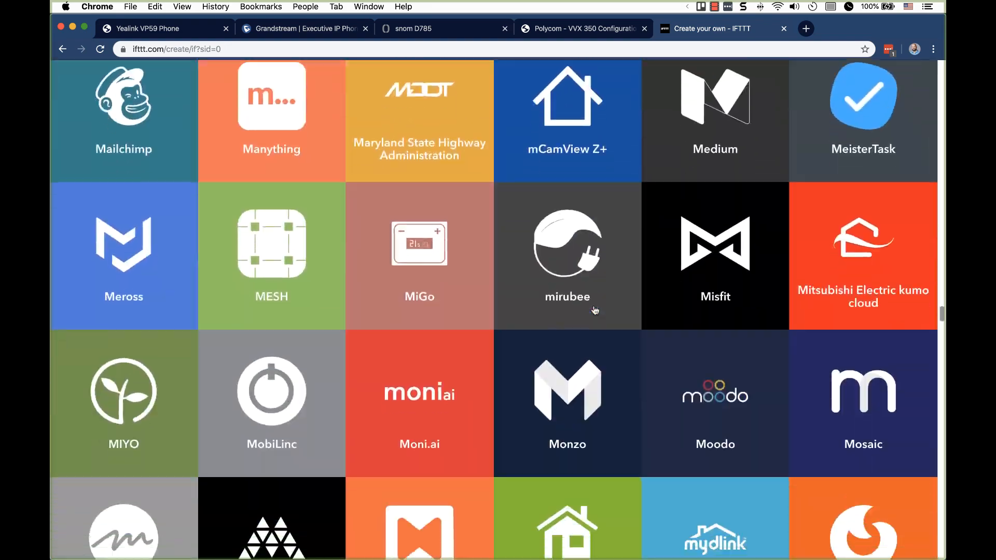
scroll("down", 3)
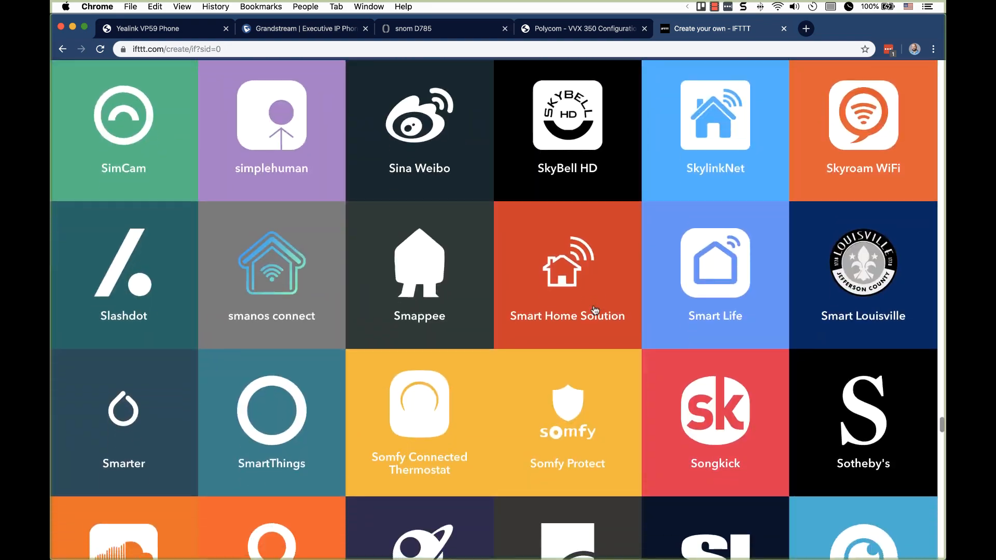
scroll("down", 3)
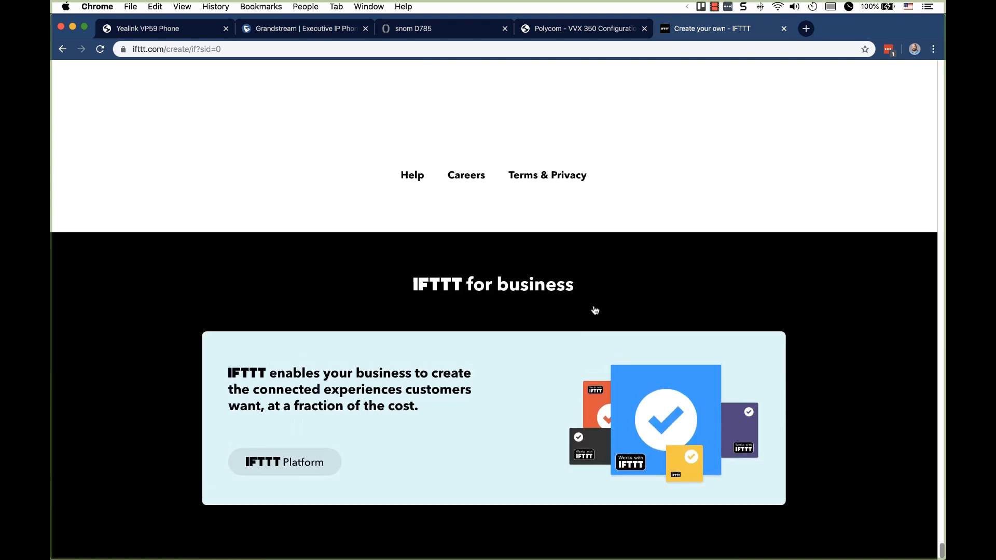
scroll("up", 3)
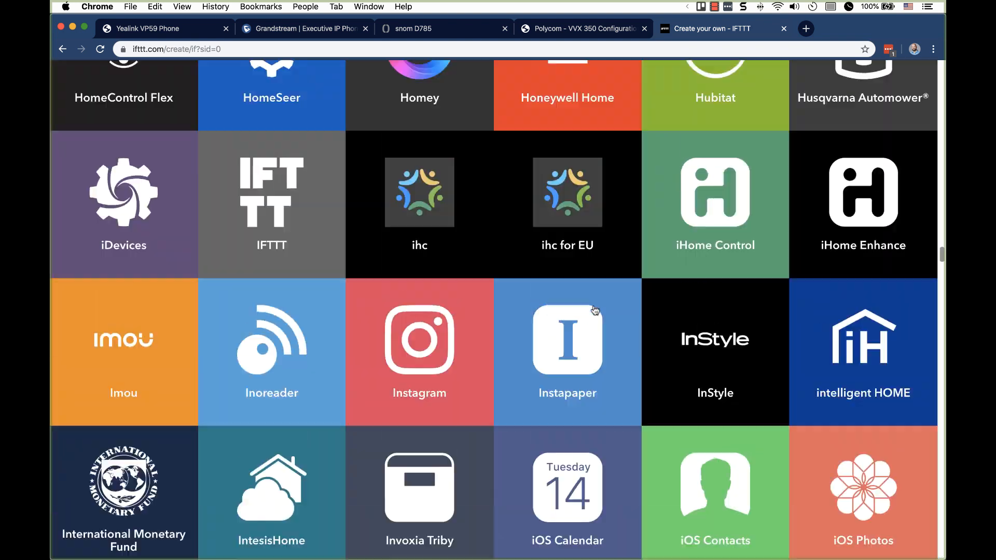
scroll("up", 3)
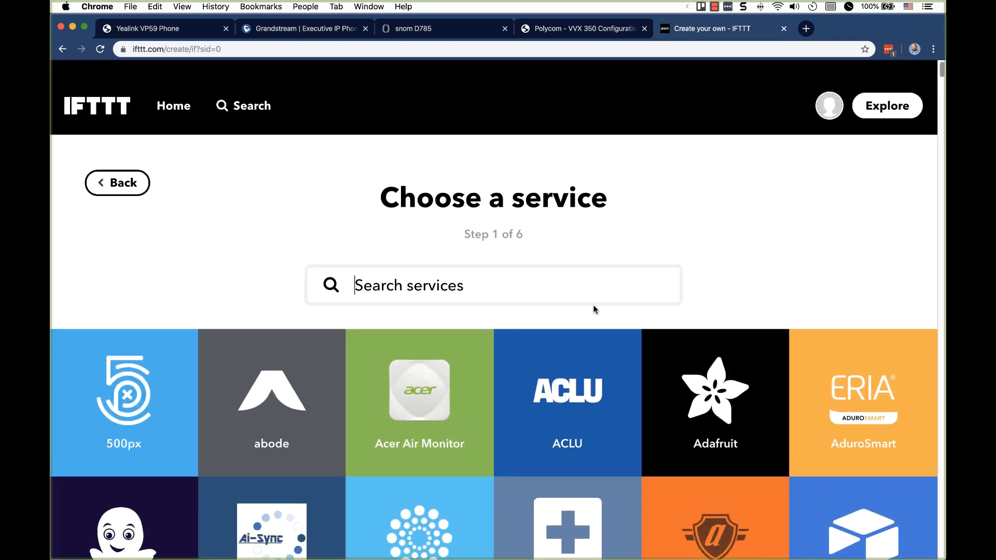
Step: Choose Webhooks as the trigger service and connect it to the account
type("we")
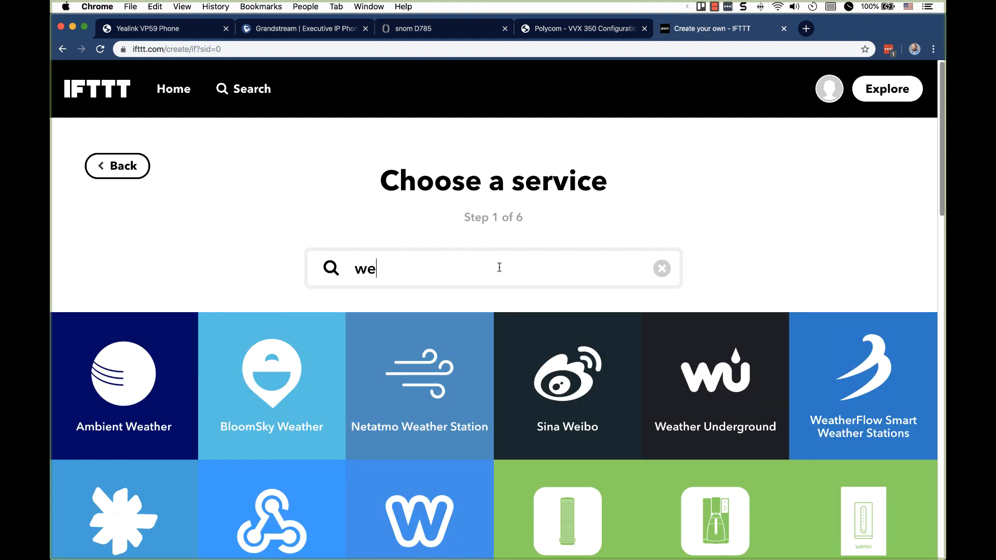
left_click(271, 521)
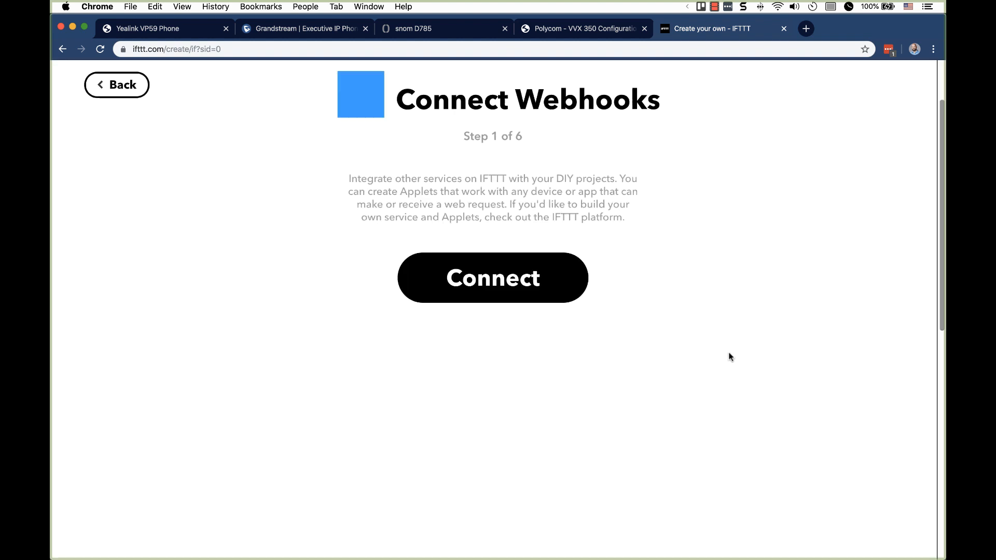
left_click(491, 278)
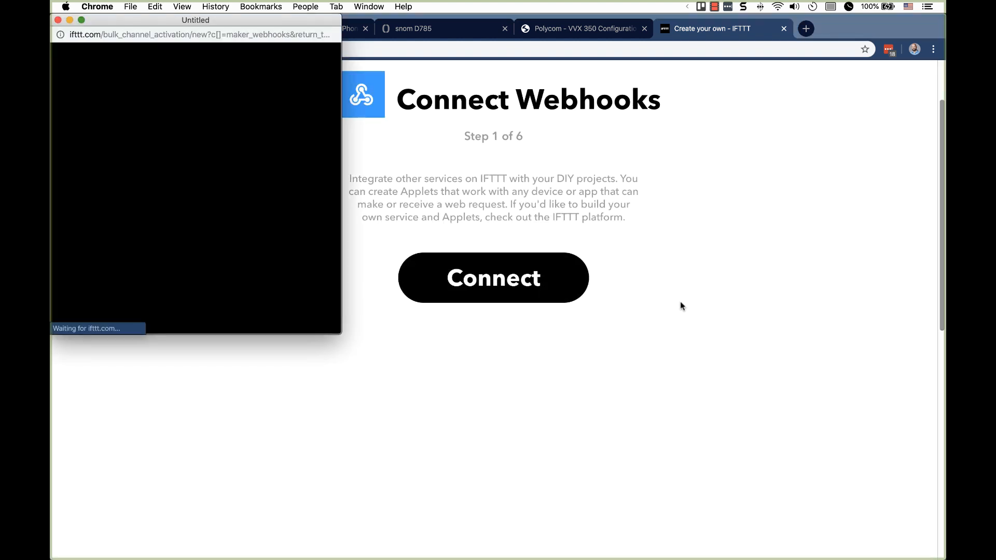
left_click(493, 278)
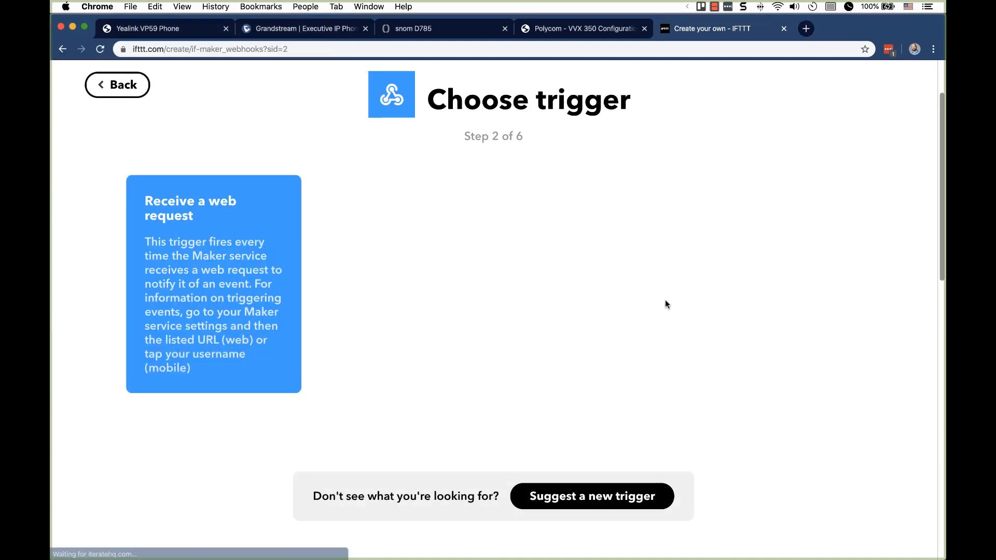
mouse_move(375, 209)
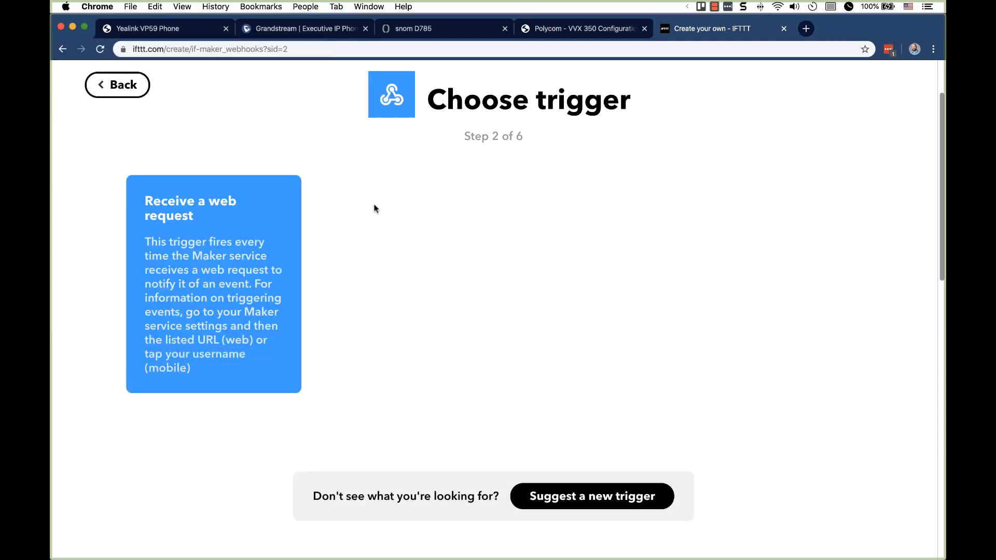
mouse_move(419, 226)
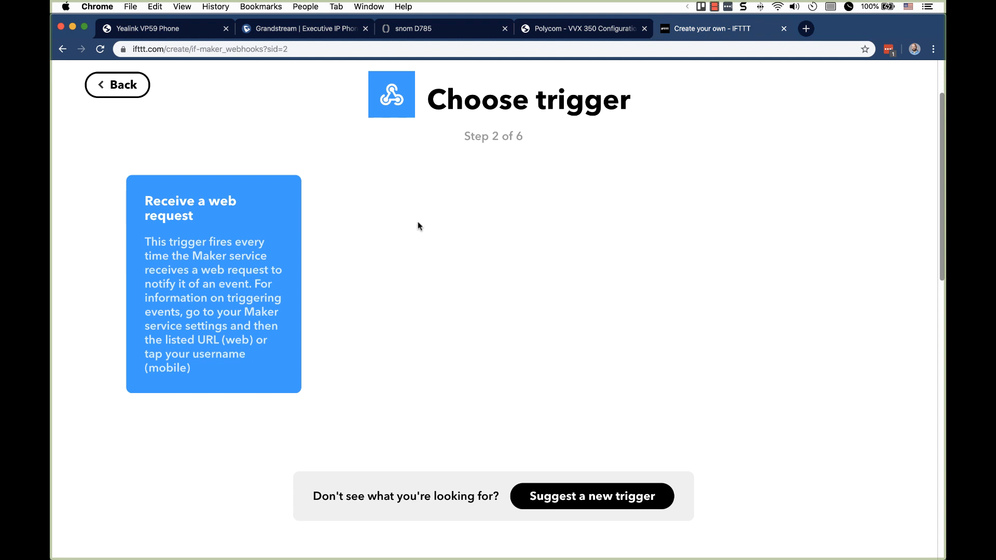
Step: Pick the 'Receive a web request' trigger with event name missed_call_4604
left_click(214, 283)
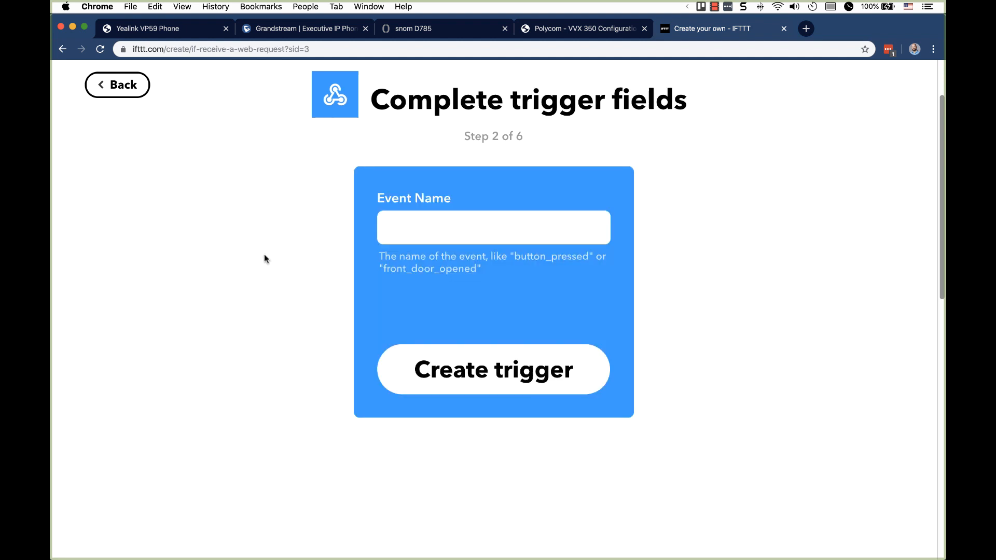
type("mi")
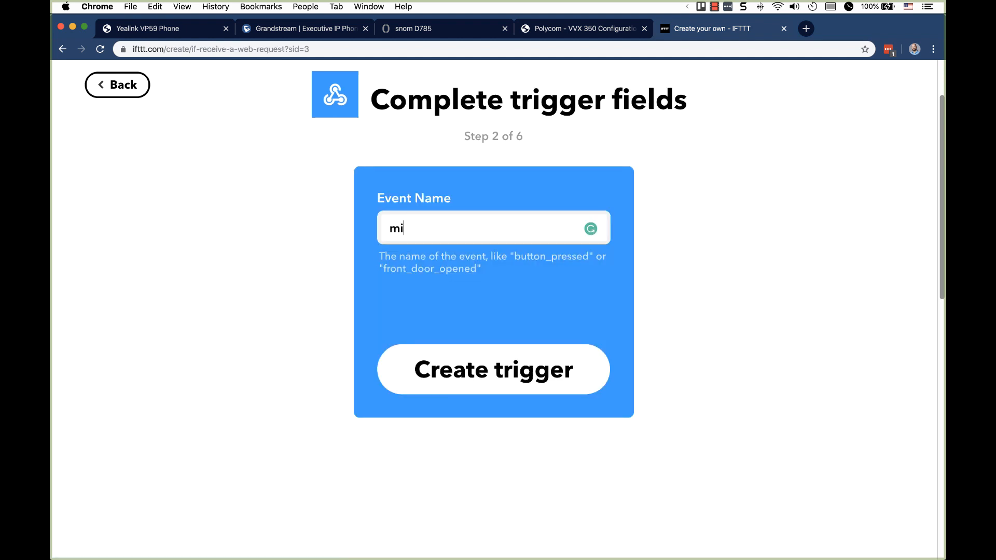
type("ssed_call")
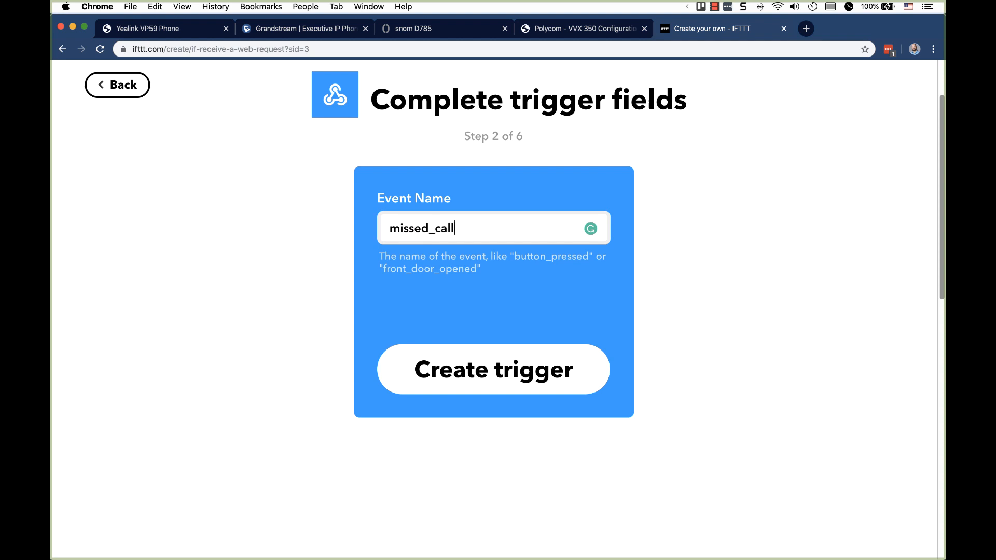
type("_4604")
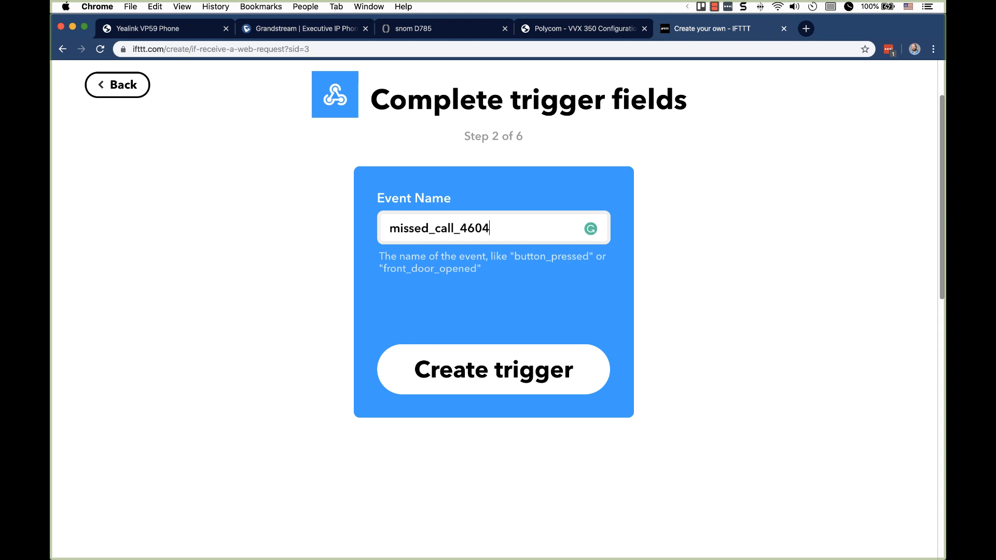
mouse_move(369, 233)
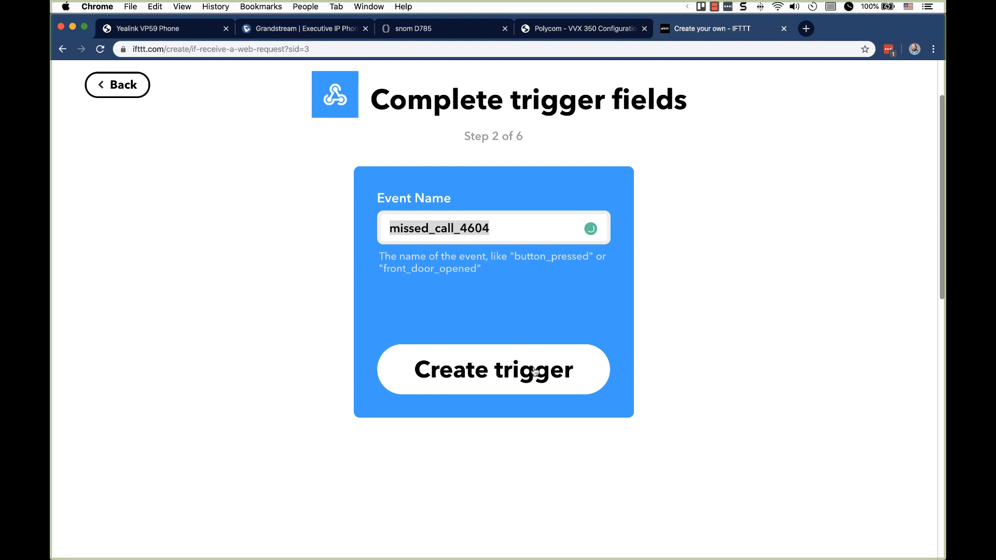
Step: Create the missed_call_4604 trigger and move on to choosing the action service
left_click(493, 369)
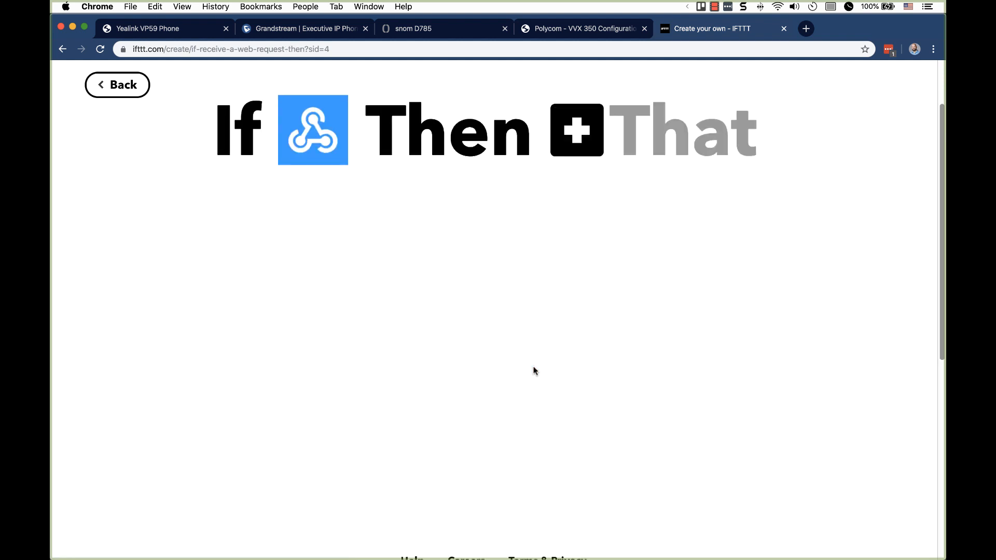
mouse_move(588, 255)
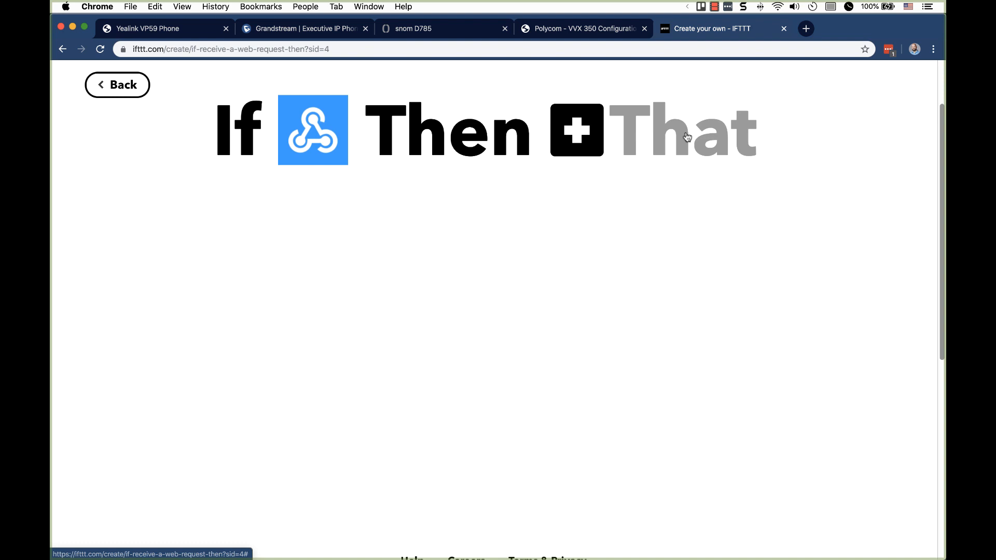
mouse_move(221, 122)
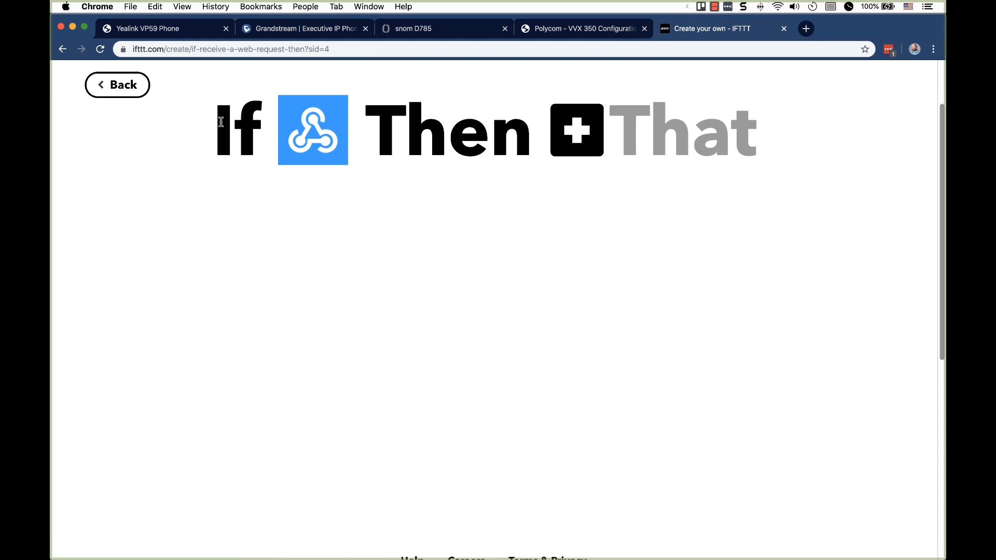
mouse_move(314, 134)
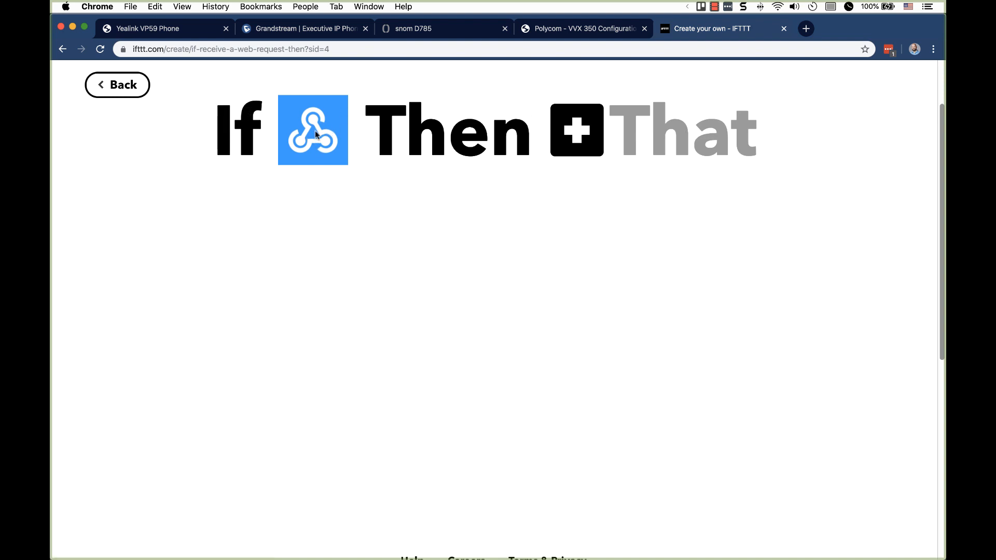
mouse_move(678, 154)
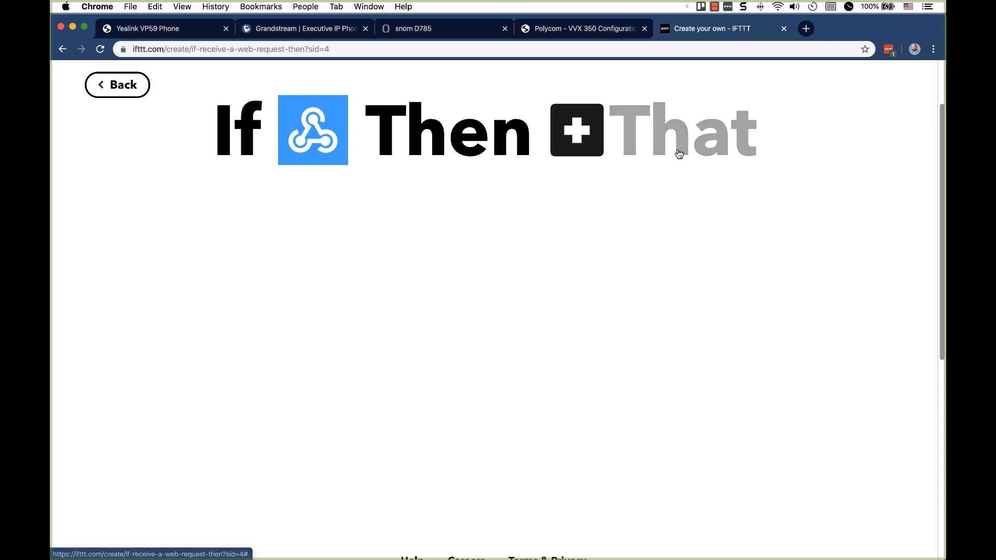
left_click(576, 130)
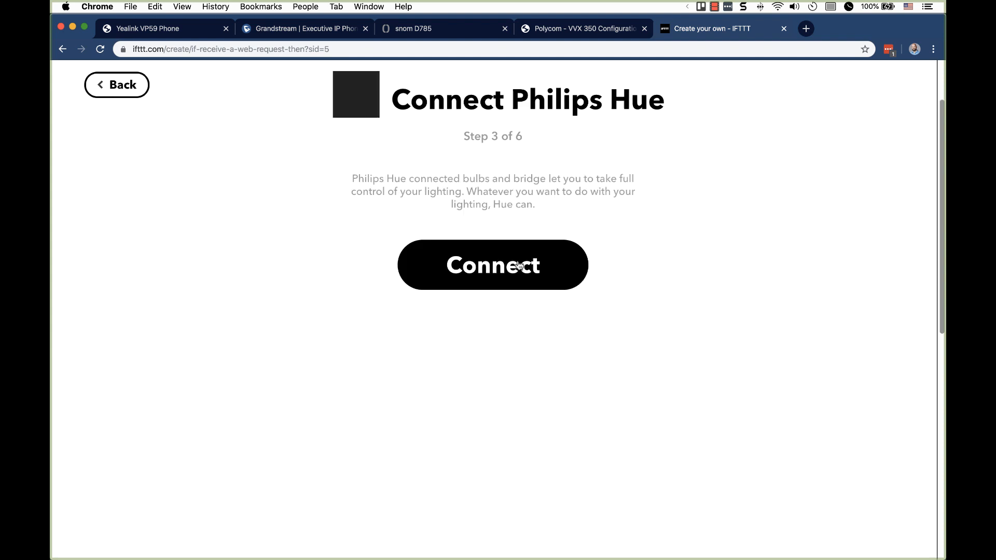
Step: Connect Philips Hue, granting IFTTT access in the permission popup
left_click(492, 264)
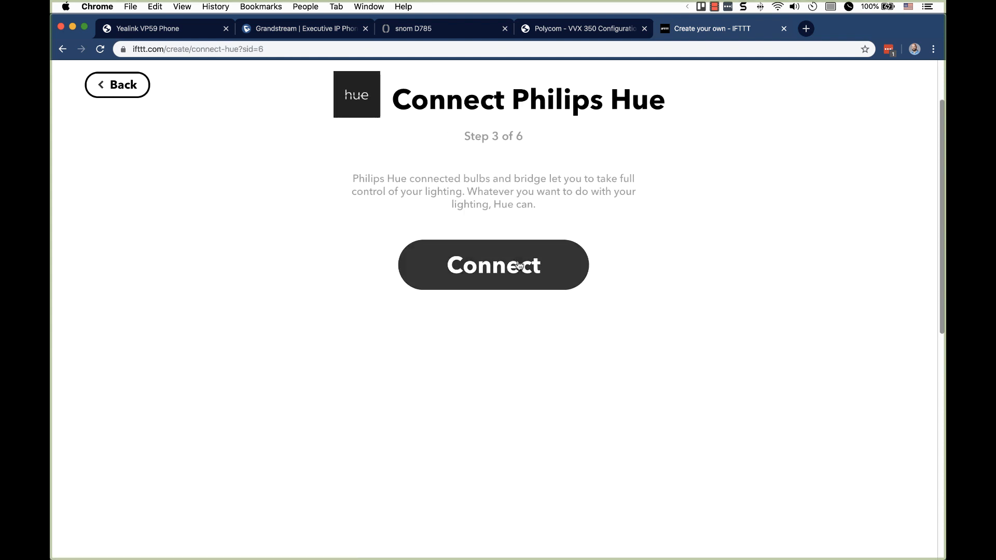
left_click(493, 265)
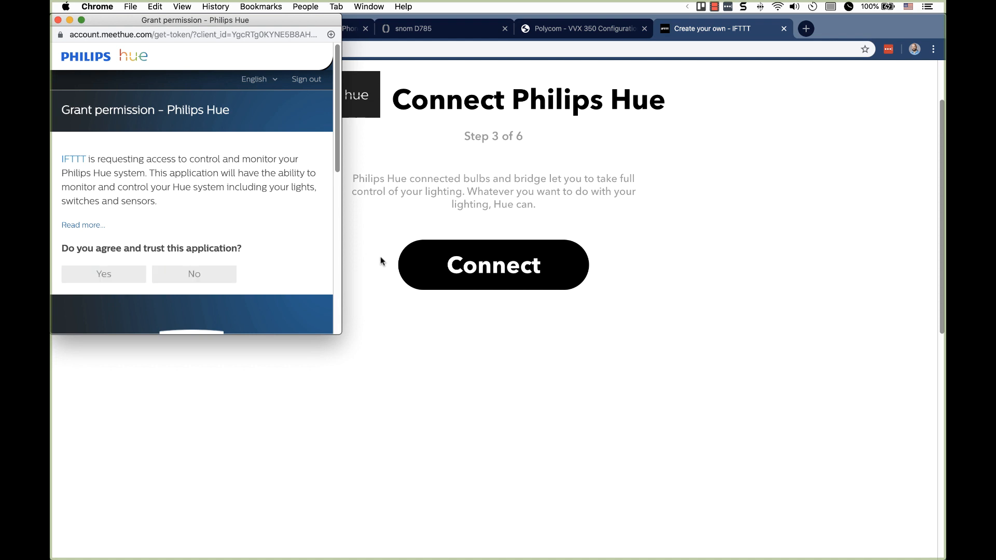
left_click(103, 274)
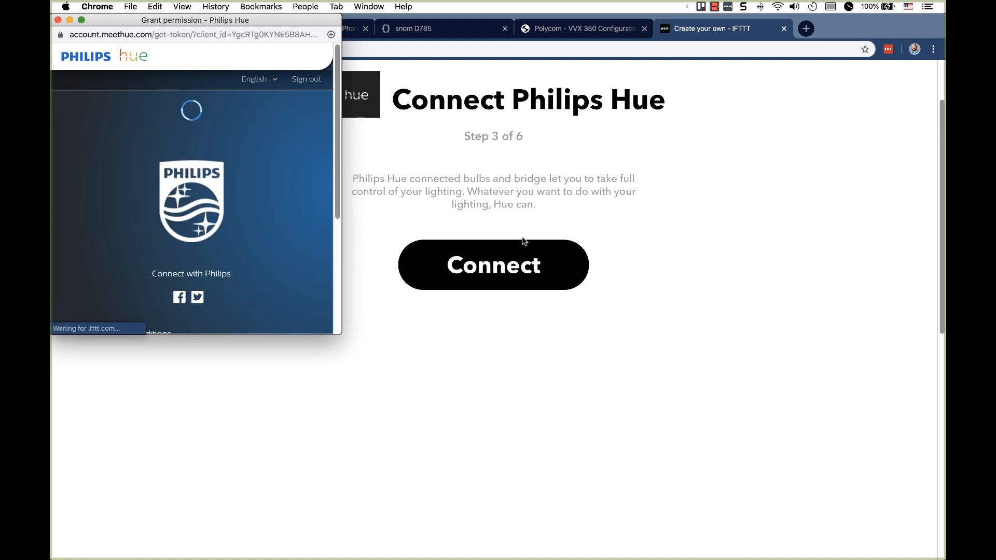
left_click(493, 265)
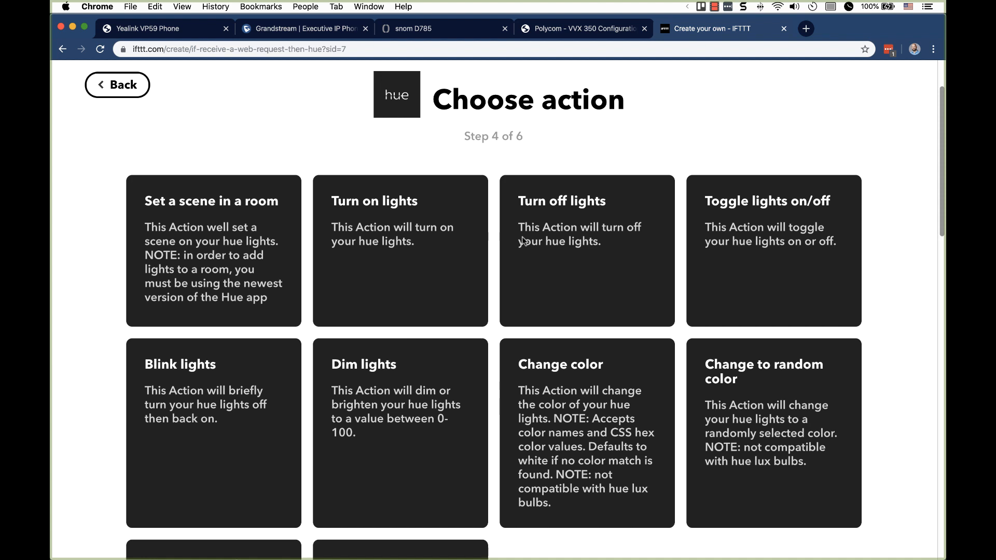
mouse_move(544, 398)
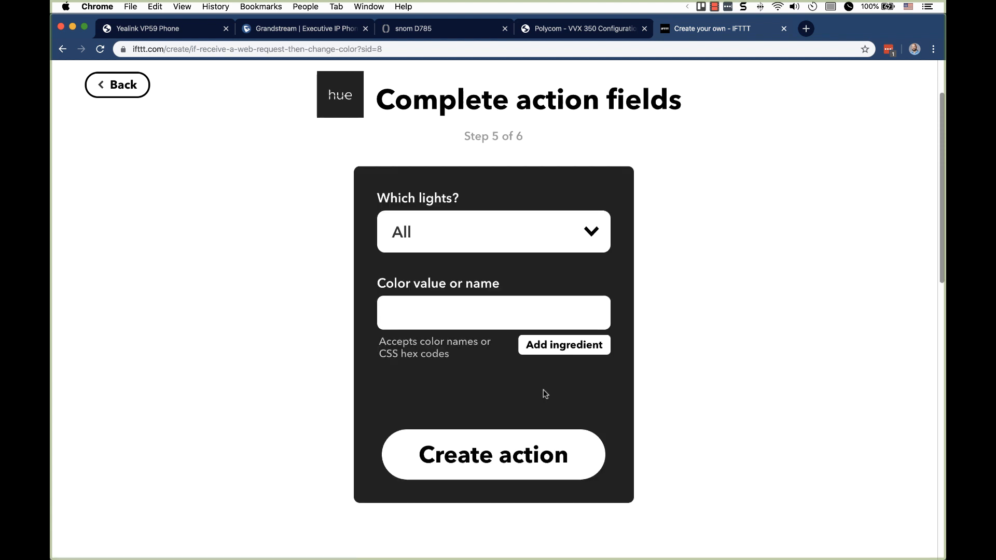
Step: Create a Change color action turning Little Lamp blue
left_click(493, 232)
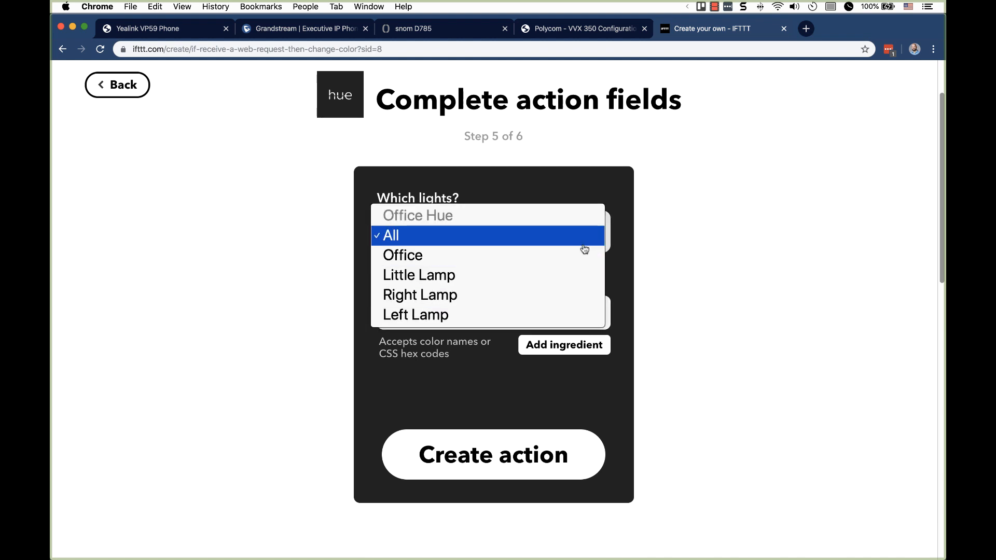
mouse_move(572, 275)
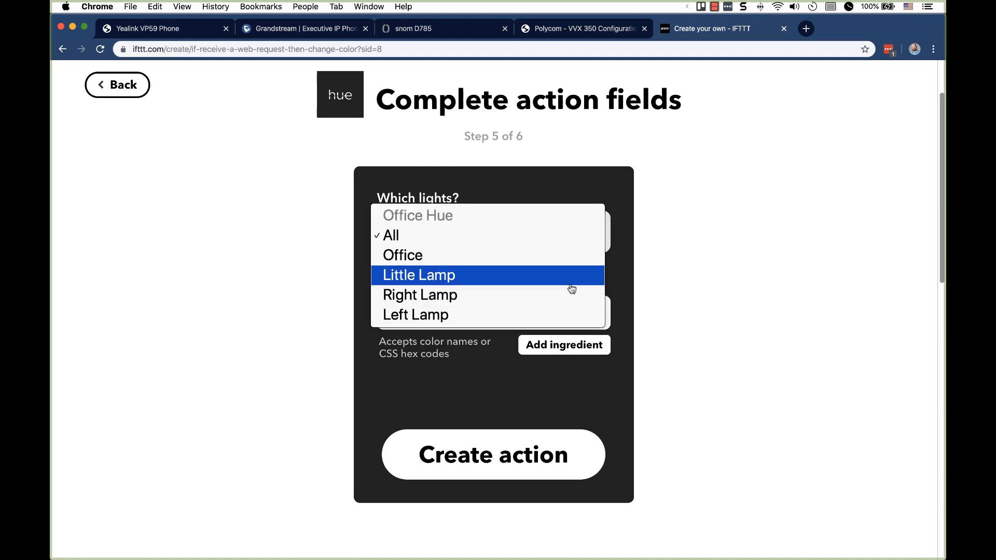
left_click(418, 275)
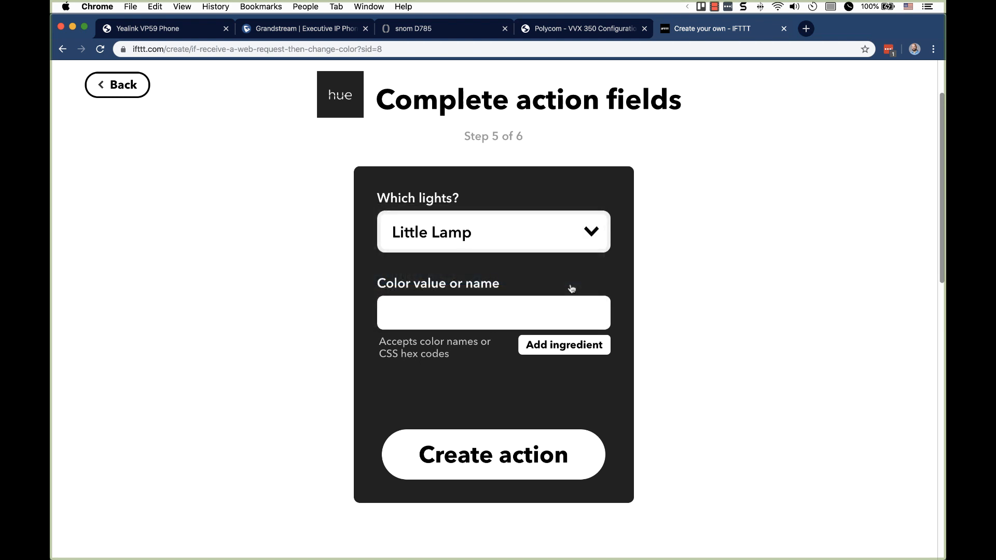
left_click(494, 312)
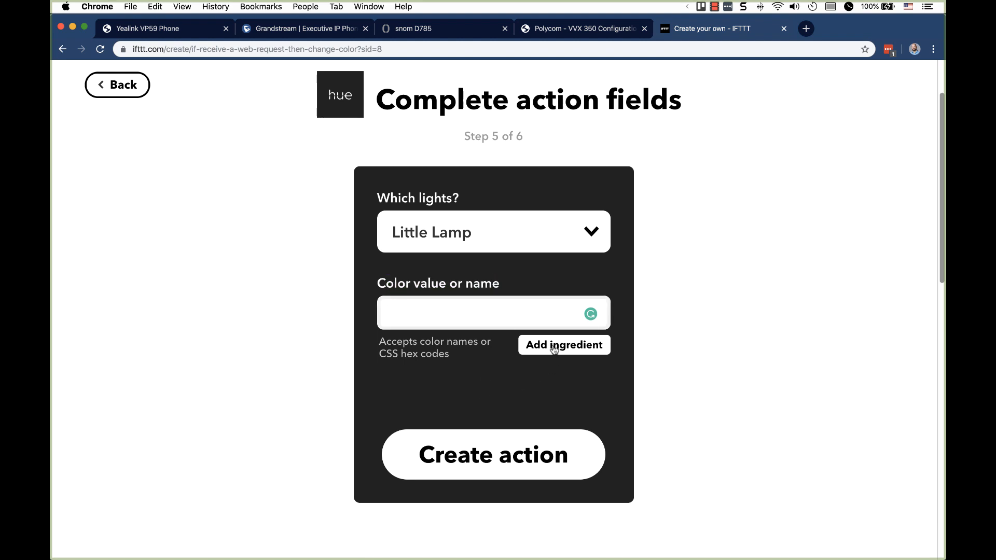
type("blue")
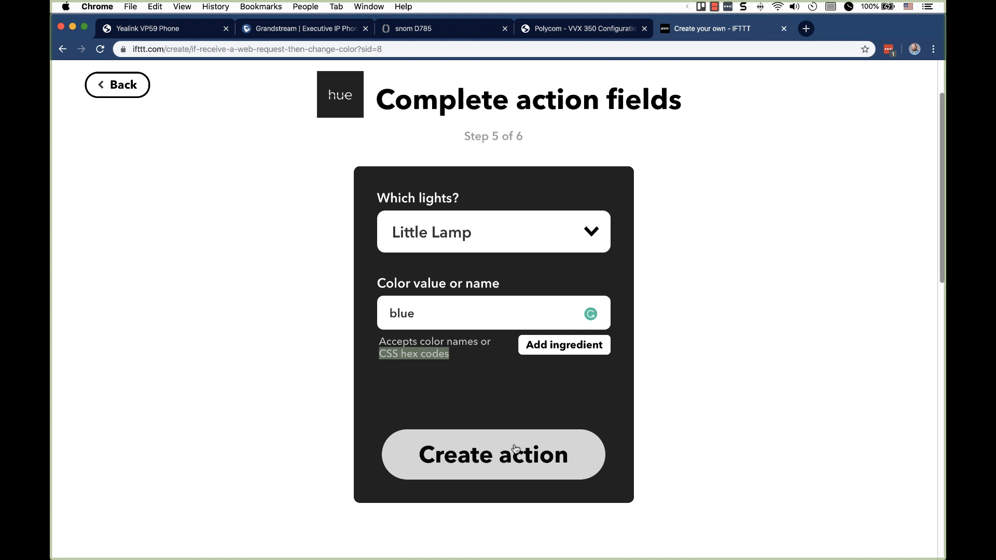
left_click(493, 455)
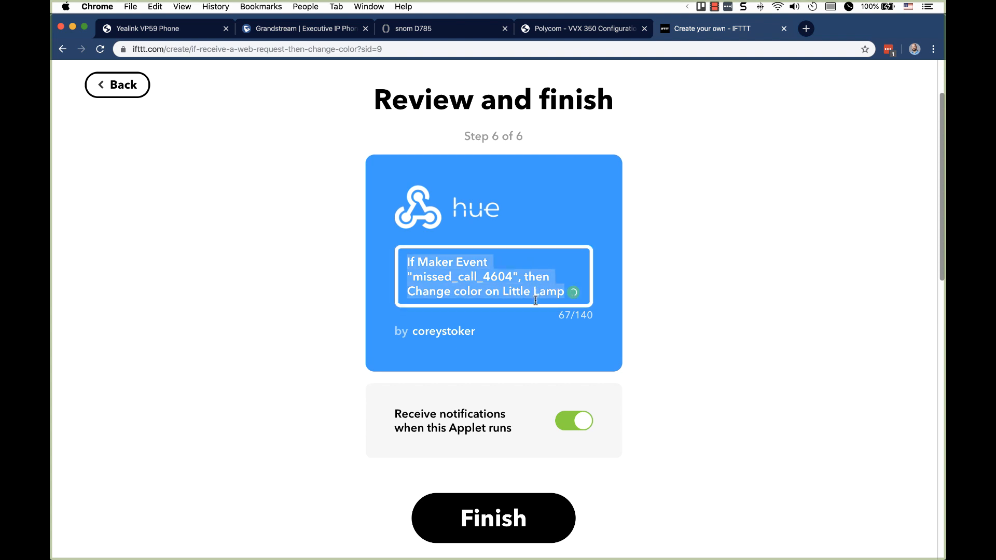
Step: Turn off run notifications and finish the missed_call_4604 applet, landing on its applet page
left_click(572, 421)
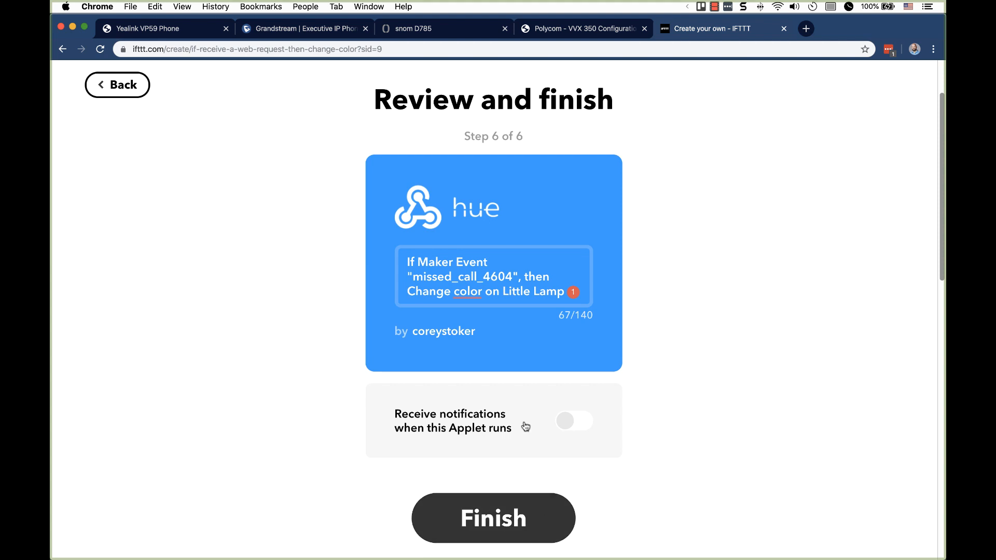
left_click(493, 518)
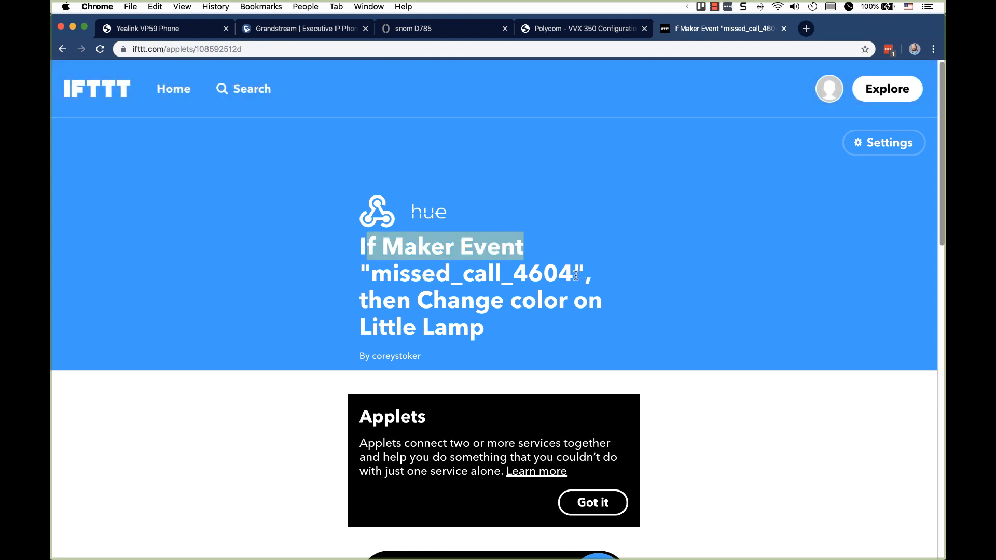
double_click(470, 274)
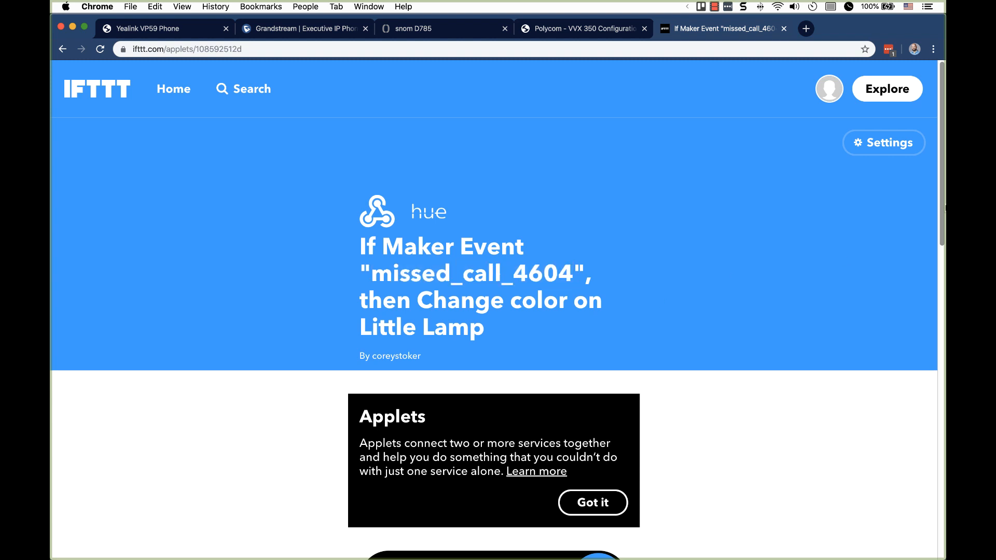
mouse_move(830, 89)
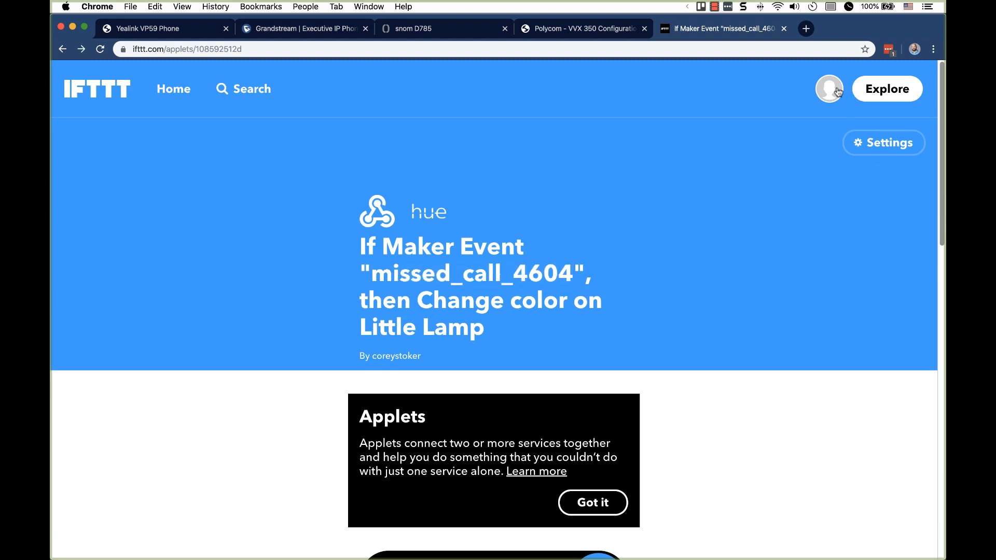
Step: From My services, go to the Webhooks service and its Documentation page
left_click(829, 89)
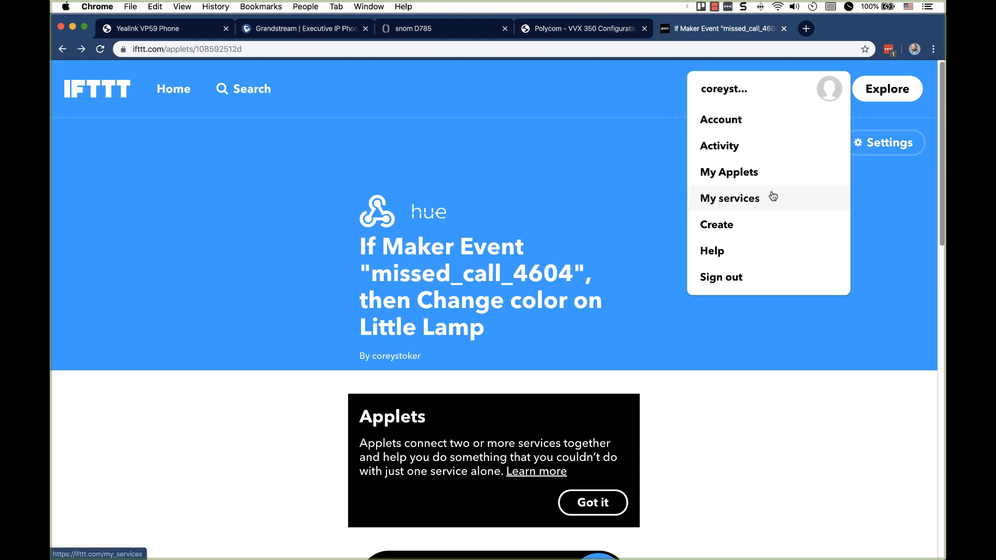
left_click(730, 198)
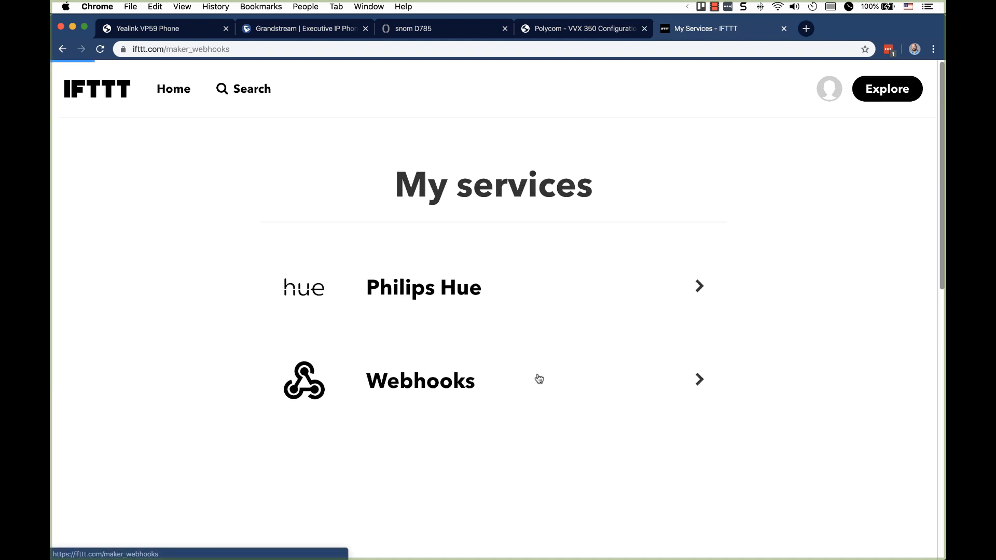
left_click(421, 381)
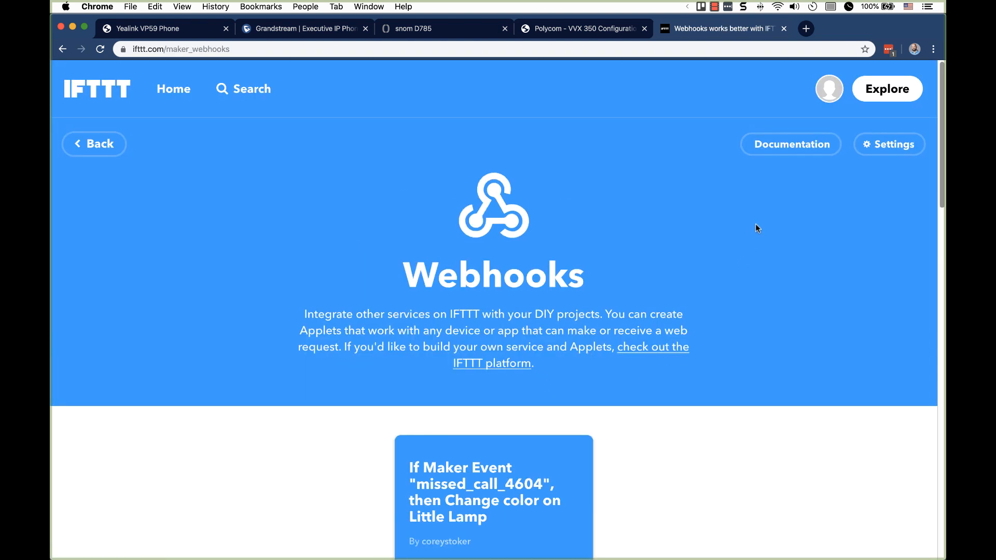
mouse_move(792, 151)
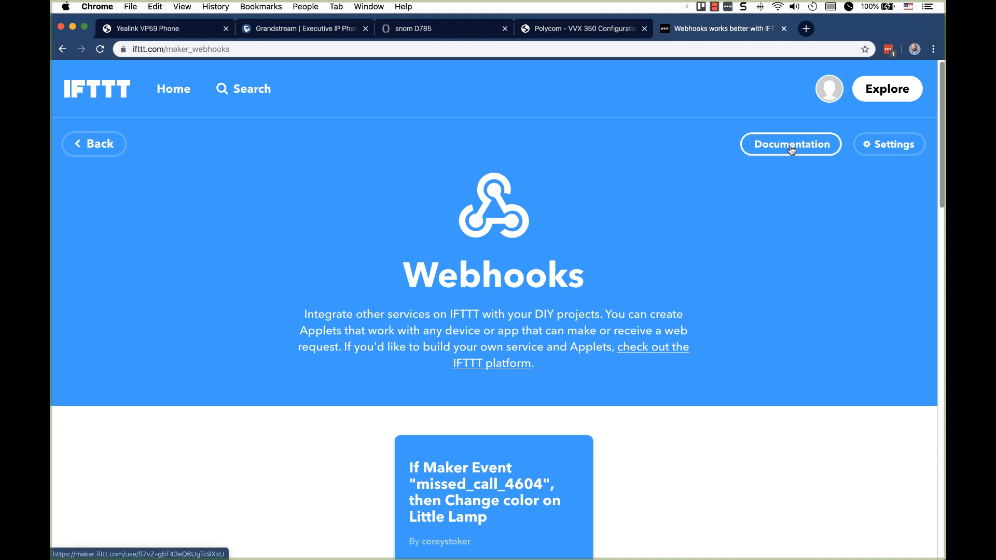
left_click(790, 144)
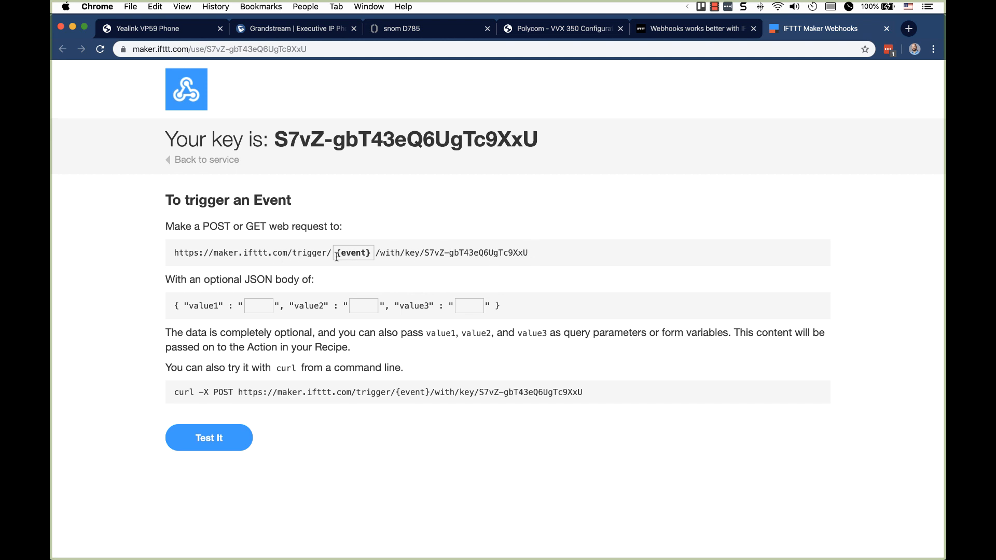
mouse_move(417, 270)
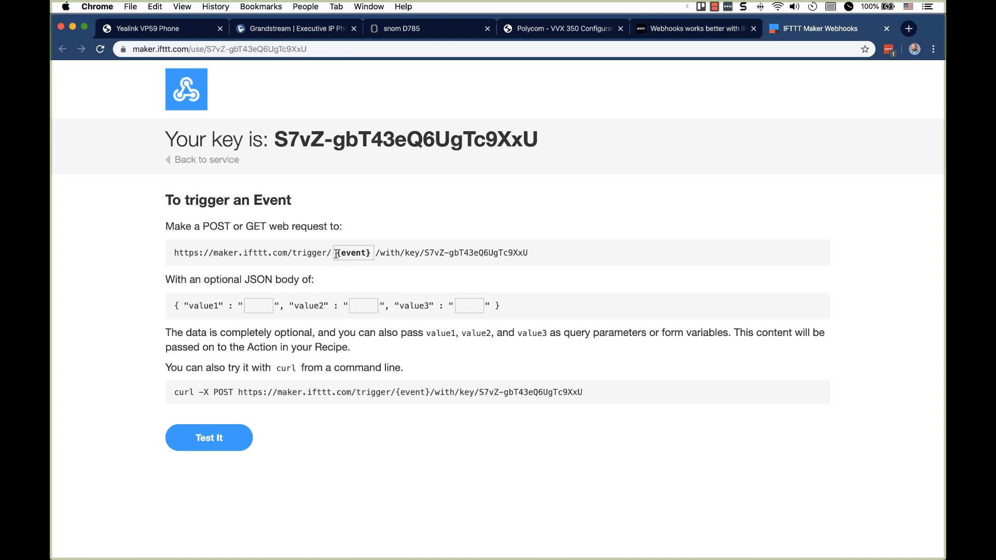
Step: Enter missed_call_4604 as the event name, copy the resulting trigger URL, and return to the Yealink tab
type("missed_call_4604")
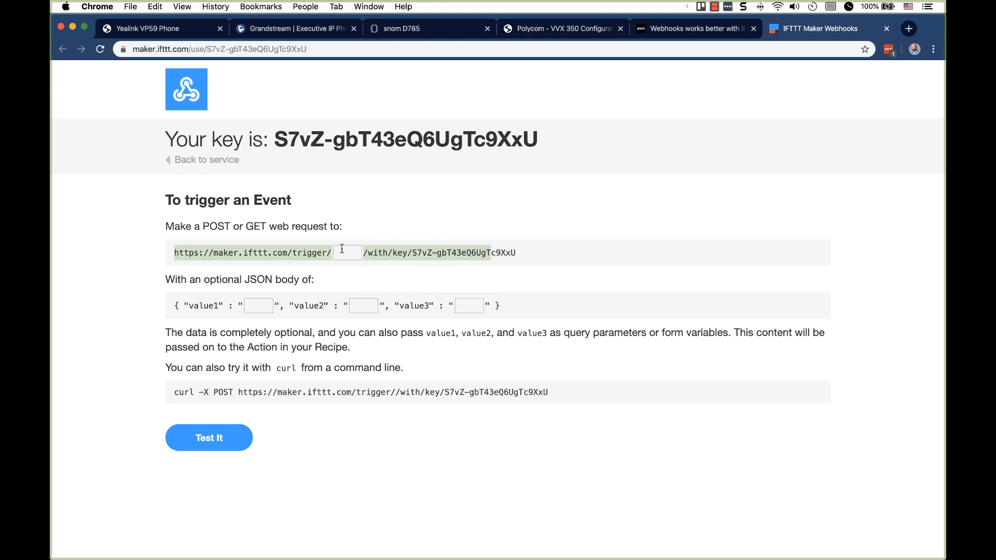
type("missed_call_4604")
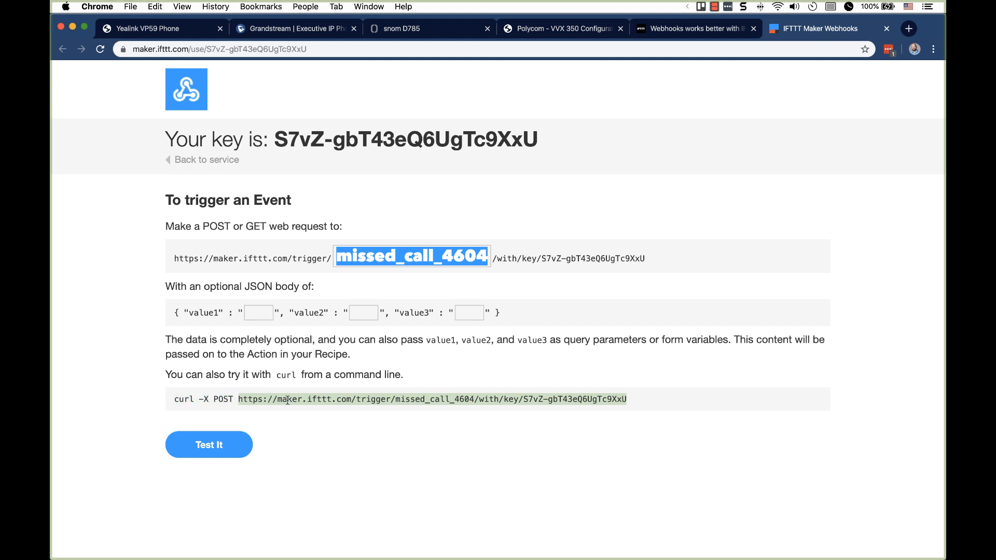
mouse_move(172, 408)
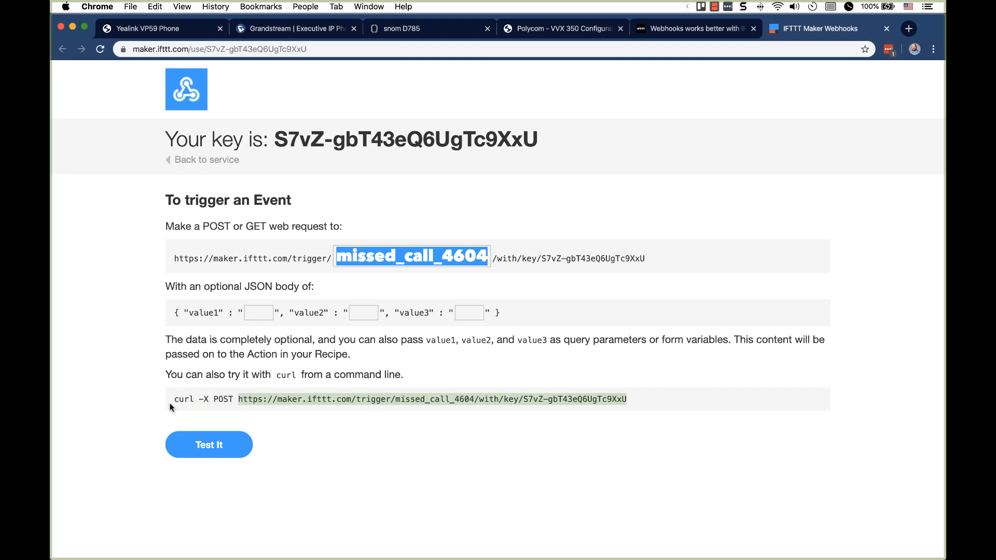
mouse_move(414, 474)
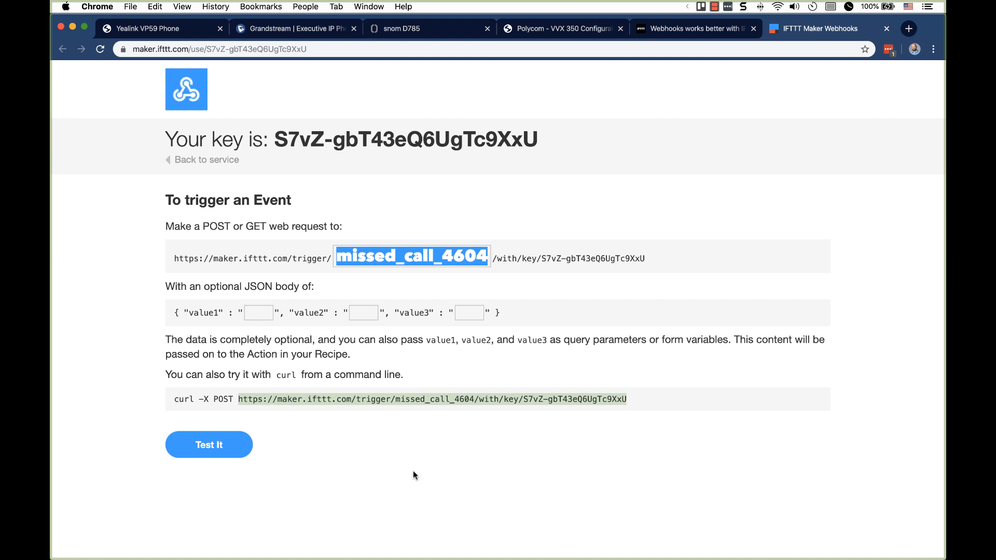
mouse_move(437, 340)
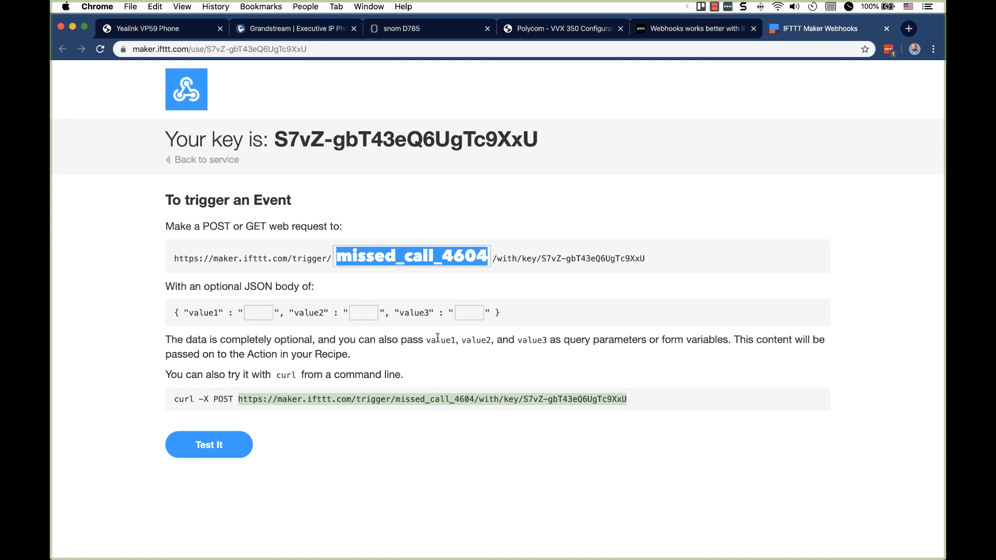
mouse_move(581, 545)
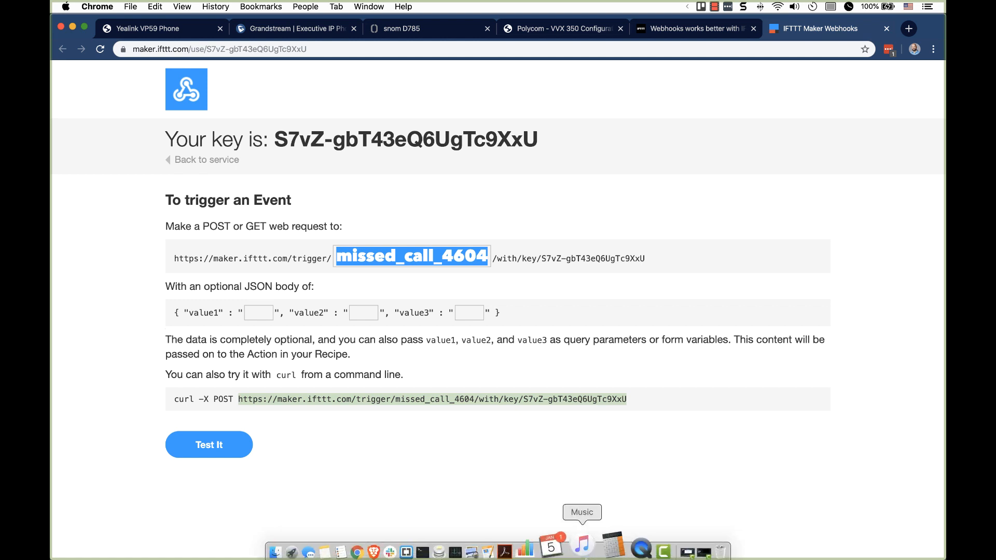
right_click(432, 399)
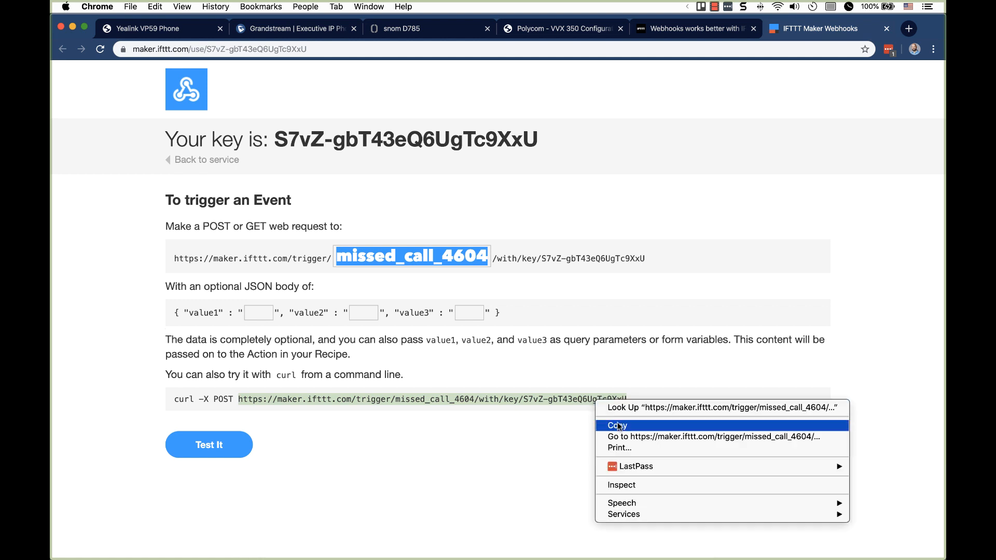
left_click(616, 425)
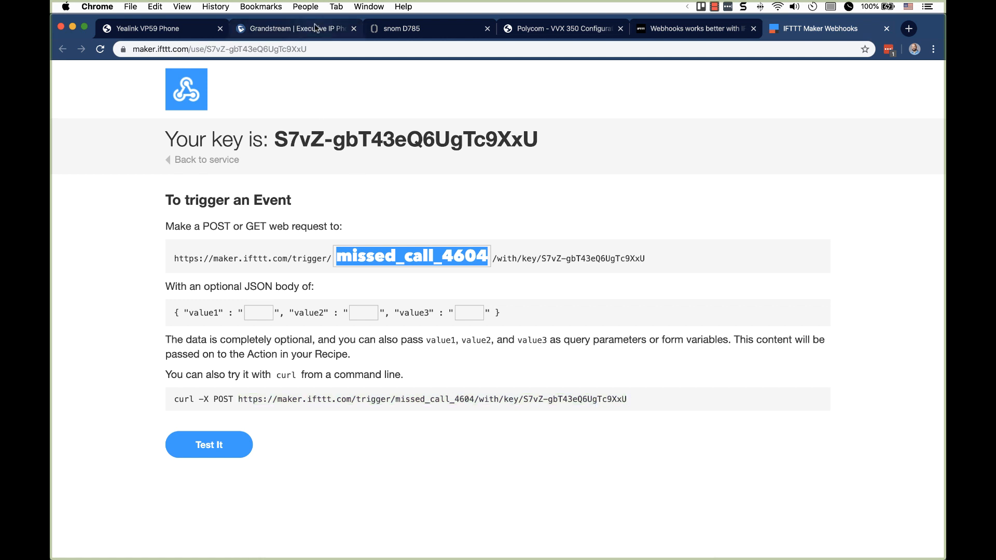
left_click(147, 28)
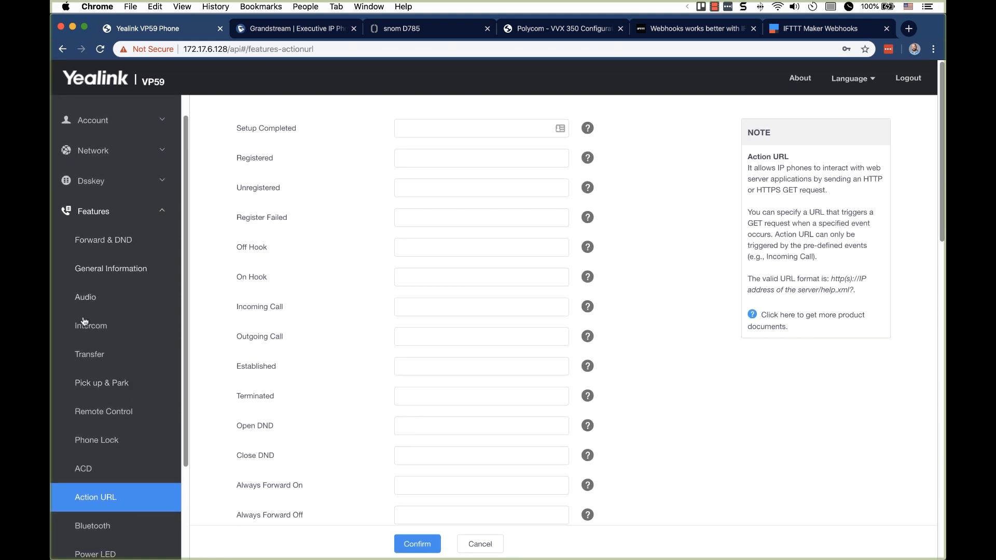
mouse_move(102, 511)
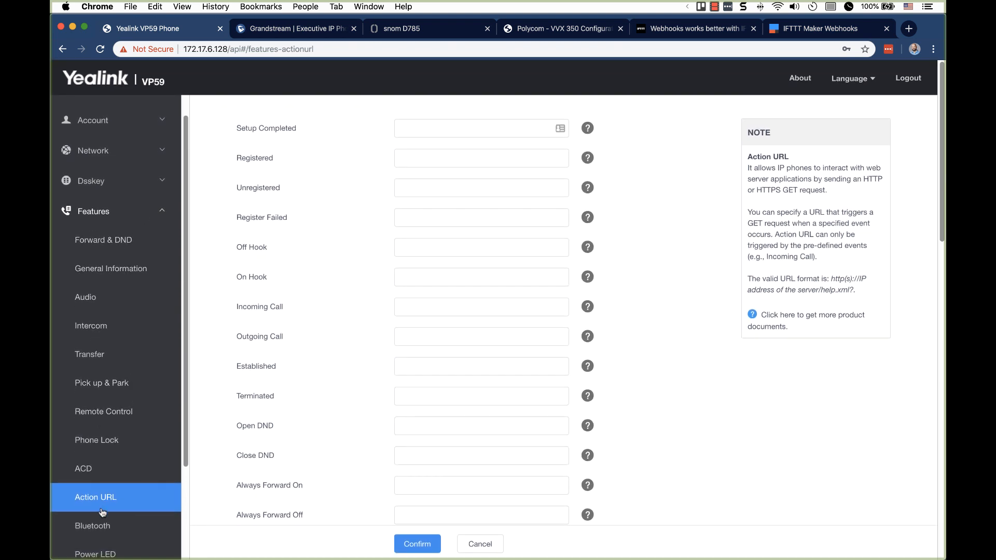
Step: Log back into the phone, paste the trigger URL into Missed Call and confirm
left_click(908, 77)
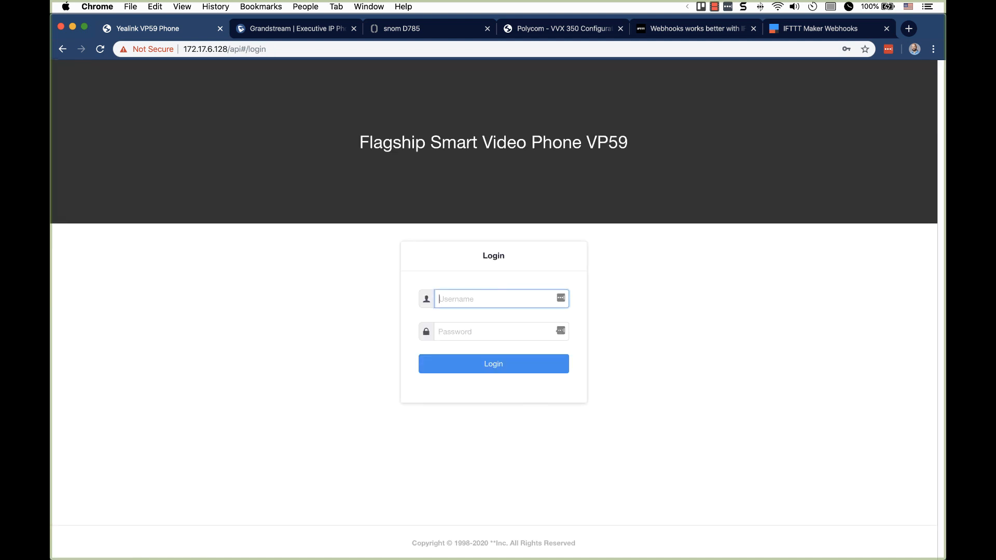
left_click(493, 363)
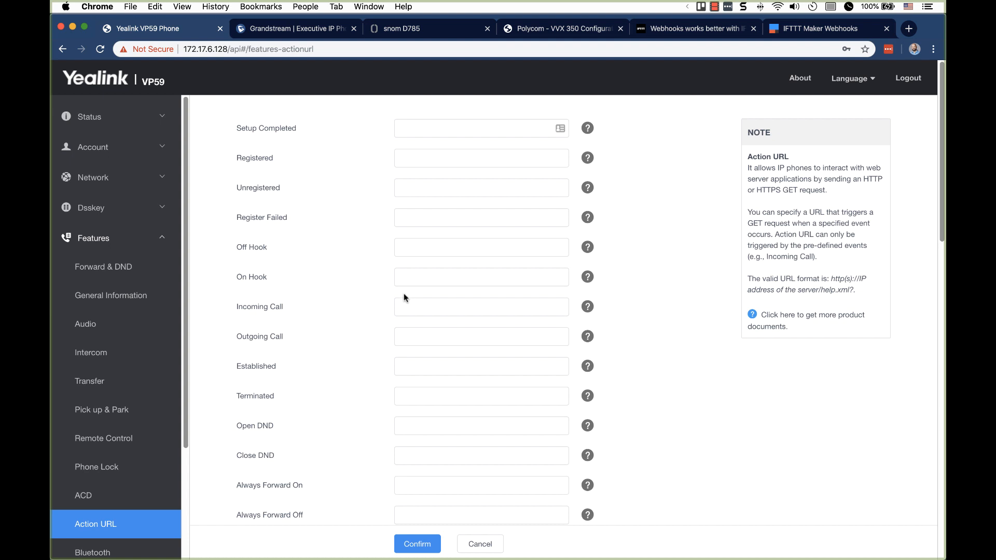
mouse_move(336, 301)
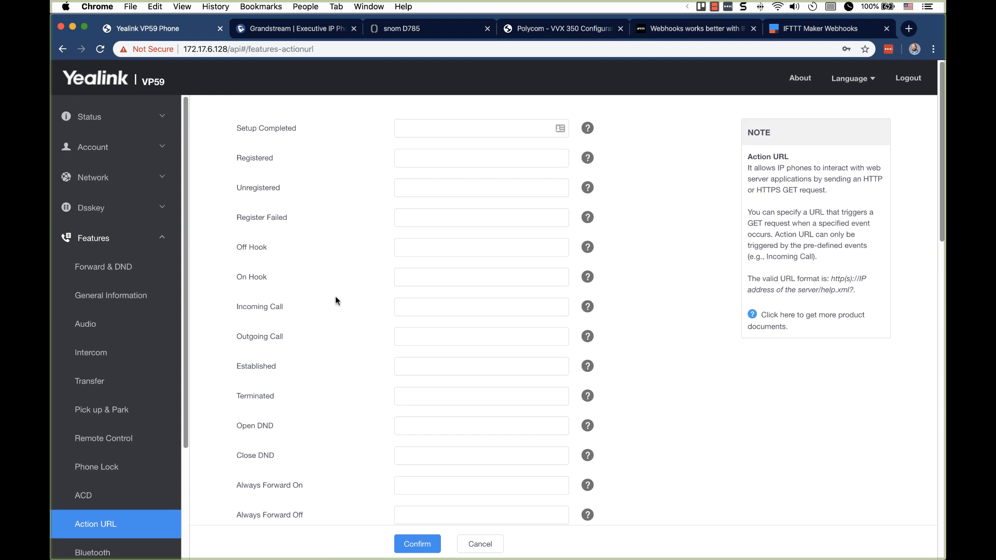
scroll("down", 3)
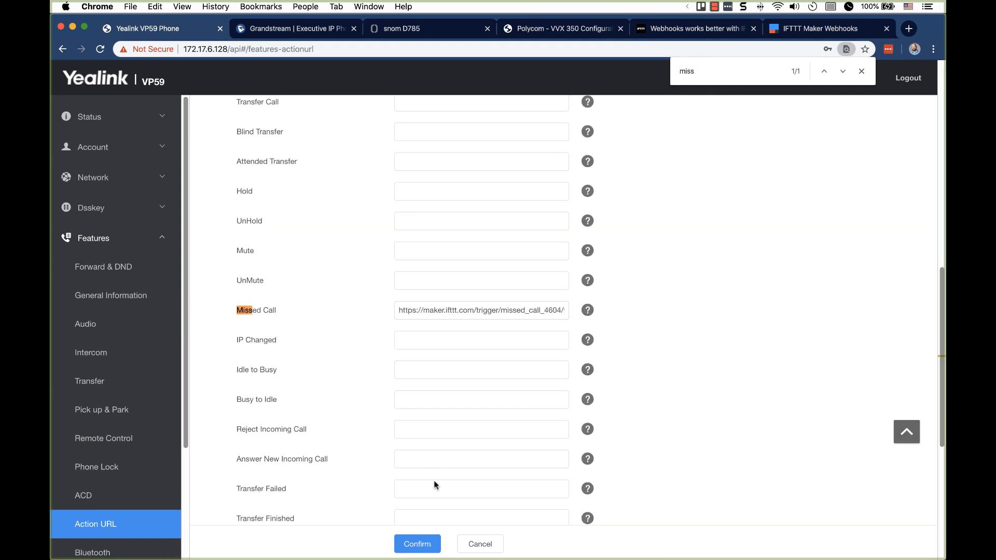
left_click(417, 544)
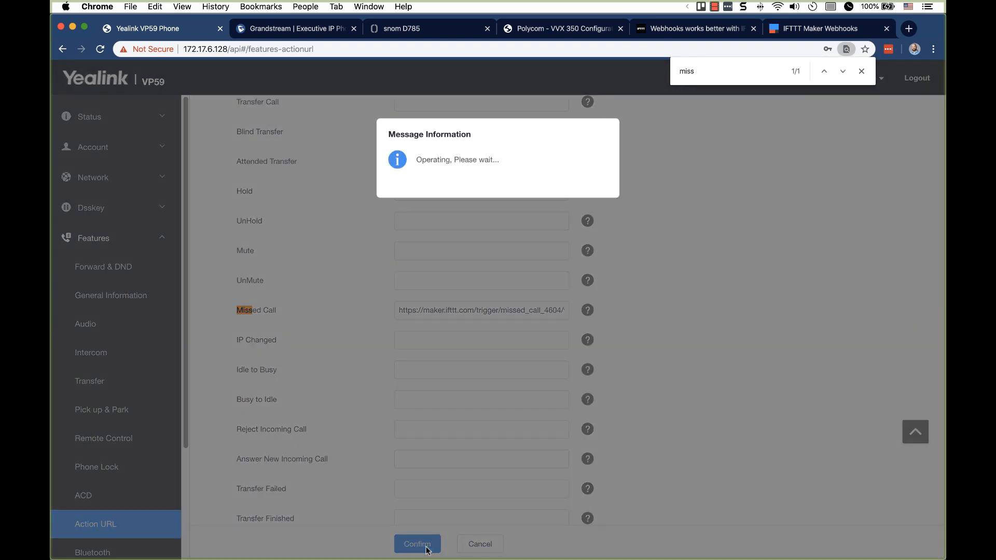
Step: Confirm again and scroll the Action URL page to verify the Missed Call URL saved
left_click(417, 544)
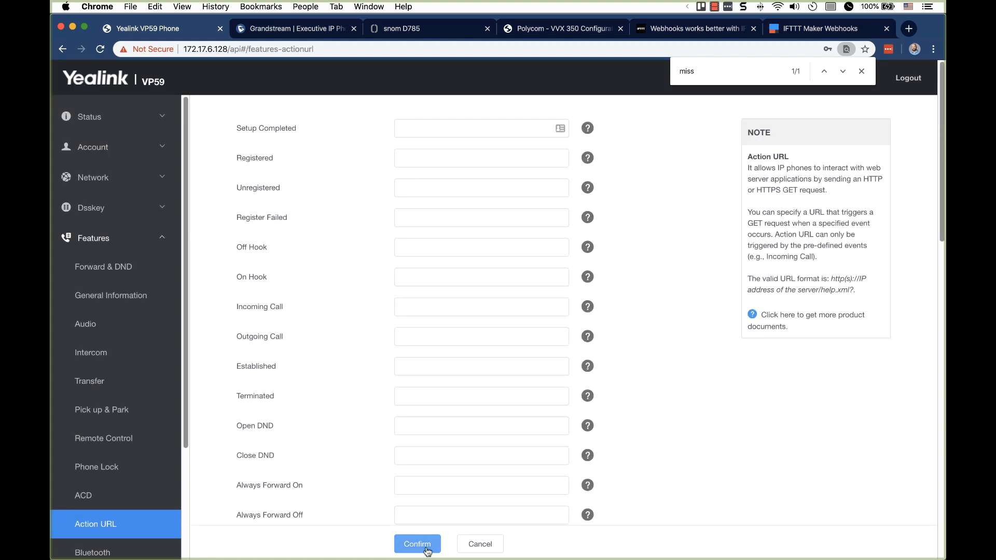
scroll("down", 3)
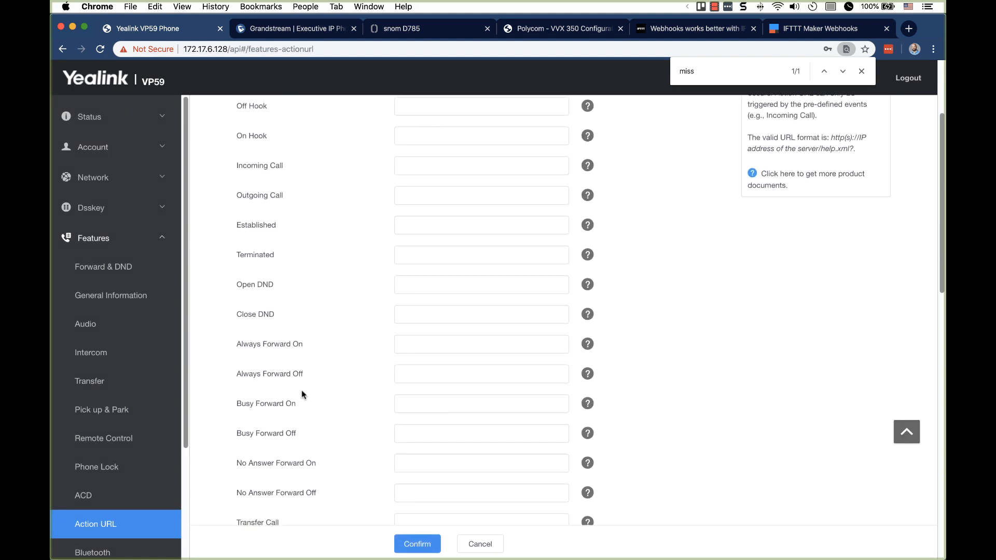
scroll("down", 3)
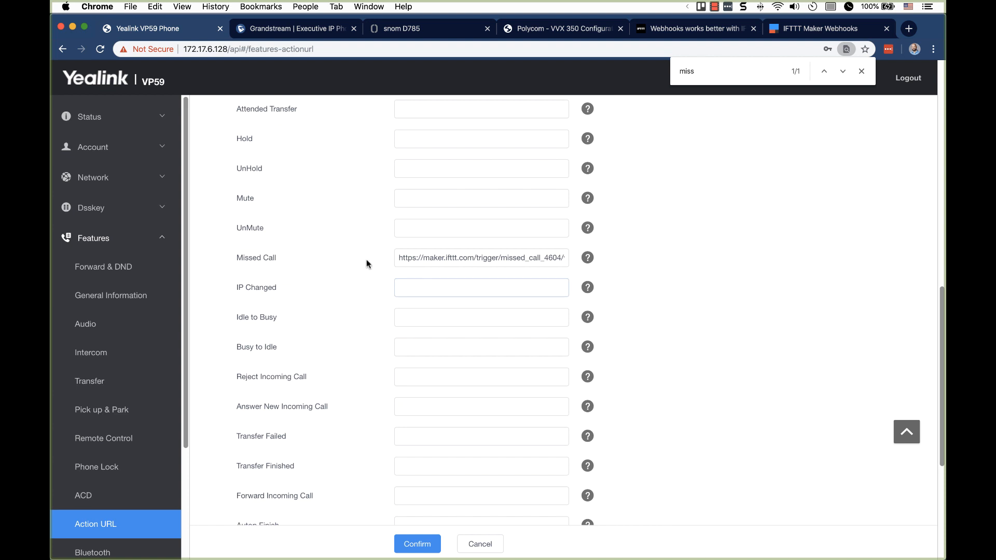
left_click(482, 257)
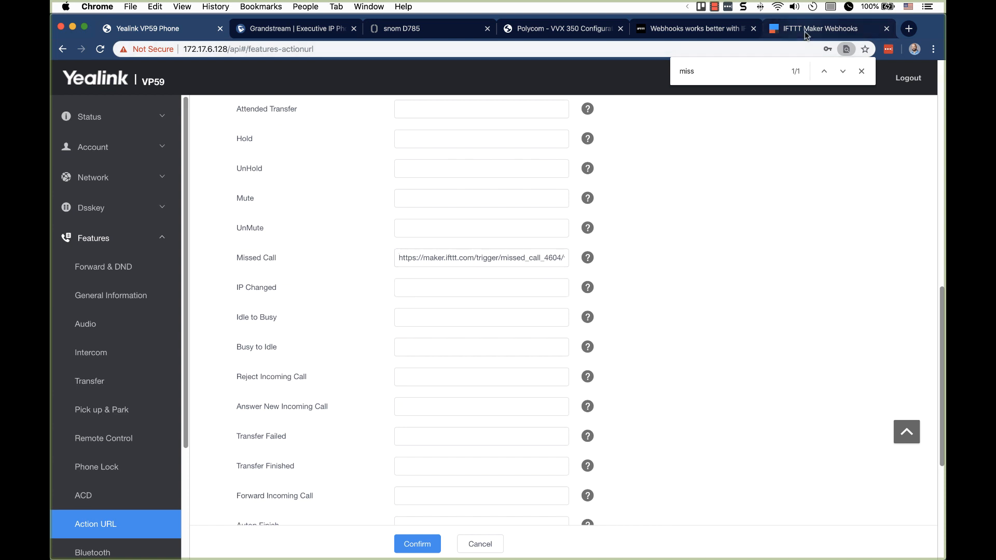
mouse_move(827, 29)
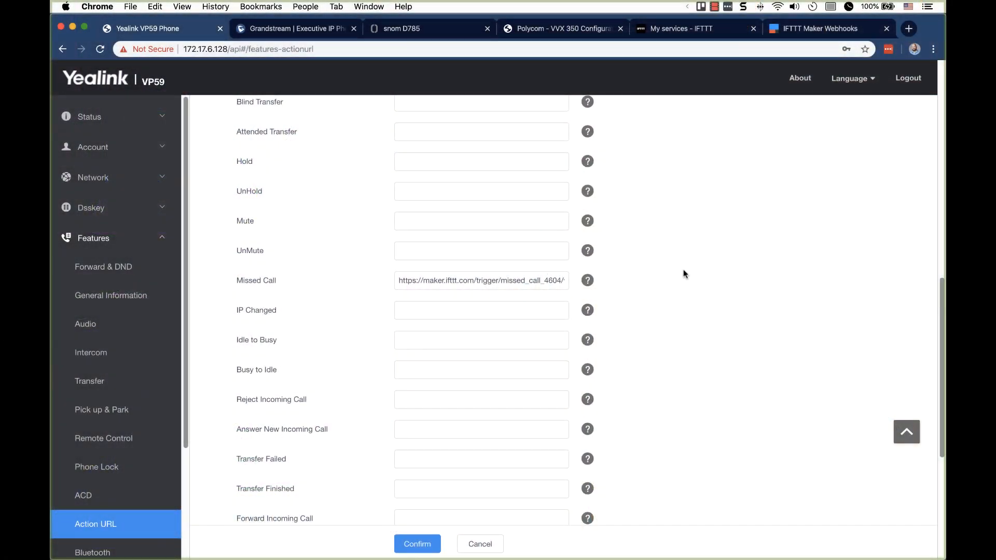
mouse_move(680, 84)
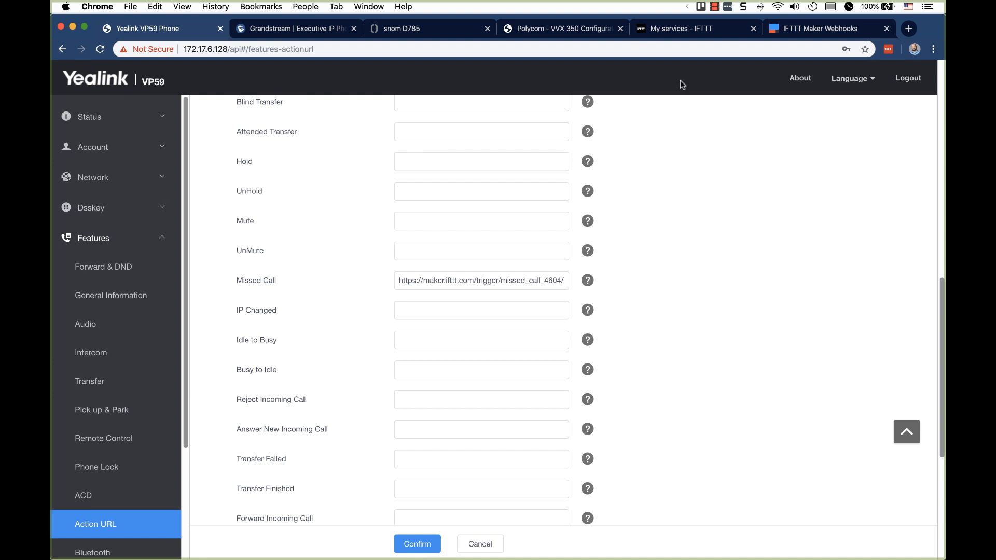
Step: Start a new applet with a Webhooks 'receive a web request' trigger named offhook
left_click(887, 29)
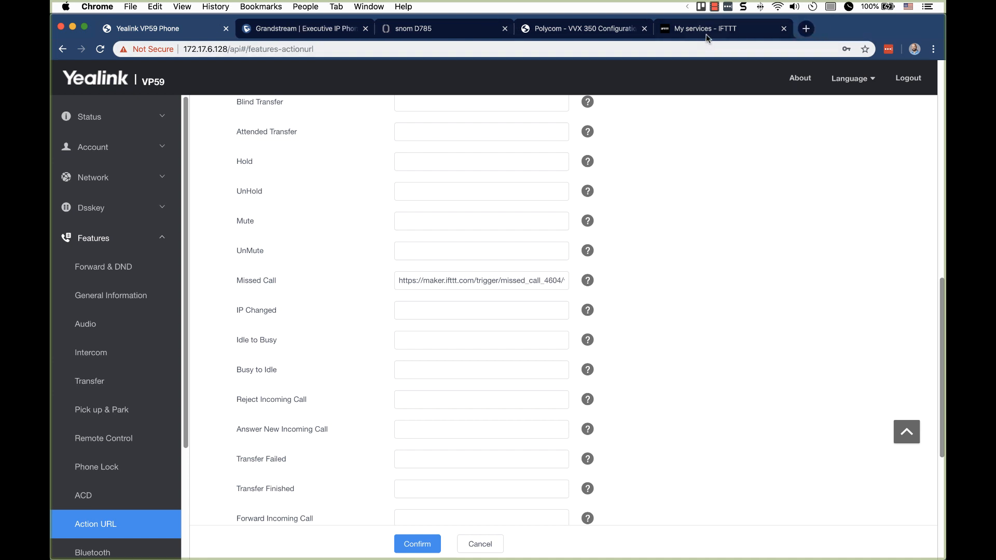
left_click(705, 28)
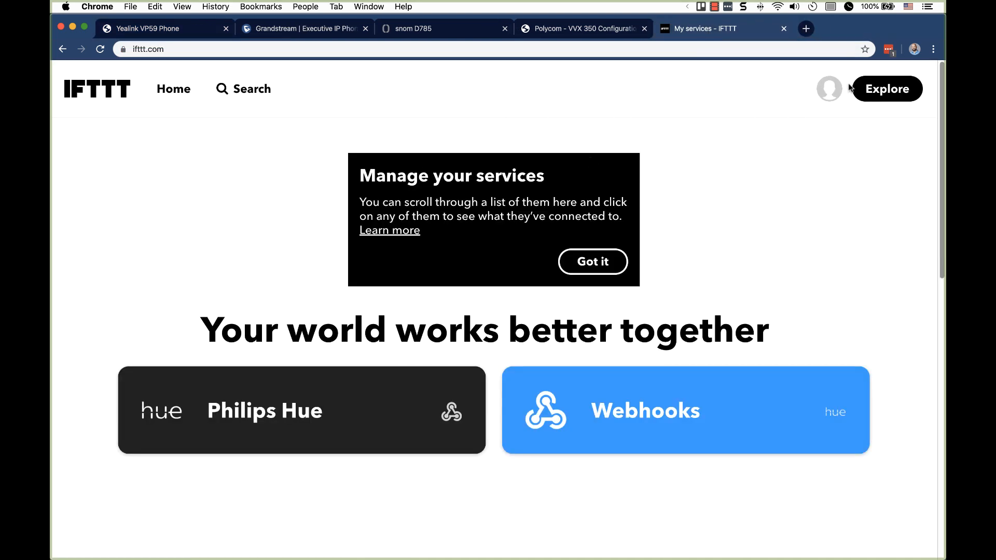
left_click(828, 88)
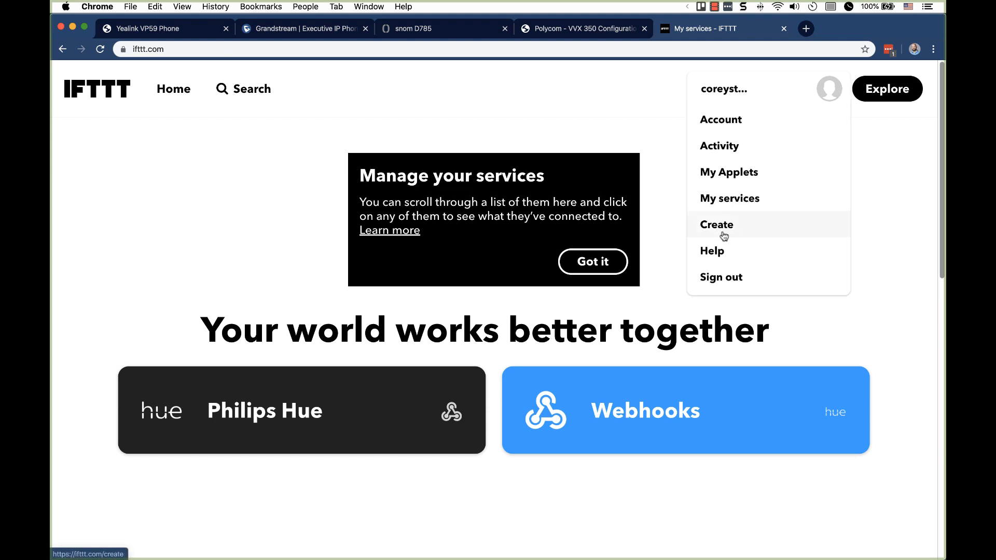
left_click(717, 224)
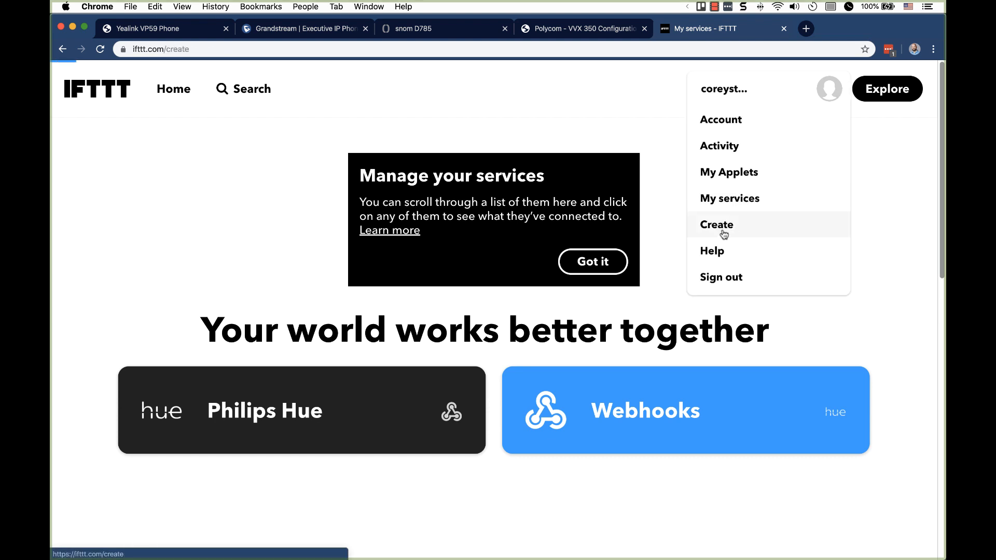
left_click(716, 225)
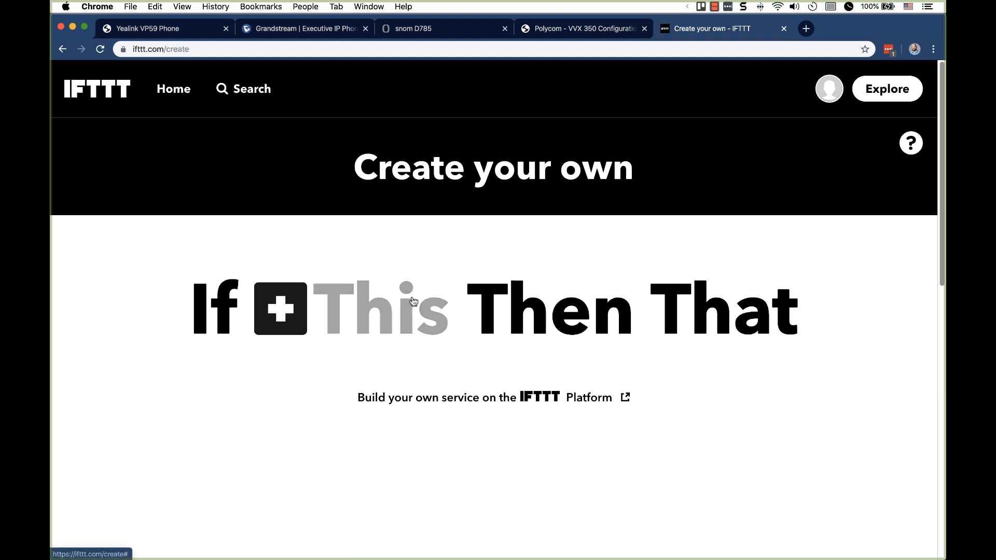
left_click(282, 309)
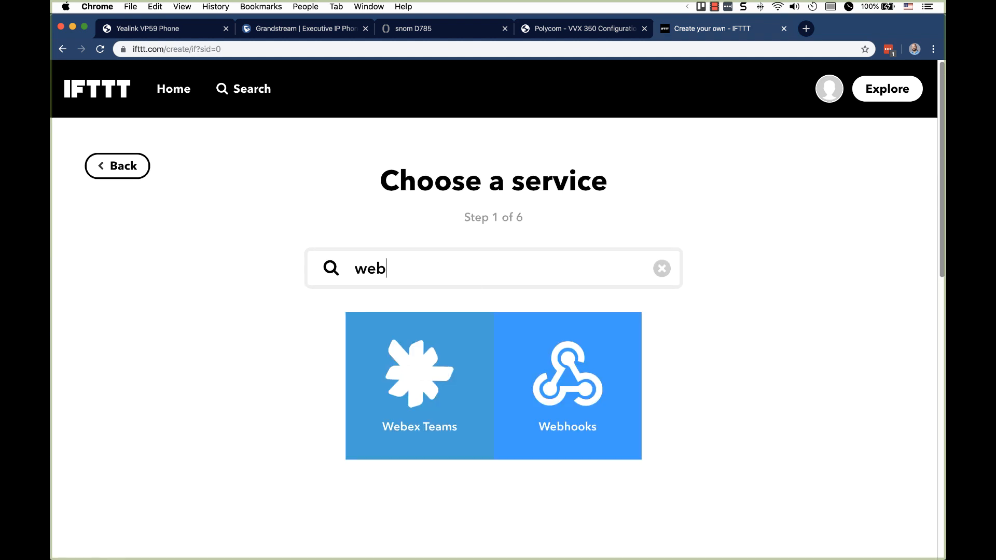
left_click(566, 386)
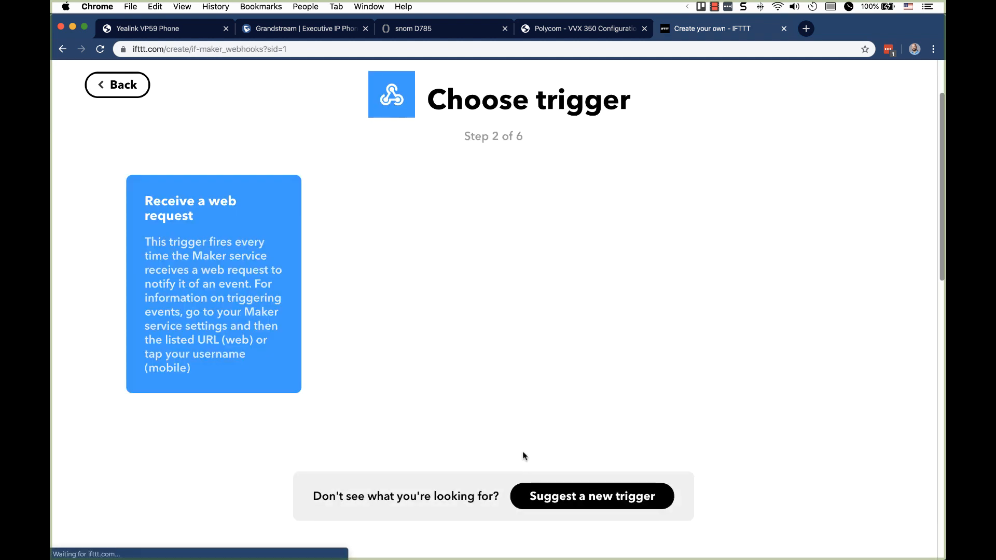
left_click(214, 283)
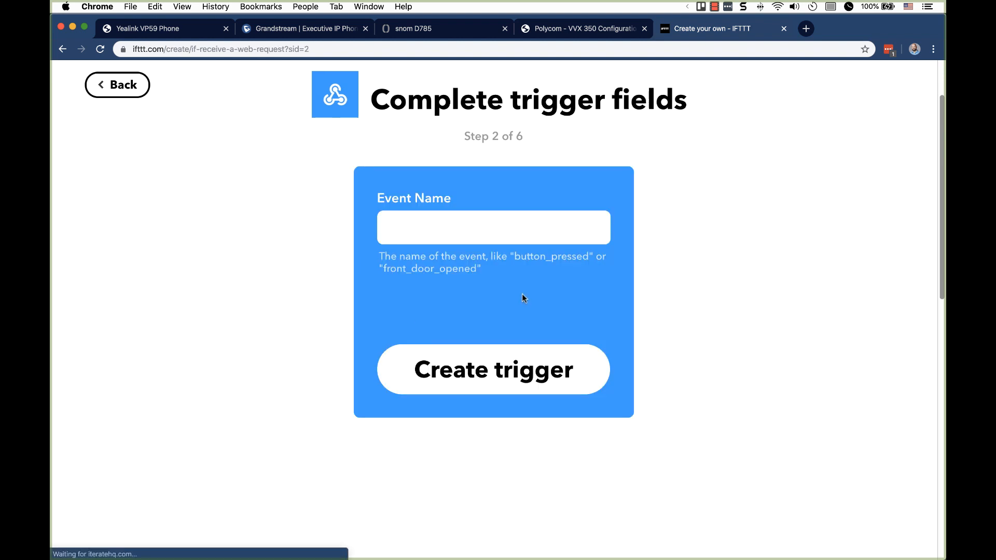
type("offh")
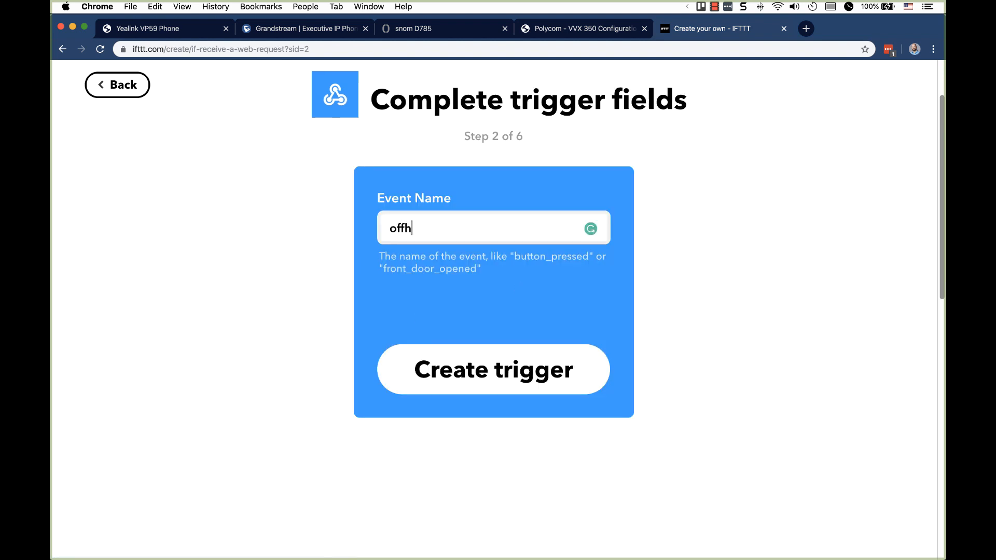
Step: Check the phone's Action URL fields, then choose Philips Hue as the action service
left_click(146, 28)
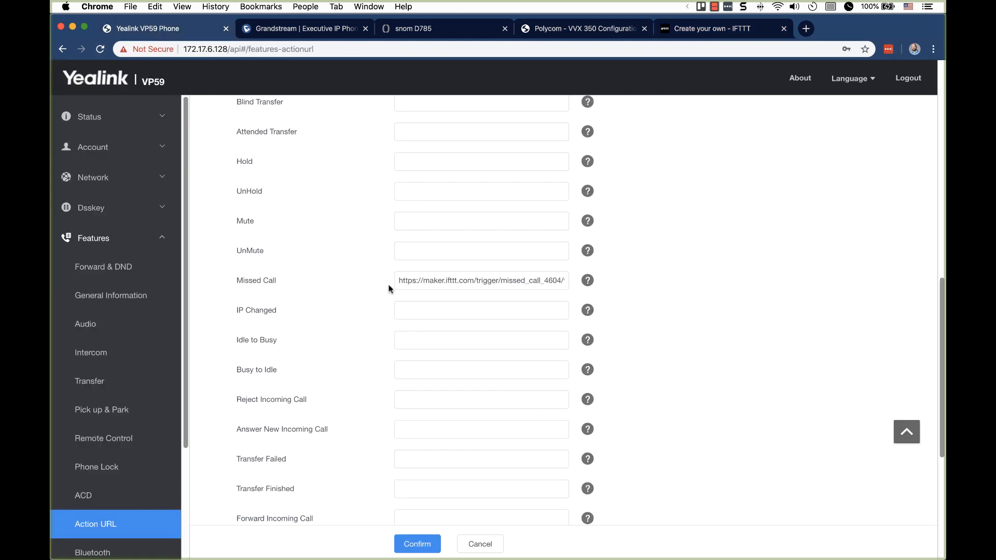
scroll("up", 3)
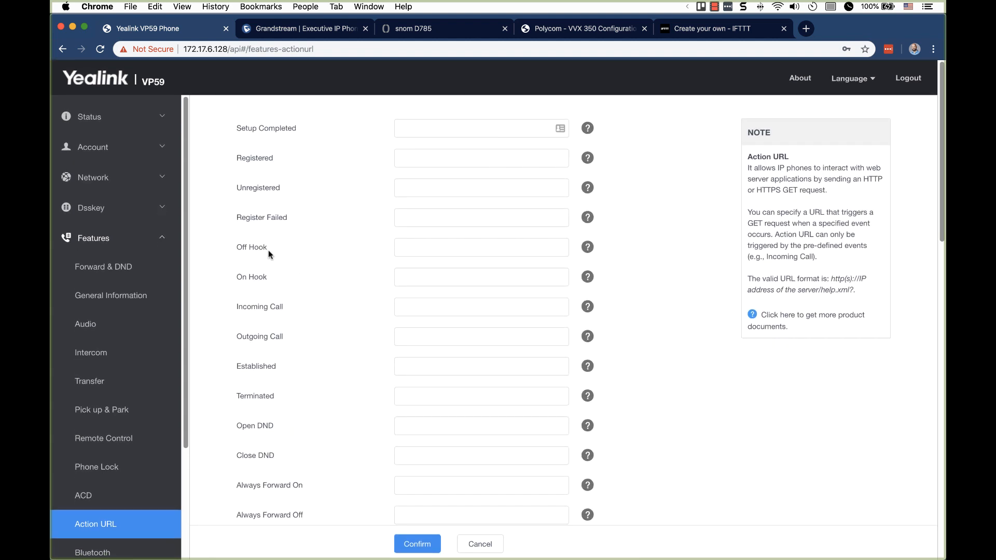
mouse_move(707, 29)
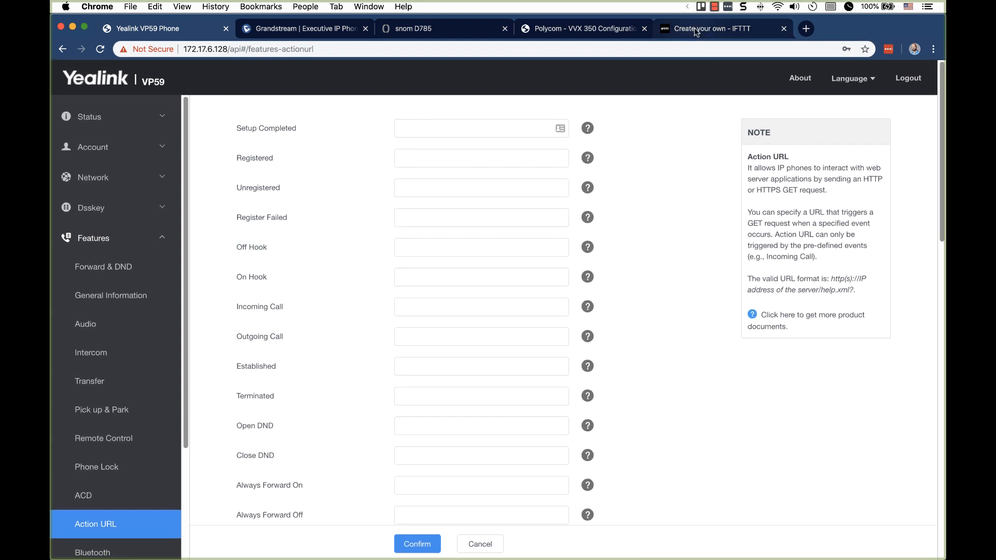
left_click(706, 28)
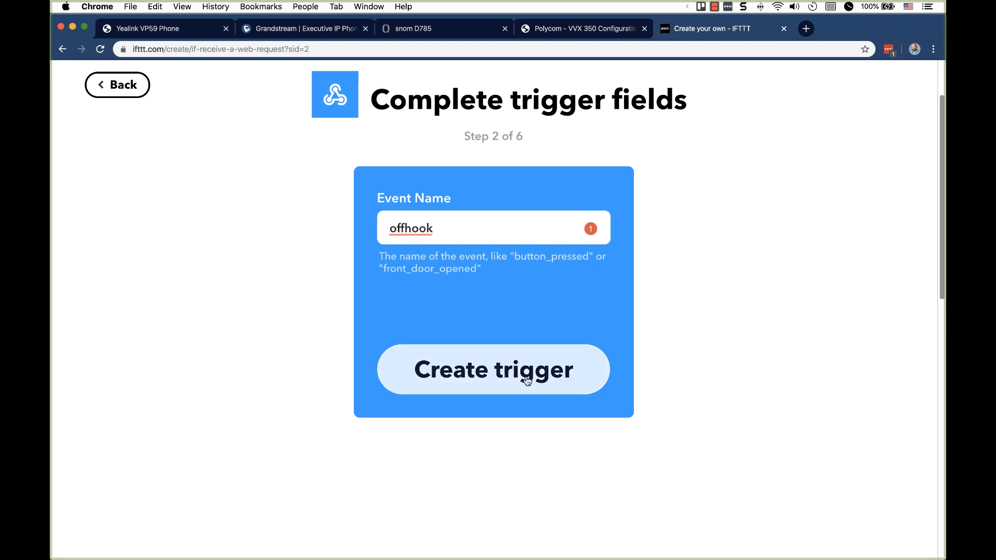
left_click(493, 369)
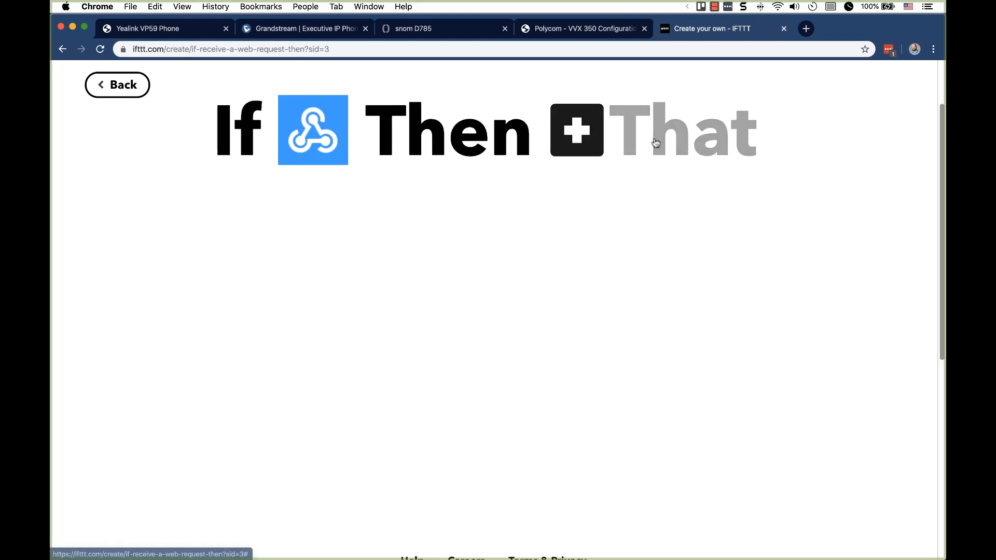
left_click(576, 130)
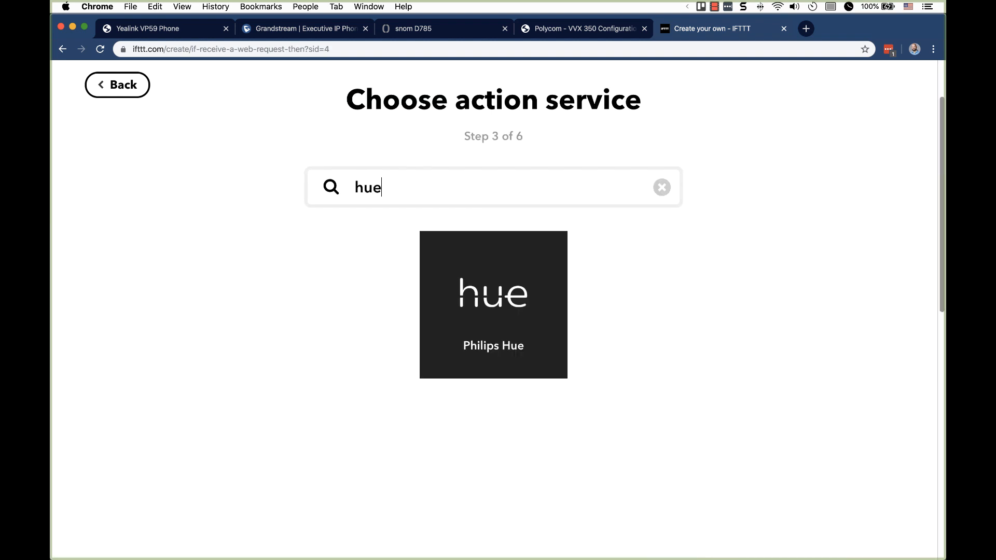
left_click(493, 305)
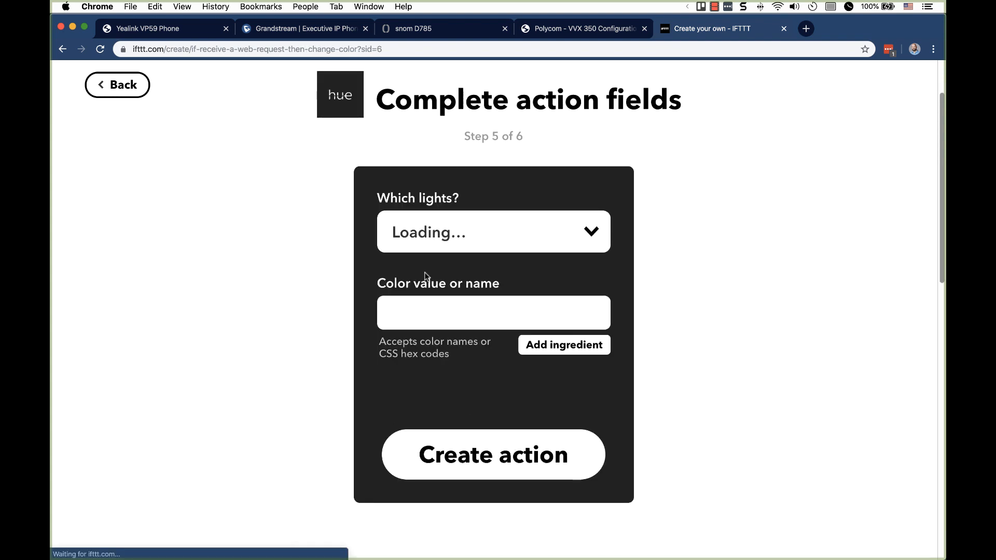
Step: Set the Change color action to Little Lamp in red and finish the offhook applet
left_click(493, 232)
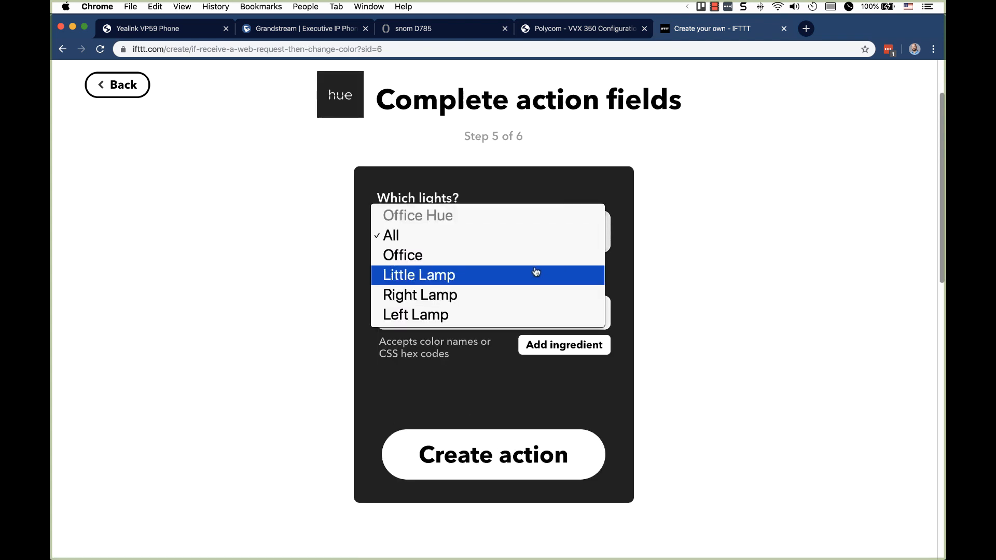
left_click(418, 275)
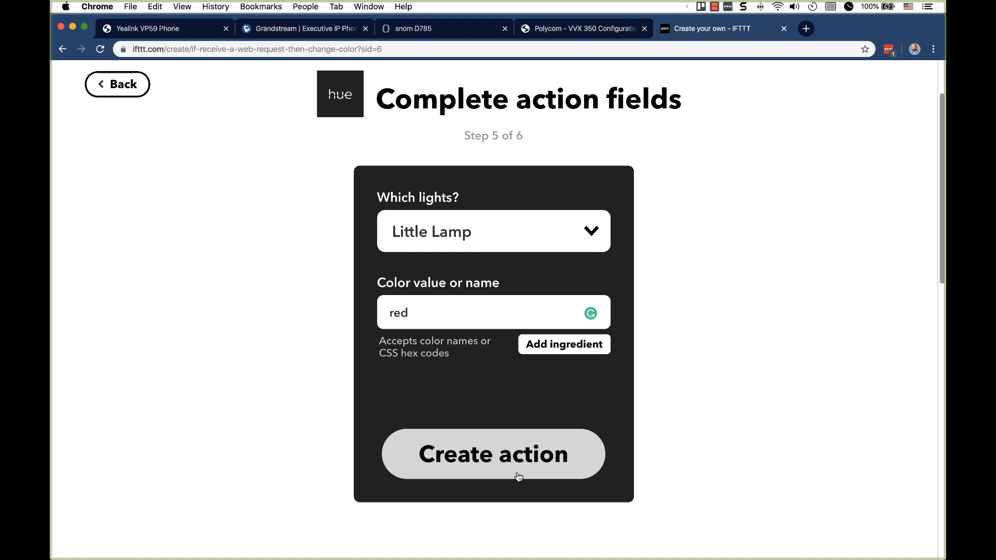
left_click(493, 454)
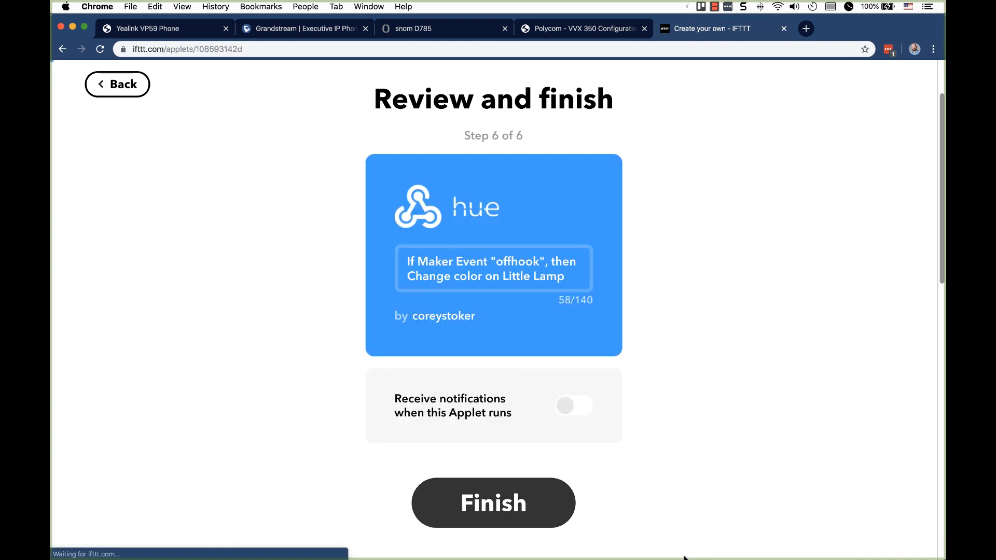
left_click(493, 503)
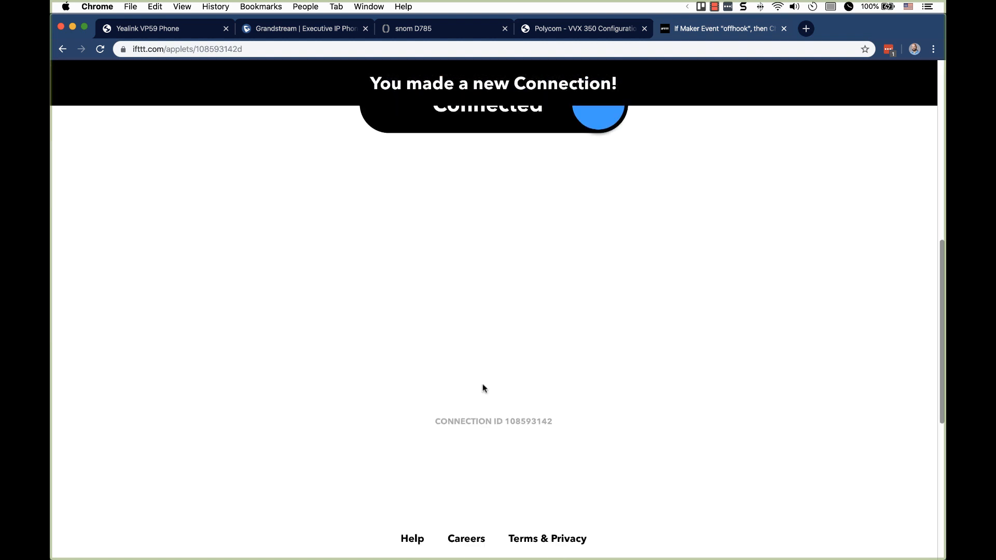
Step: Create a new applet with a Webhooks trigger whose event name is onhook
scroll("up", 3)
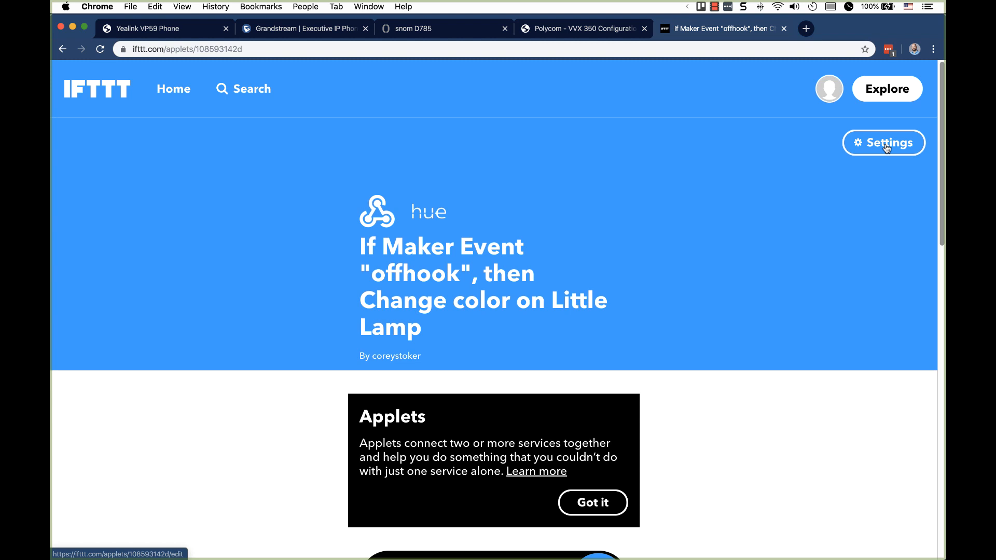
left_click(883, 142)
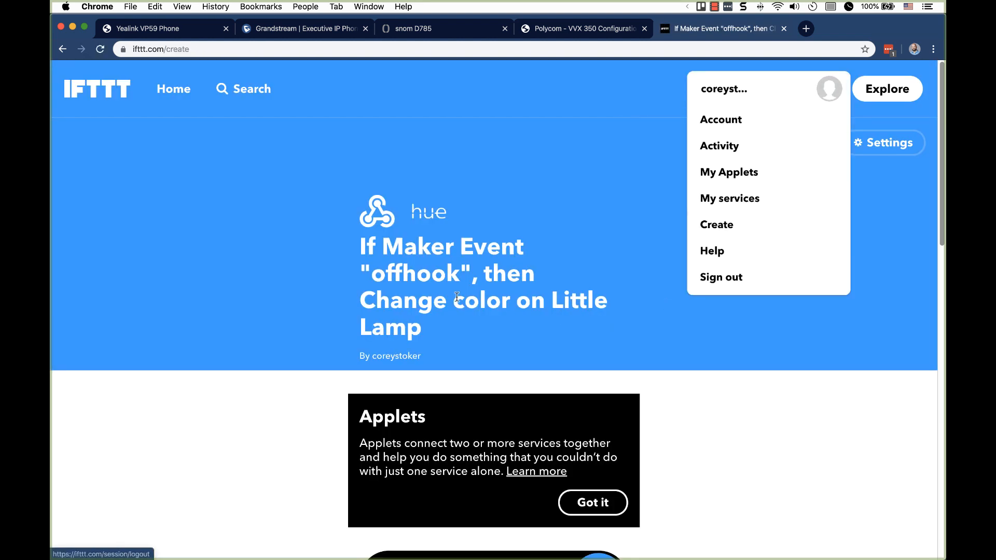
left_click(718, 224)
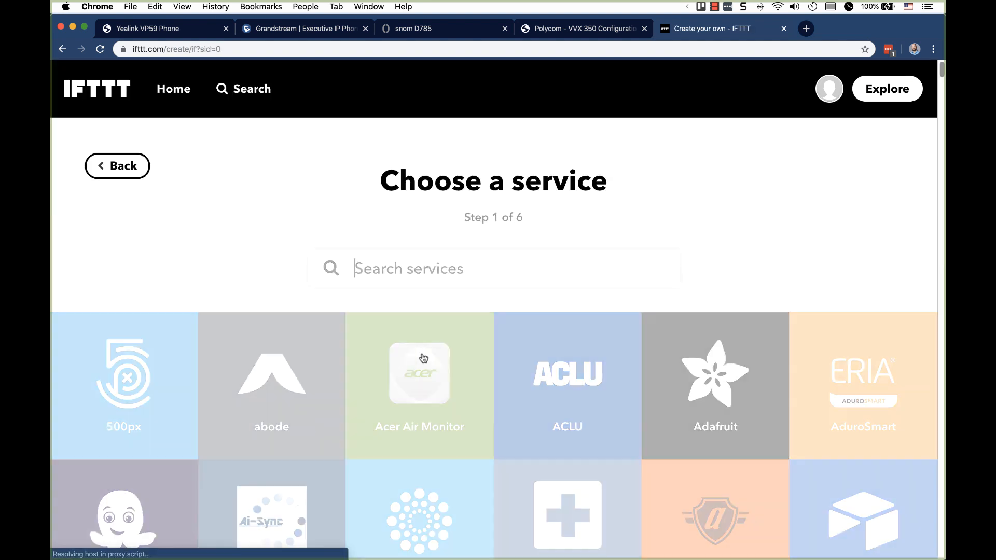
type("web")
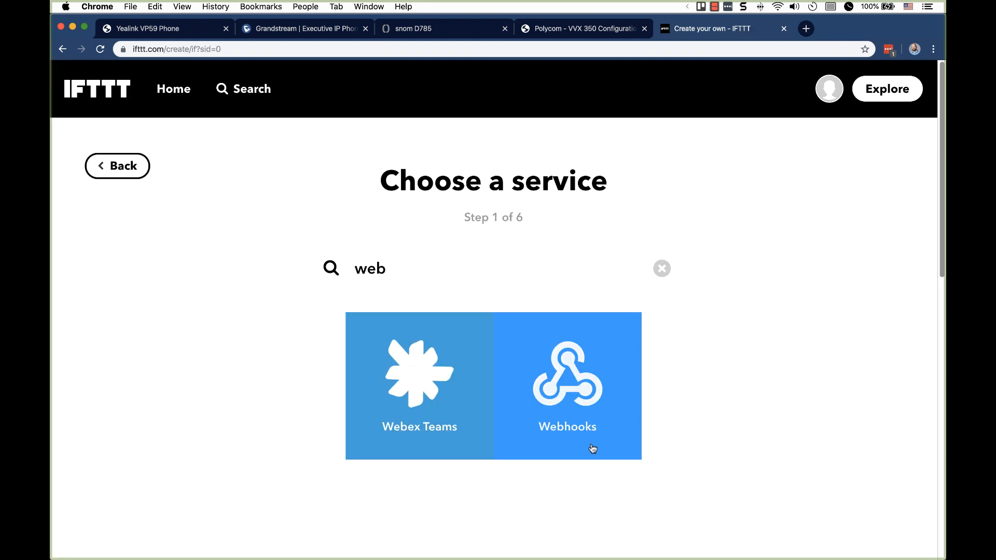
left_click(567, 384)
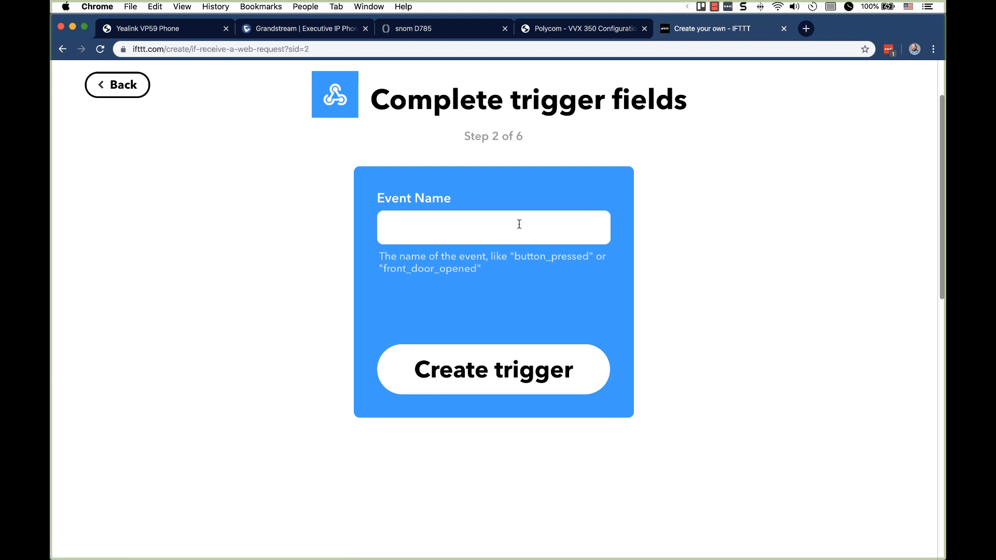
type("onhook")
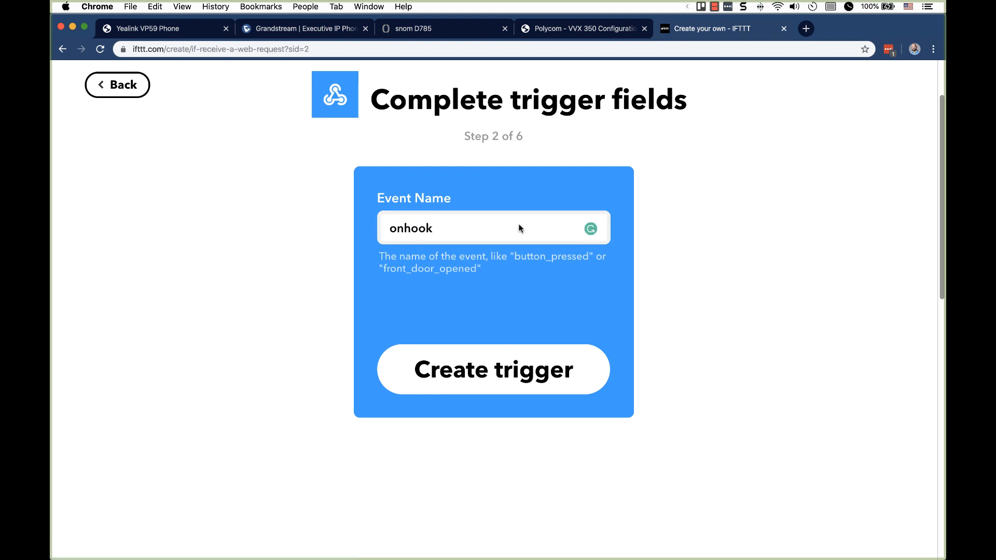
left_click(493, 369)
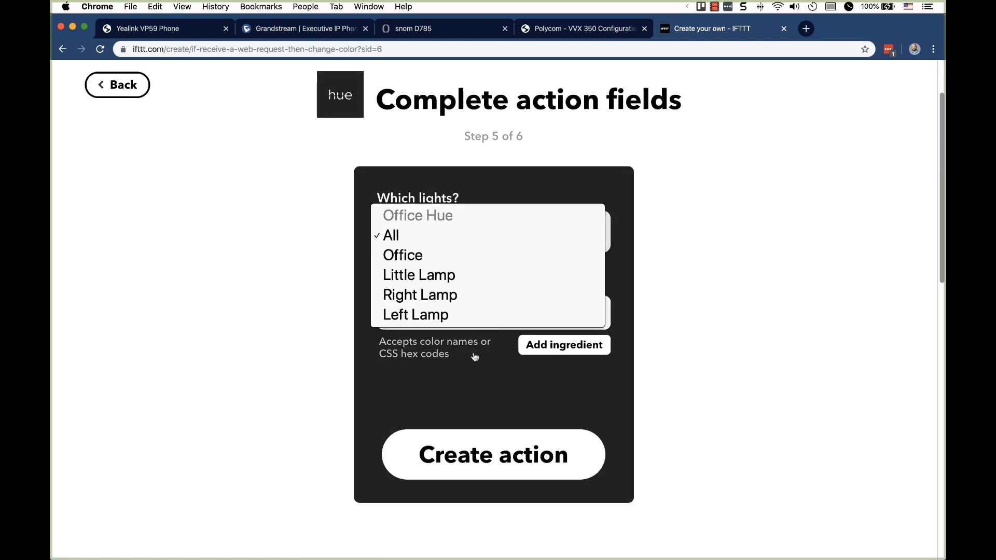
Step: Add a Philips Hue Change color action on Little Lamp with green, finish, and return to the Yealink tab
left_click(418, 275)
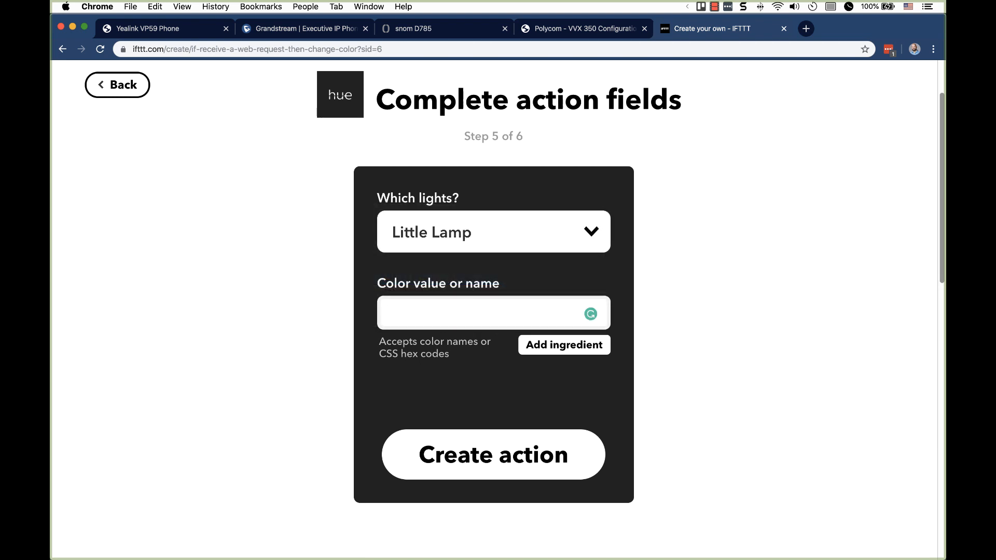
type("green")
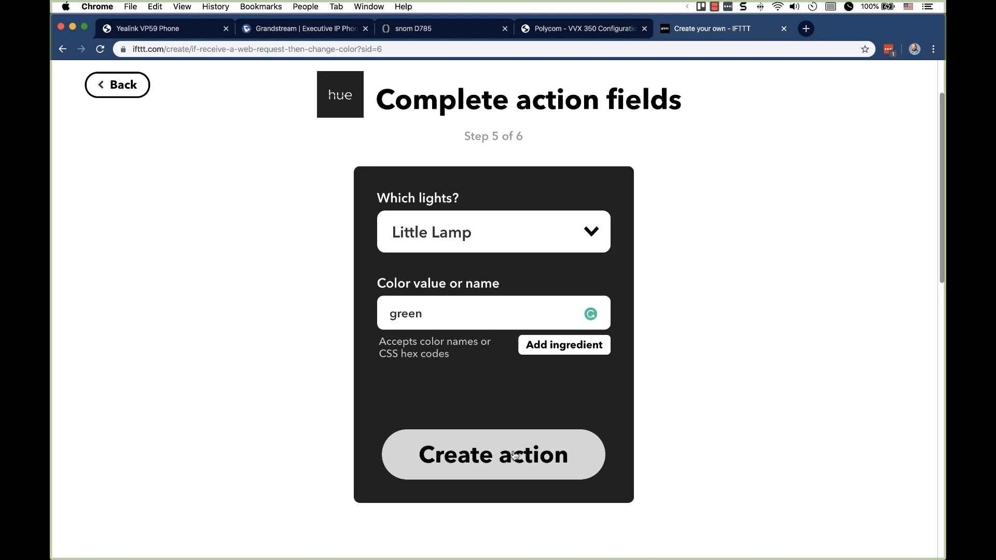
left_click(493, 455)
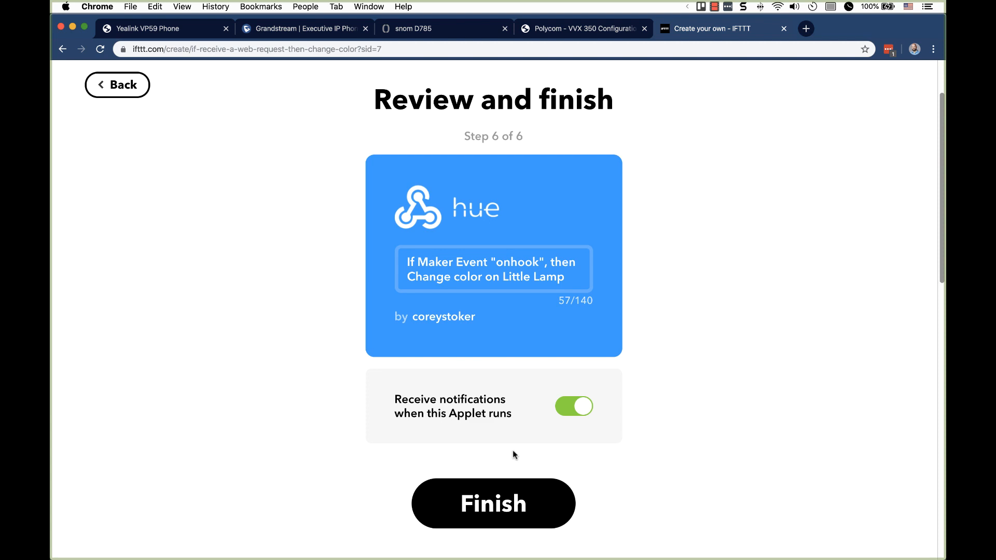
mouse_move(501, 458)
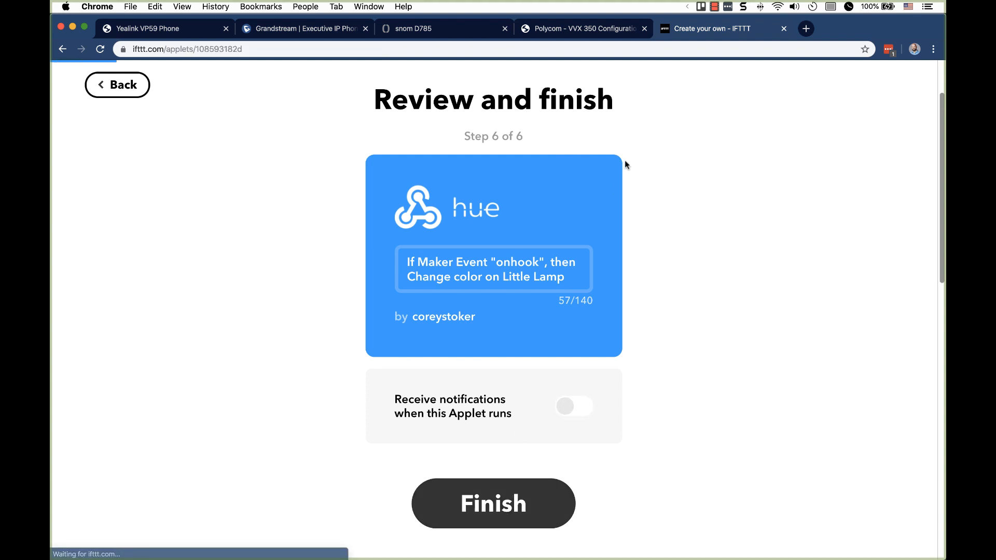
left_click(147, 28)
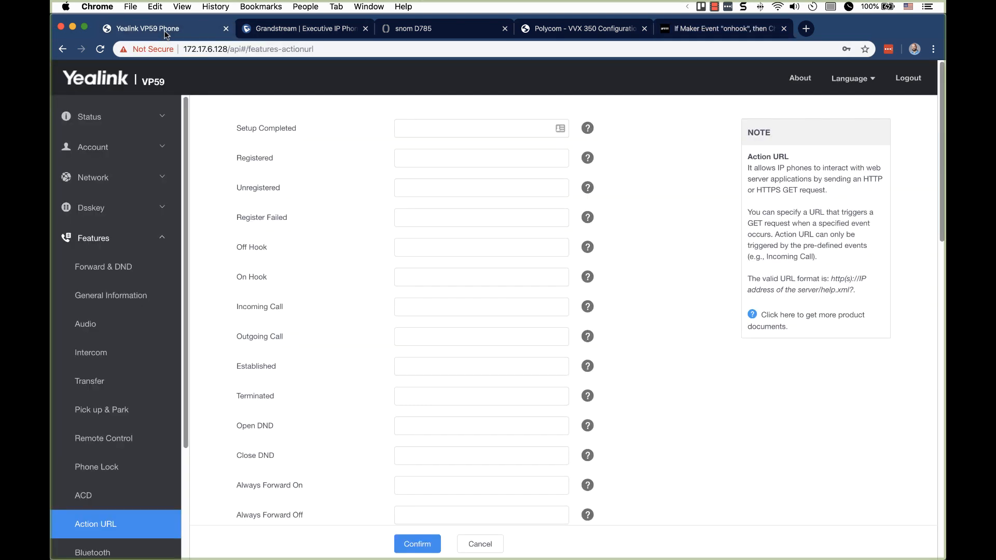
Step: Edit the pasted URLs in Off Hook and On Hook so their event names read offhook and onhook
scroll("down", 3)
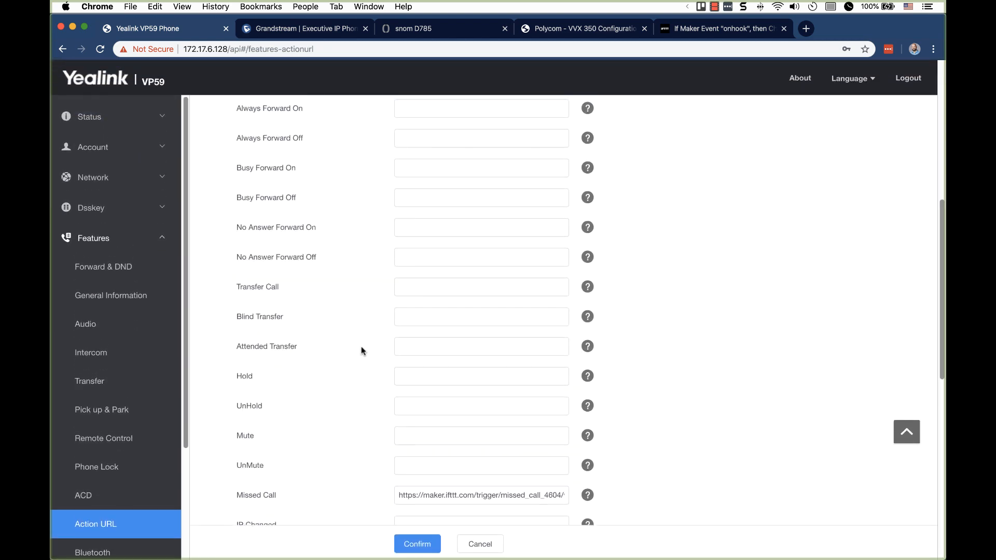
scroll("down", 3)
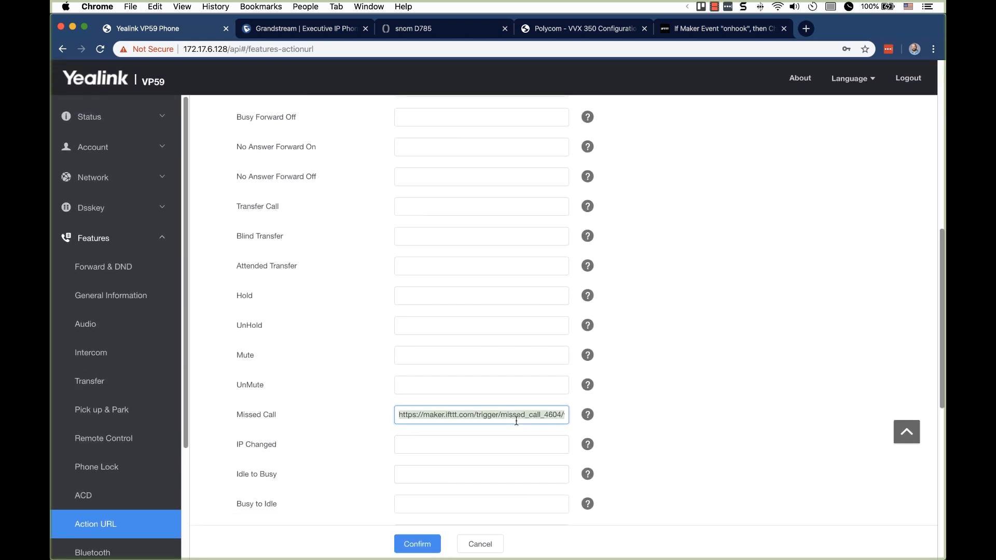
scroll("up", 3)
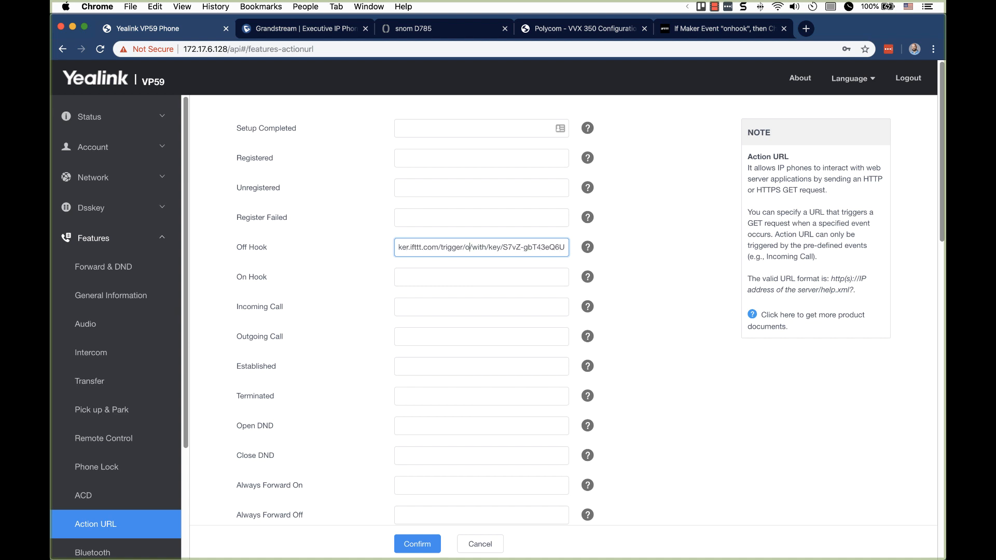
type("ffhook/")
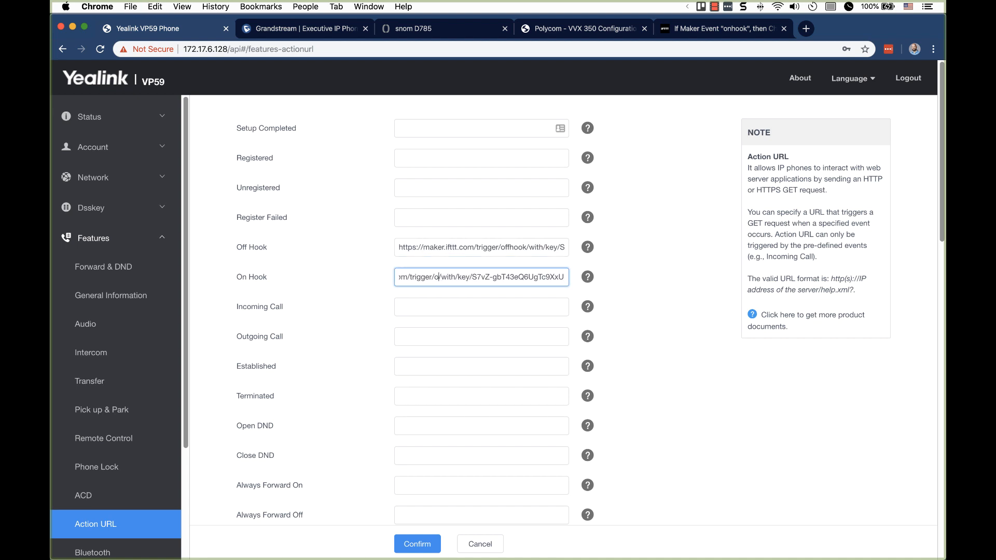
type("nhook")
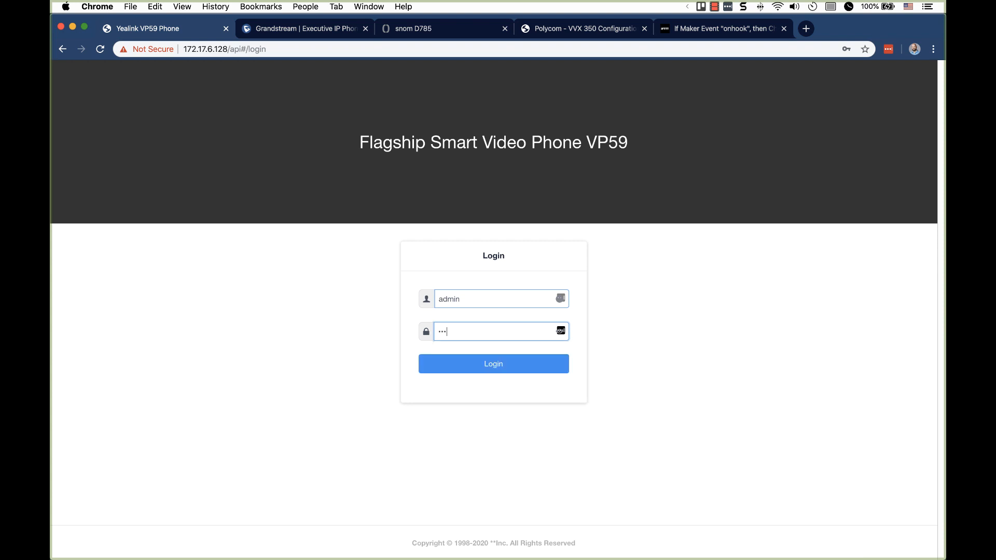
left_click(494, 364)
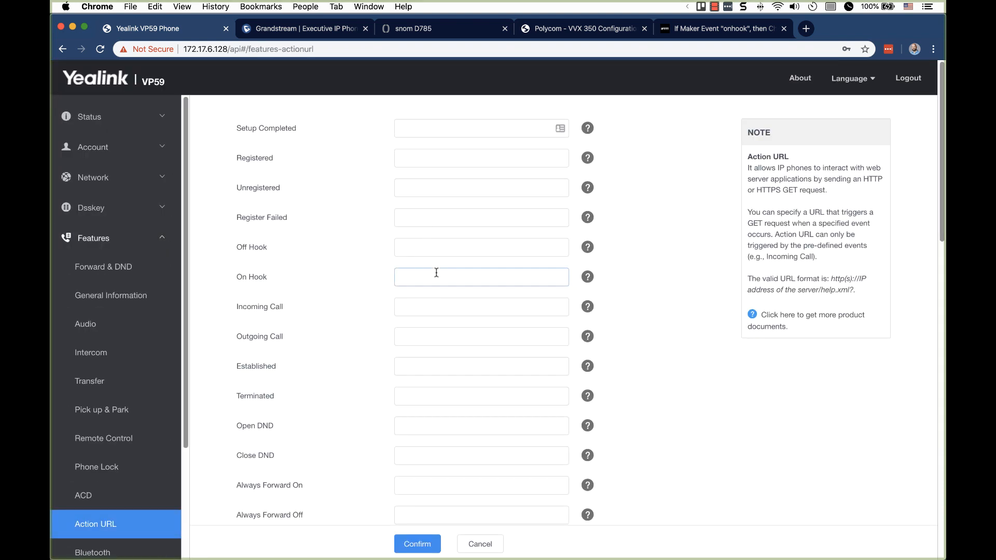
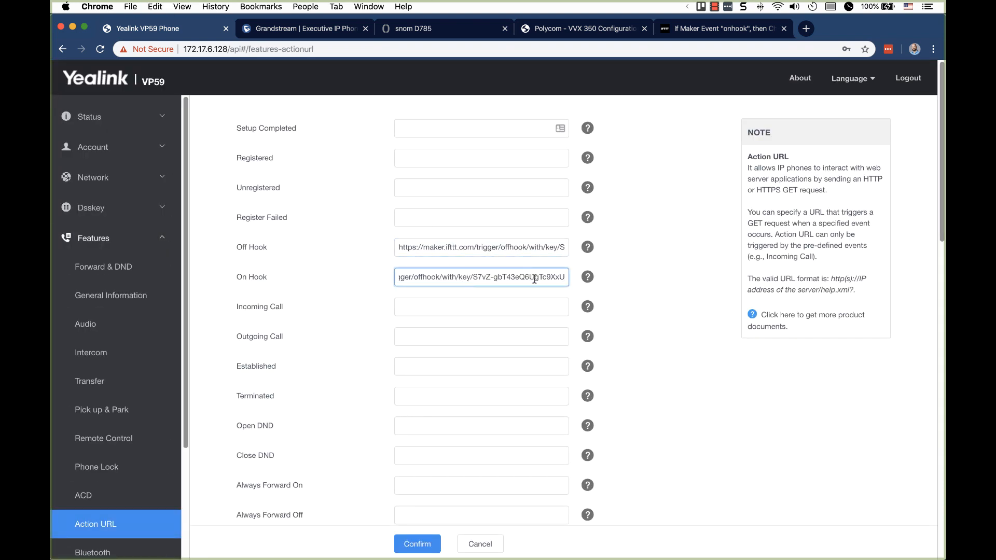